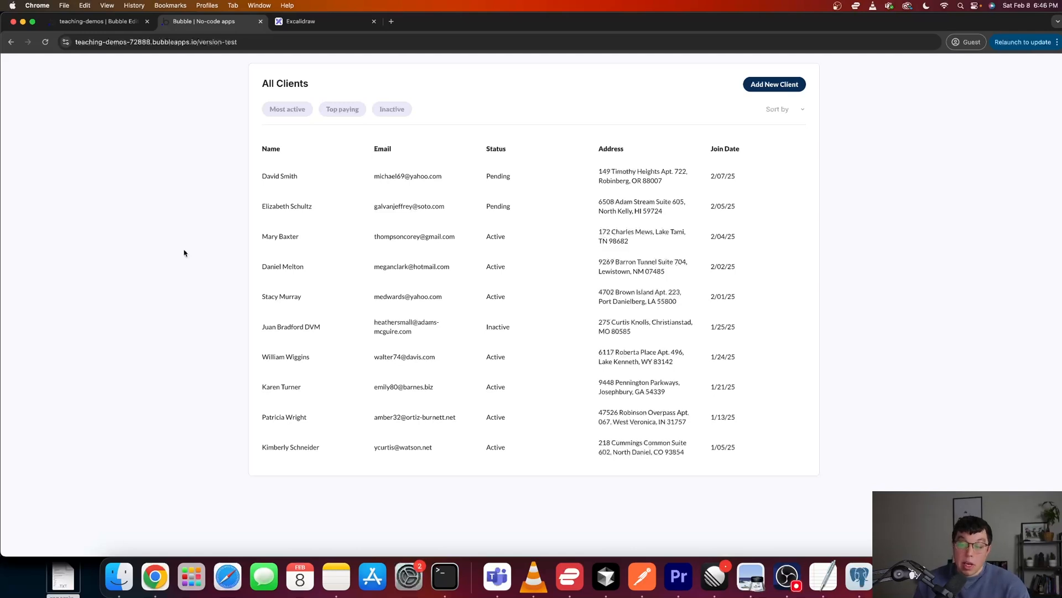
mouse_move(1041, 294)
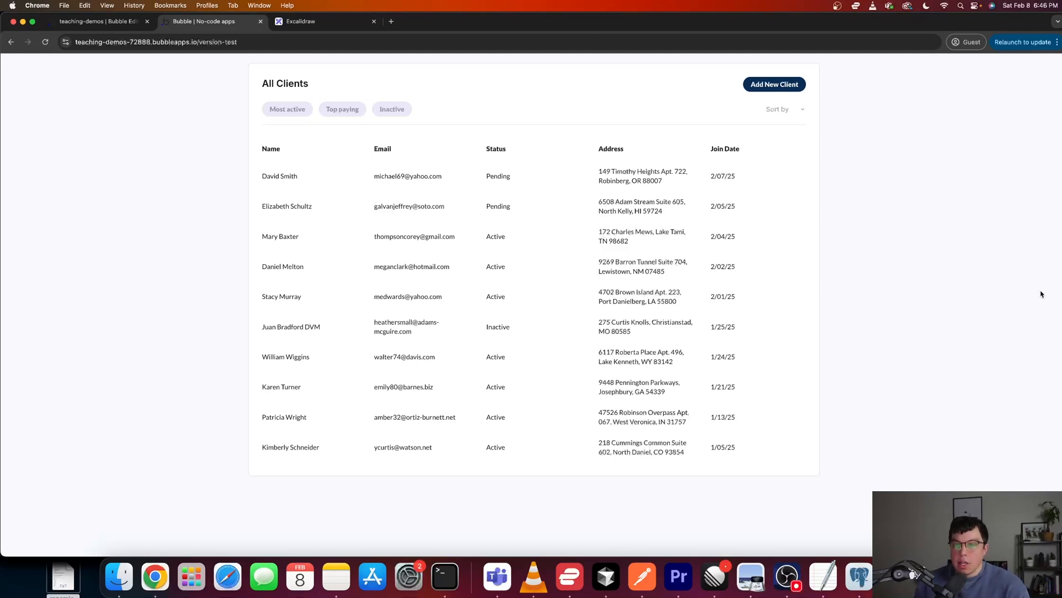
mouse_move(530, 303)
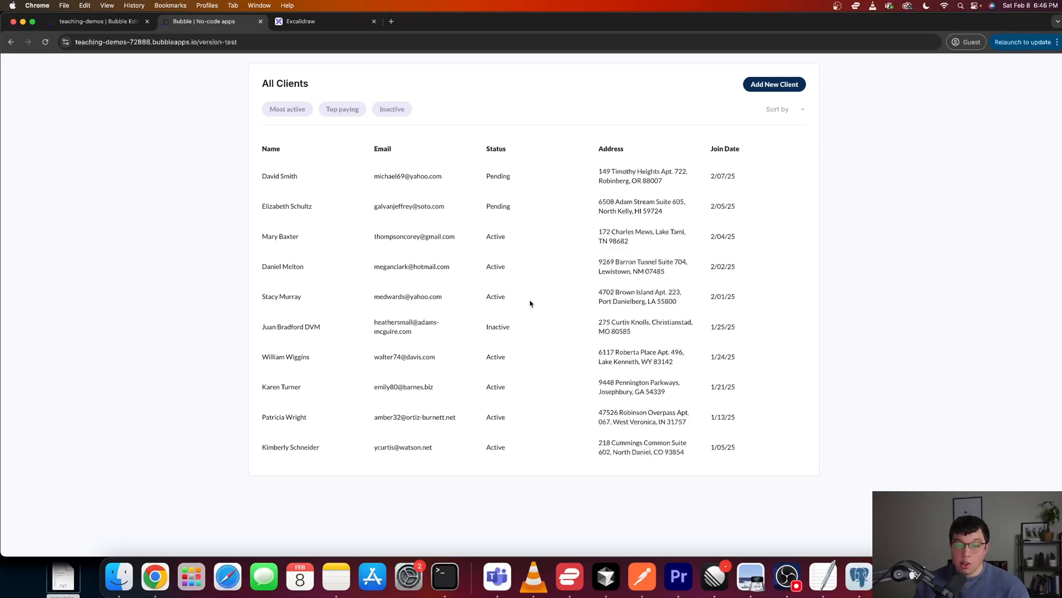
Step: Review the RepeatingGroup's Search for Clients source and Popup A in the editor, then return to the live page
left_click(99, 21)
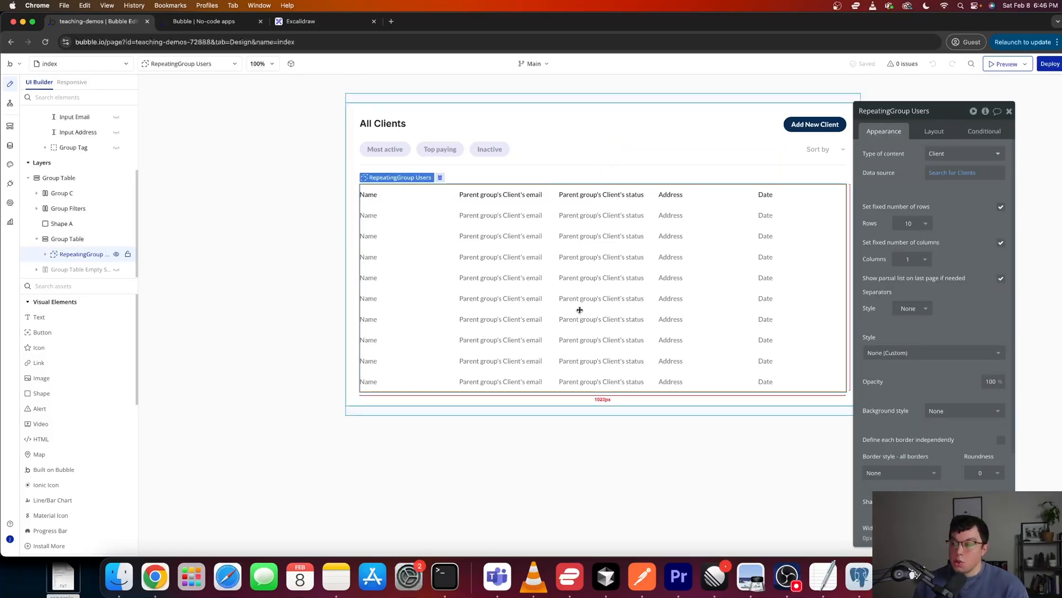
mouse_move(578, 277)
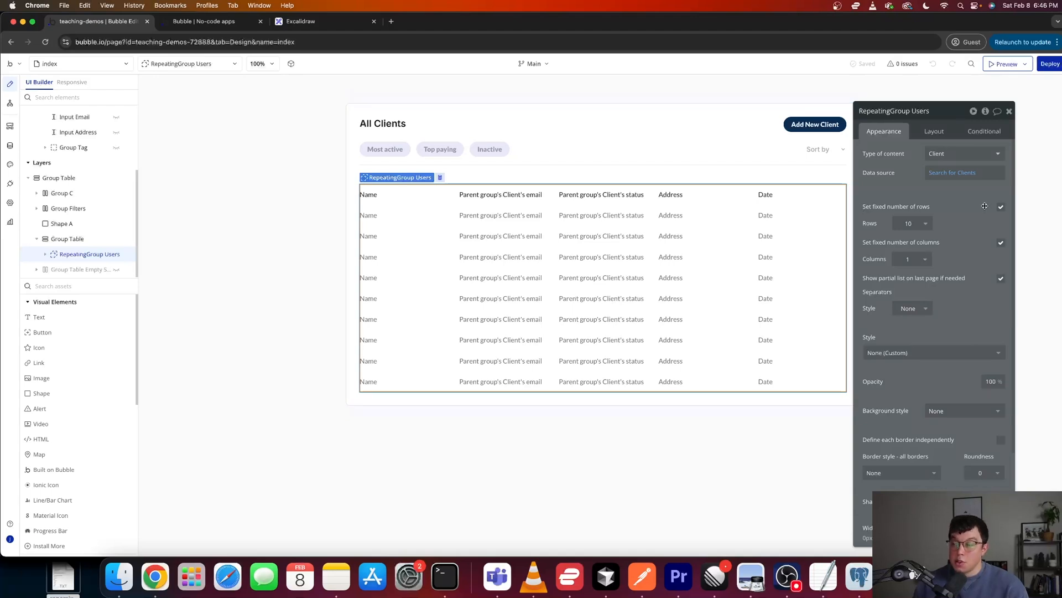
left_click(955, 173)
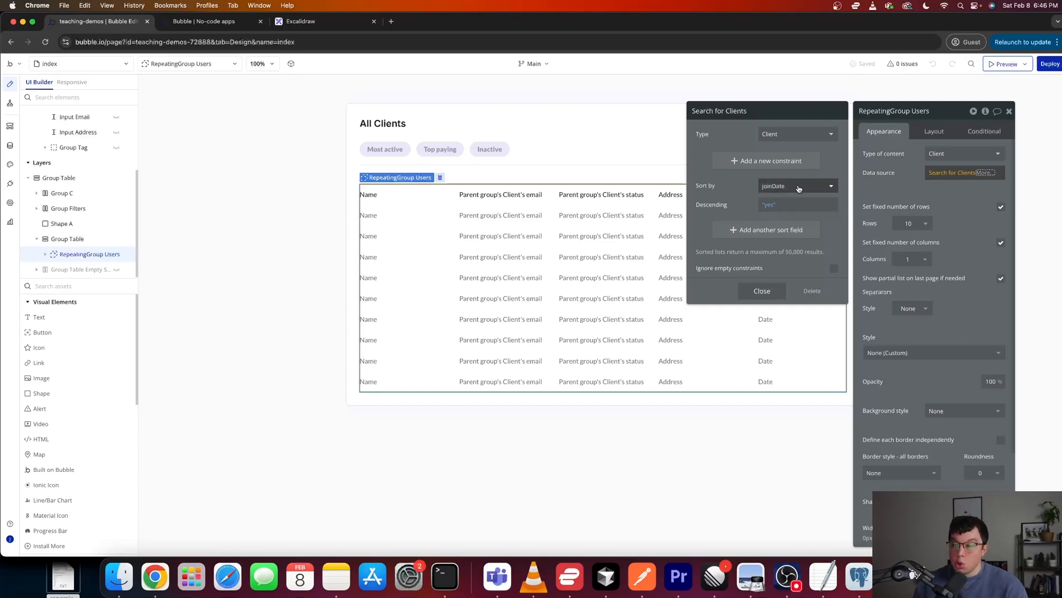
mouse_move(738, 211)
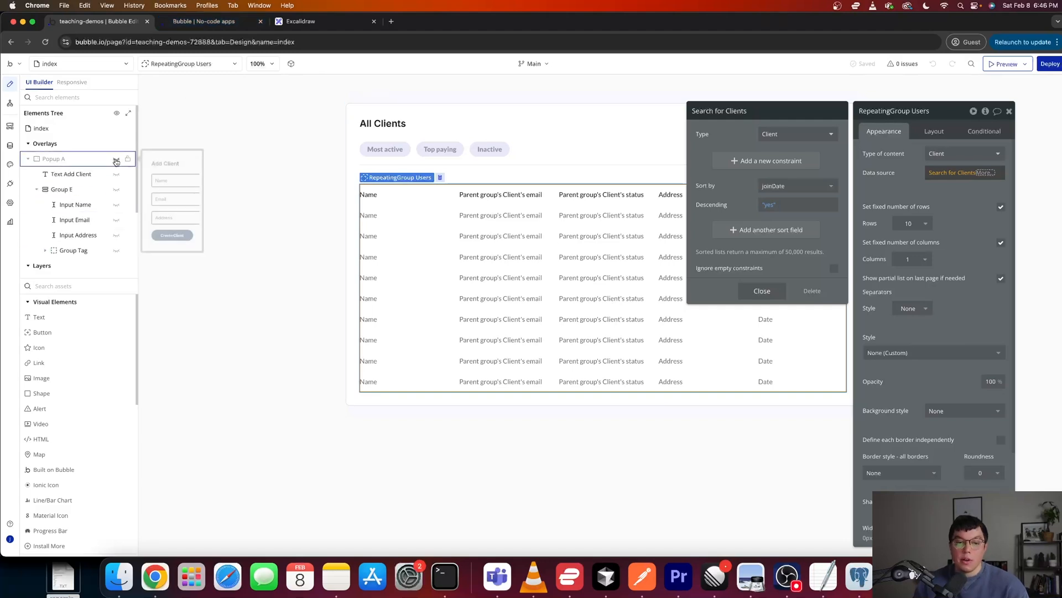
left_click(761, 291)
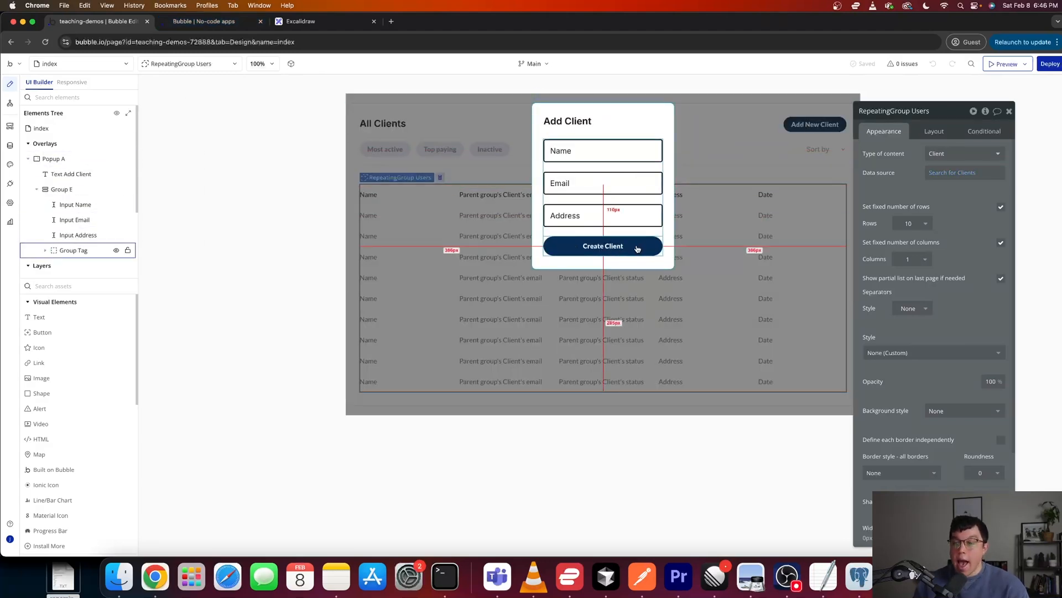
left_click(566, 230)
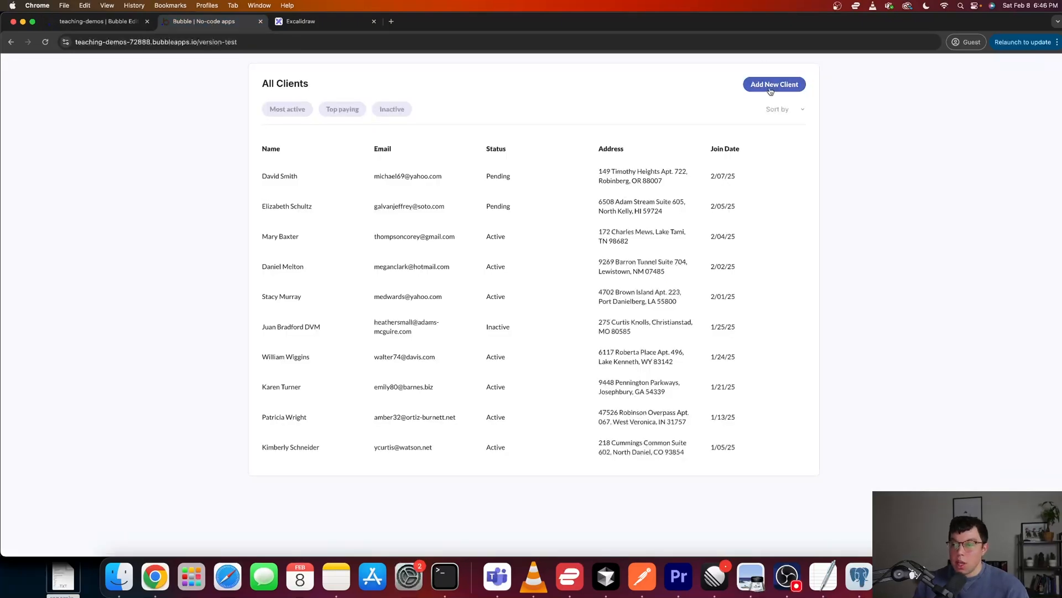
left_click(773, 84)
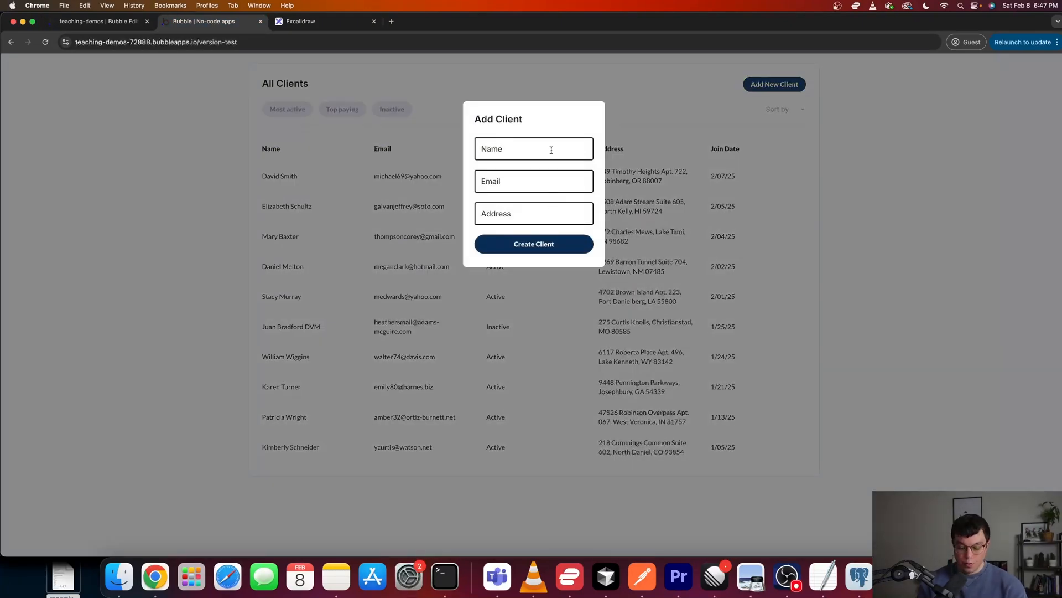
type("Test Client")
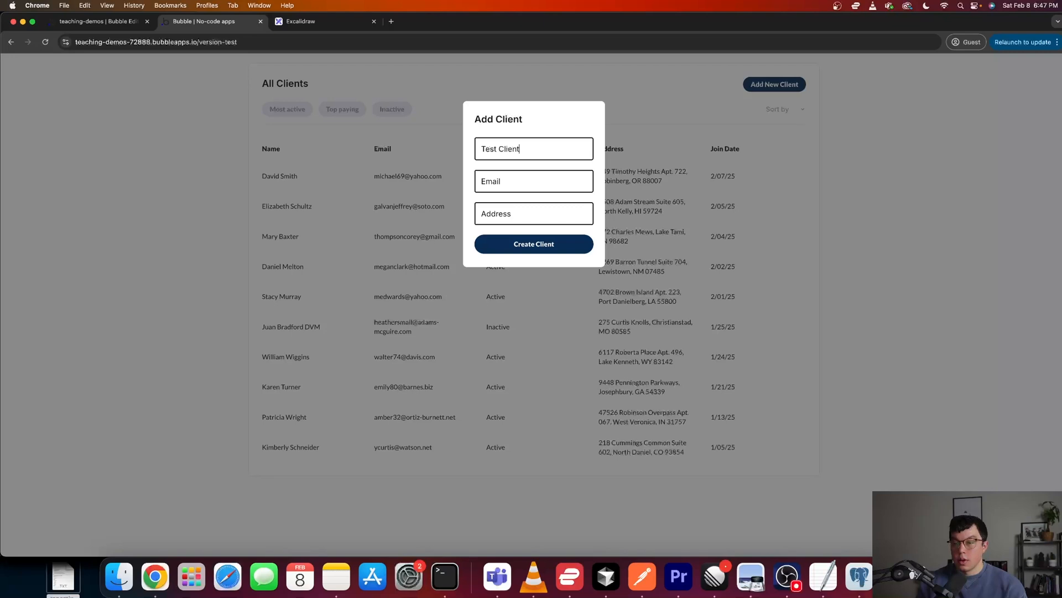
type("test@test.com")
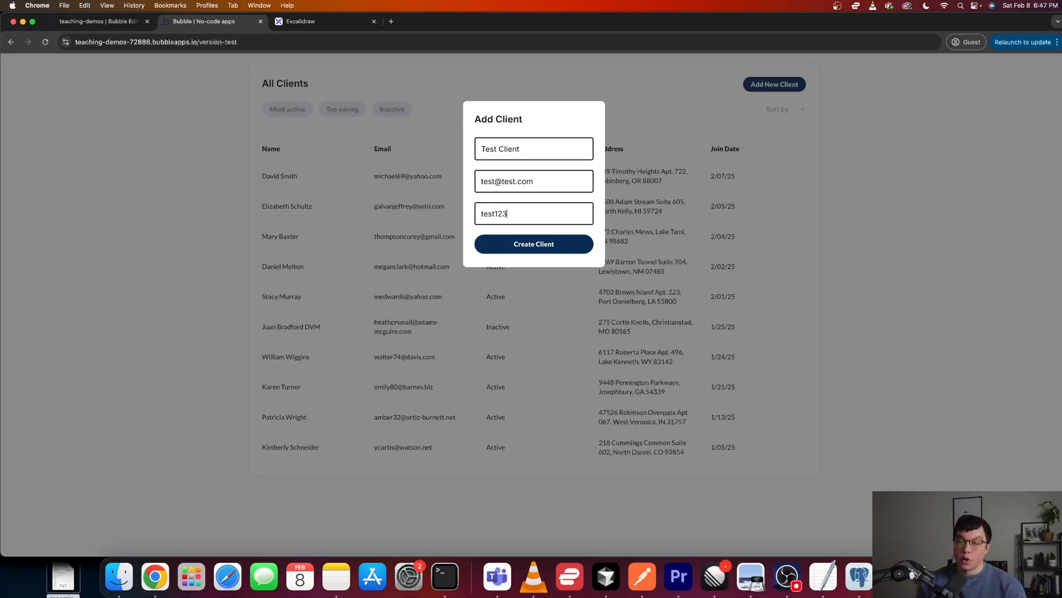
type("@")
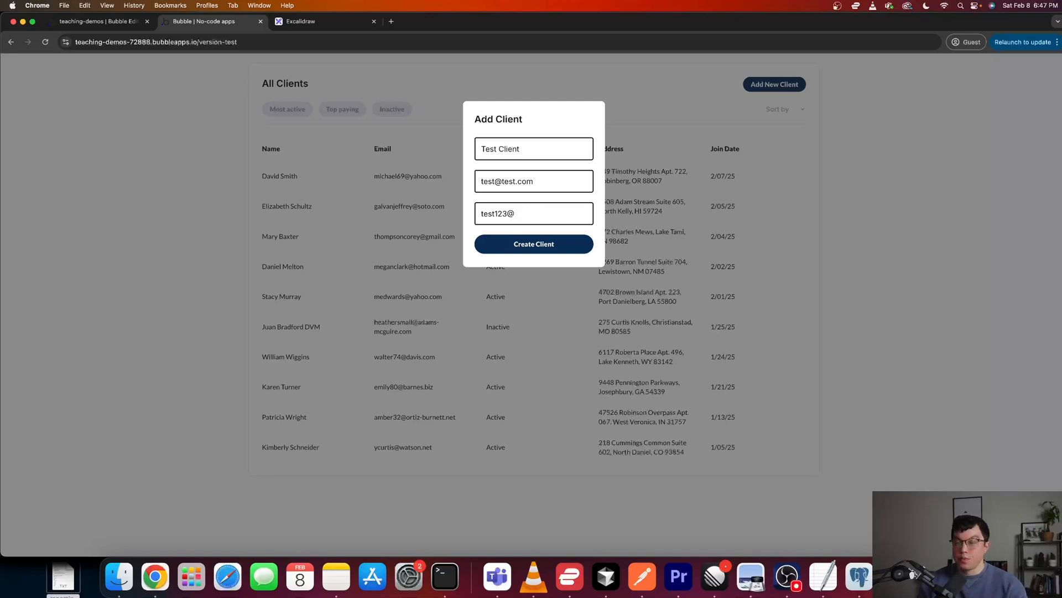
type("test addre")
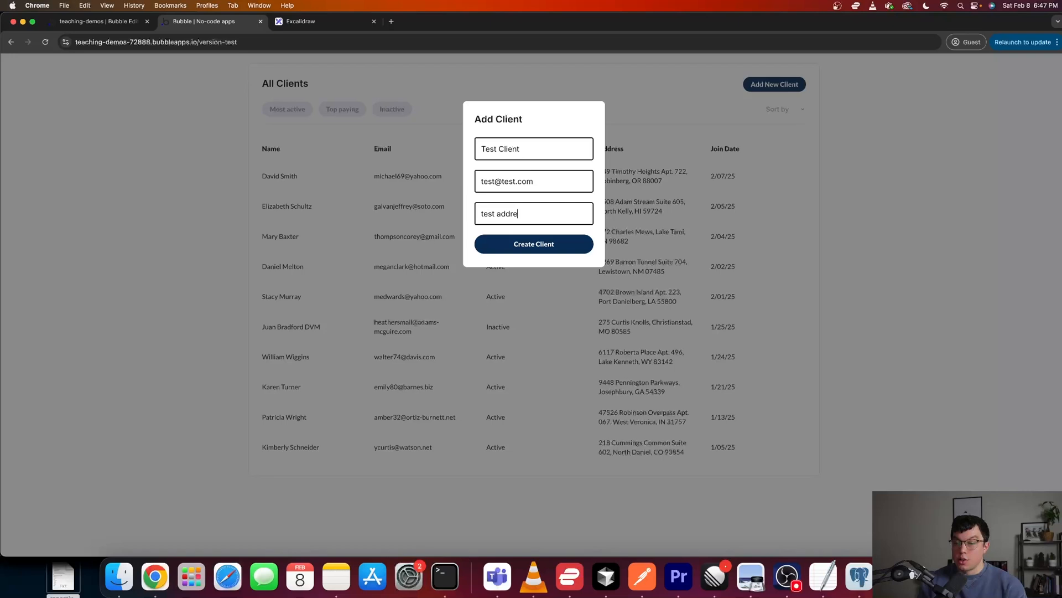
type("ss 123")
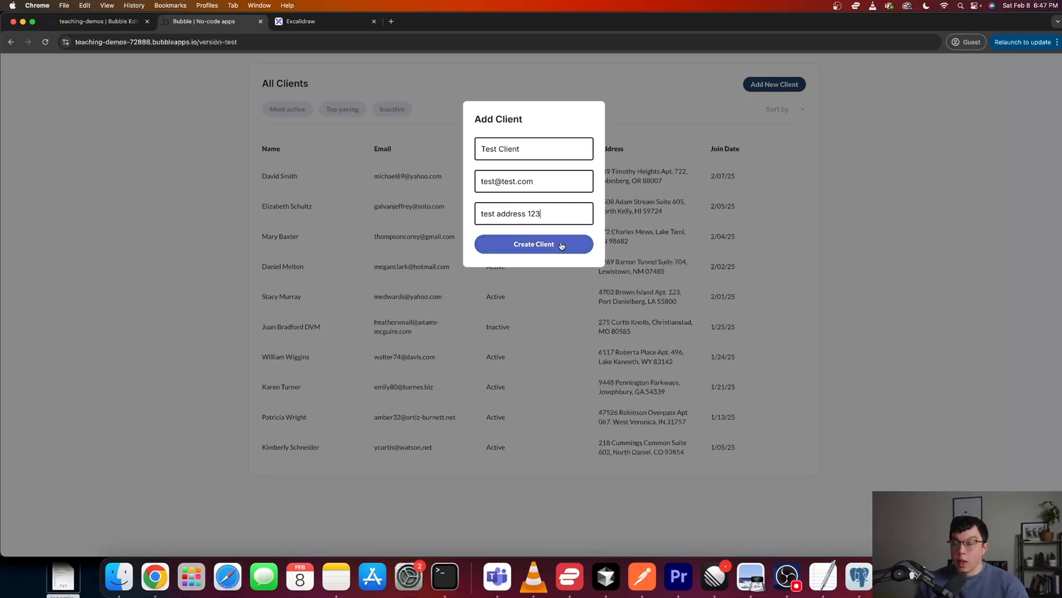
left_click(534, 244)
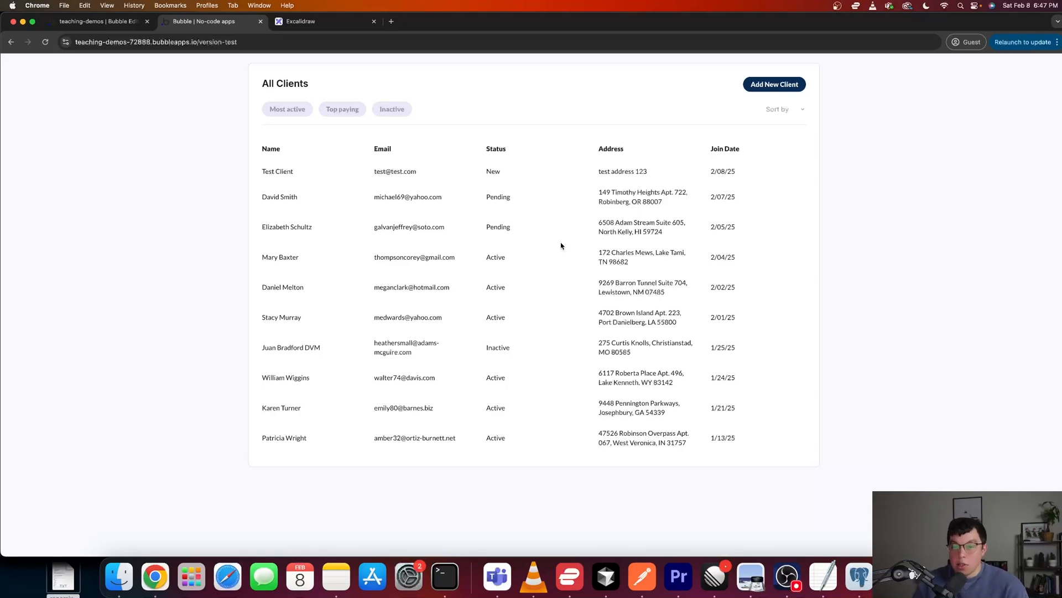
left_click(98, 21)
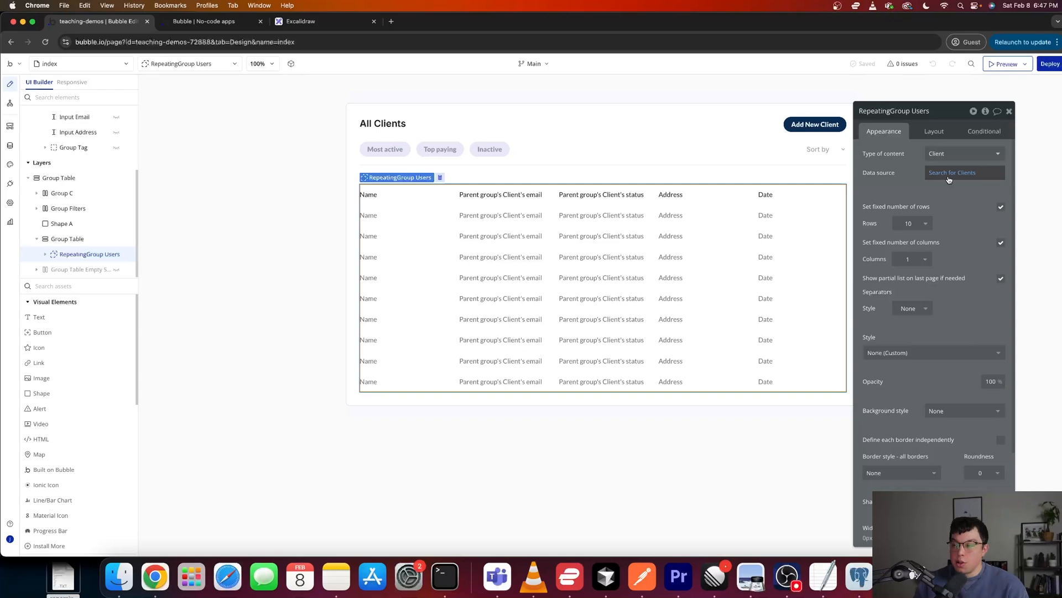
left_click(955, 173)
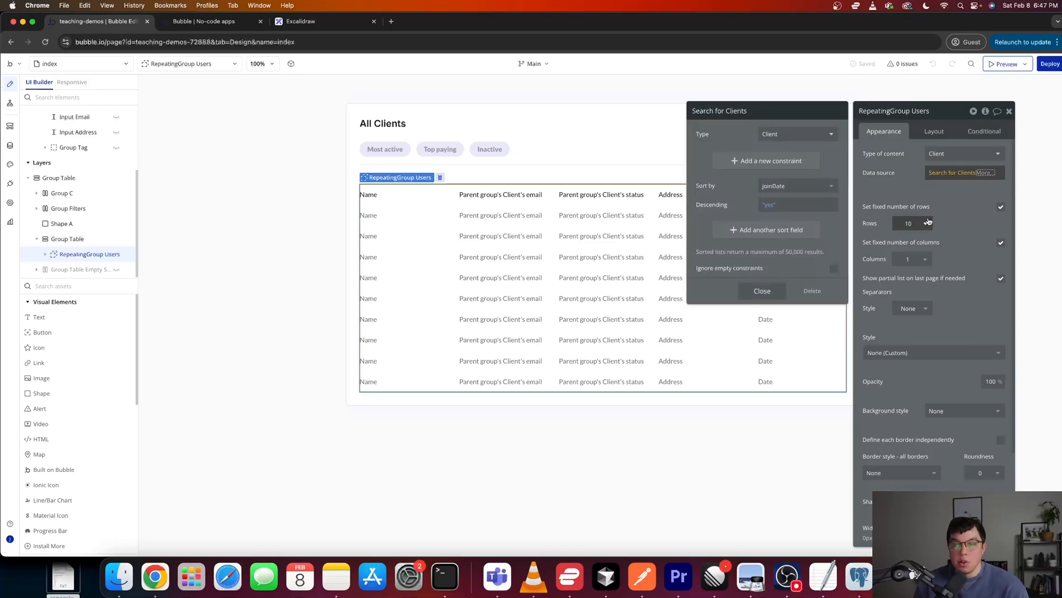
mouse_move(928, 222)
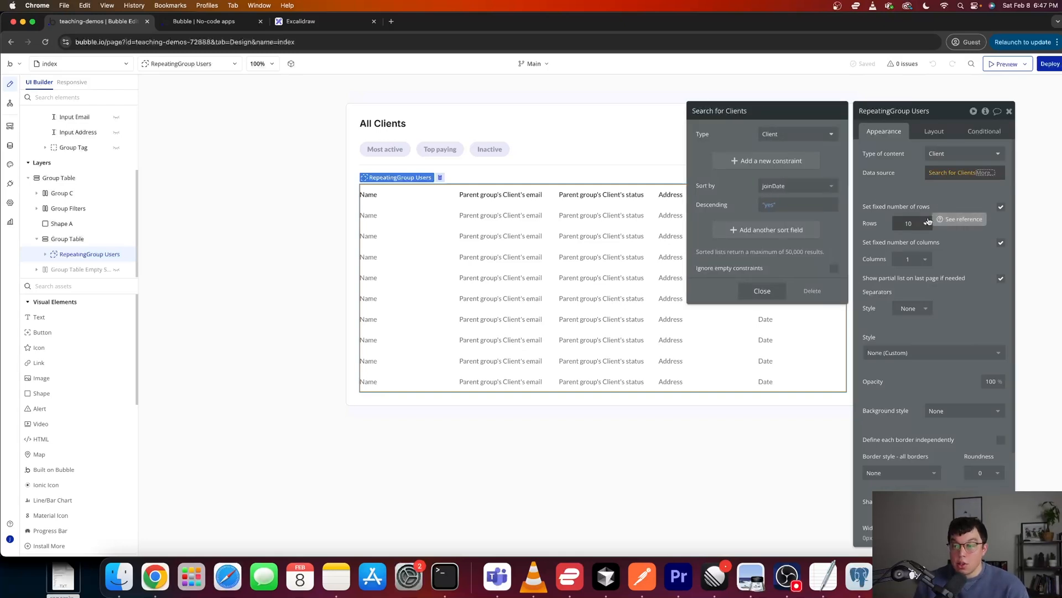
mouse_move(391, 4)
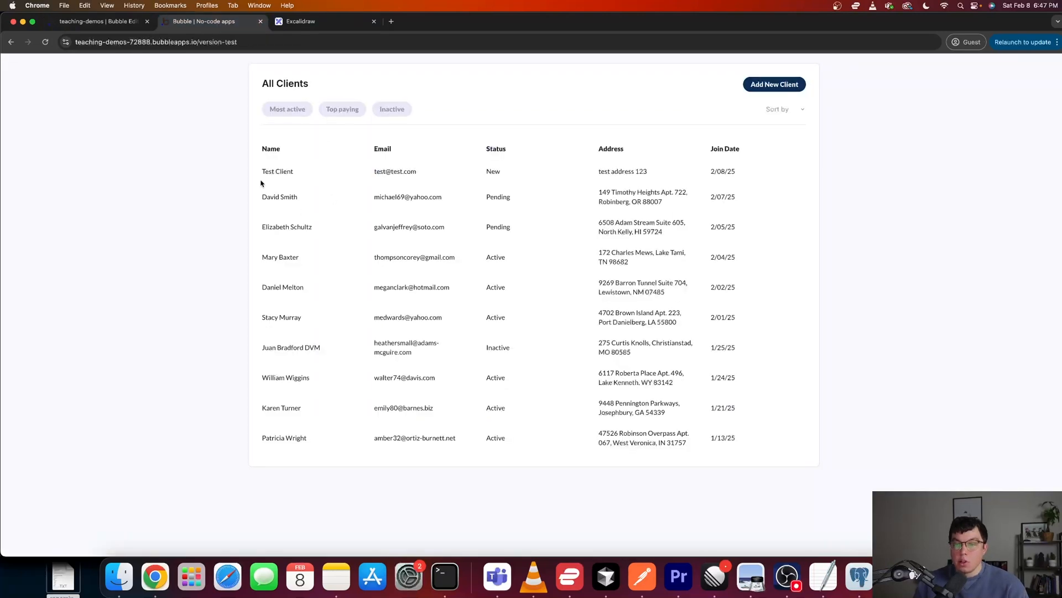
mouse_move(382, 242)
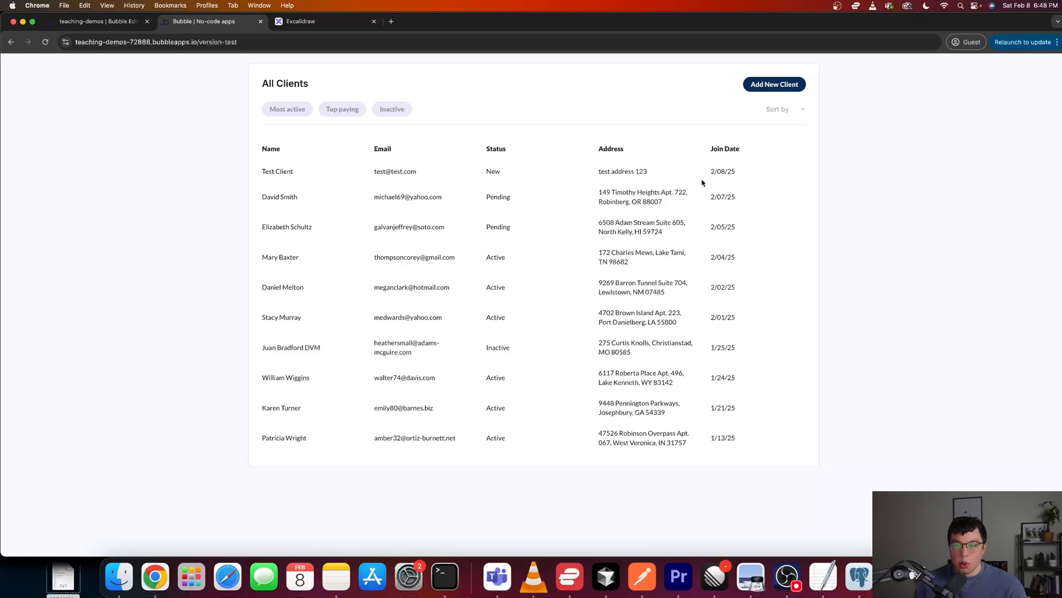
mouse_move(636, 189)
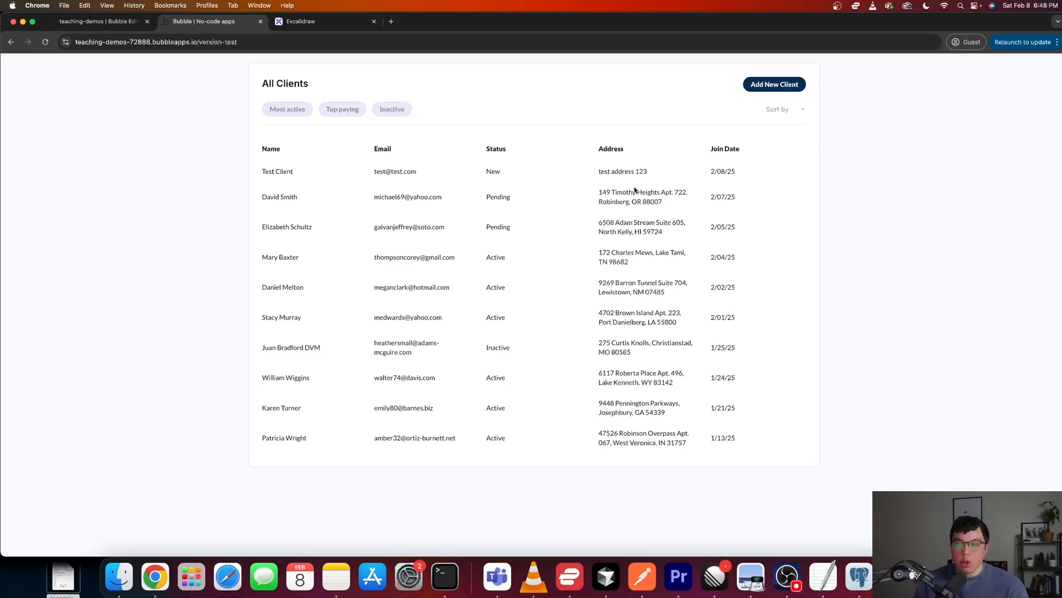
mouse_move(787, 199)
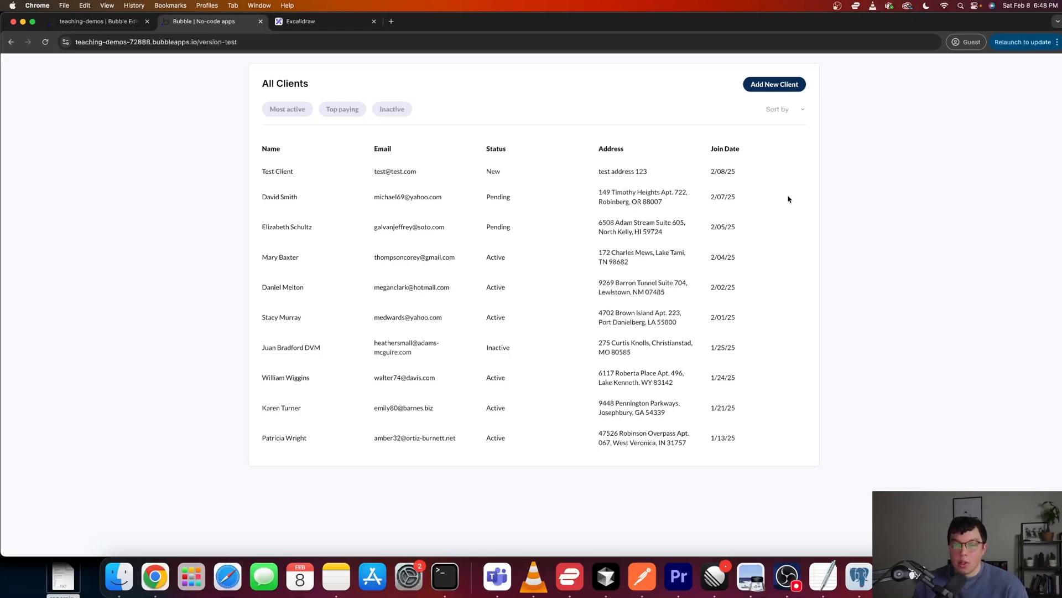
mouse_move(71, 228)
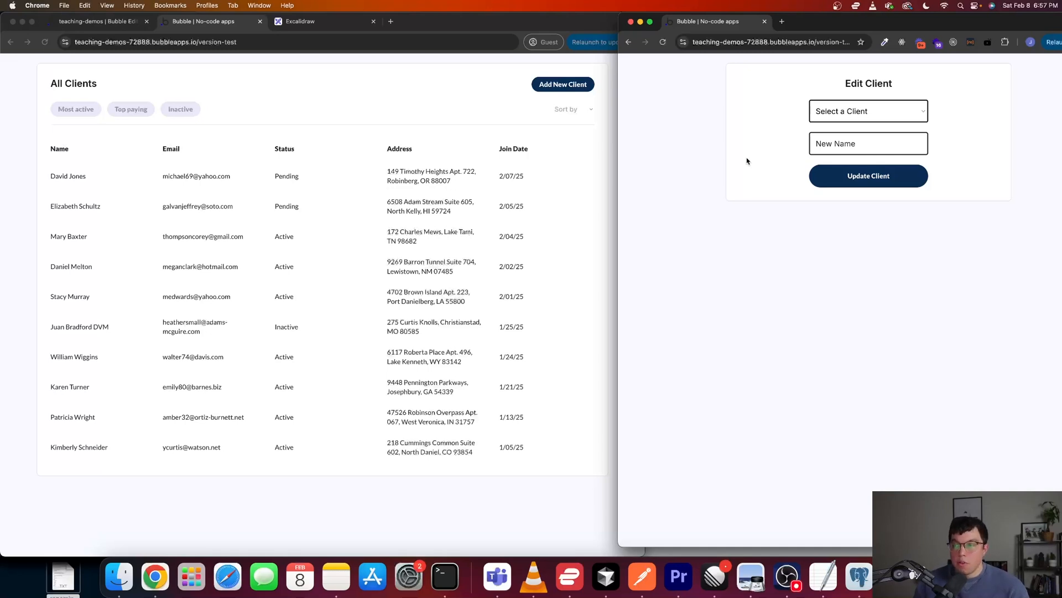
mouse_move(729, 69)
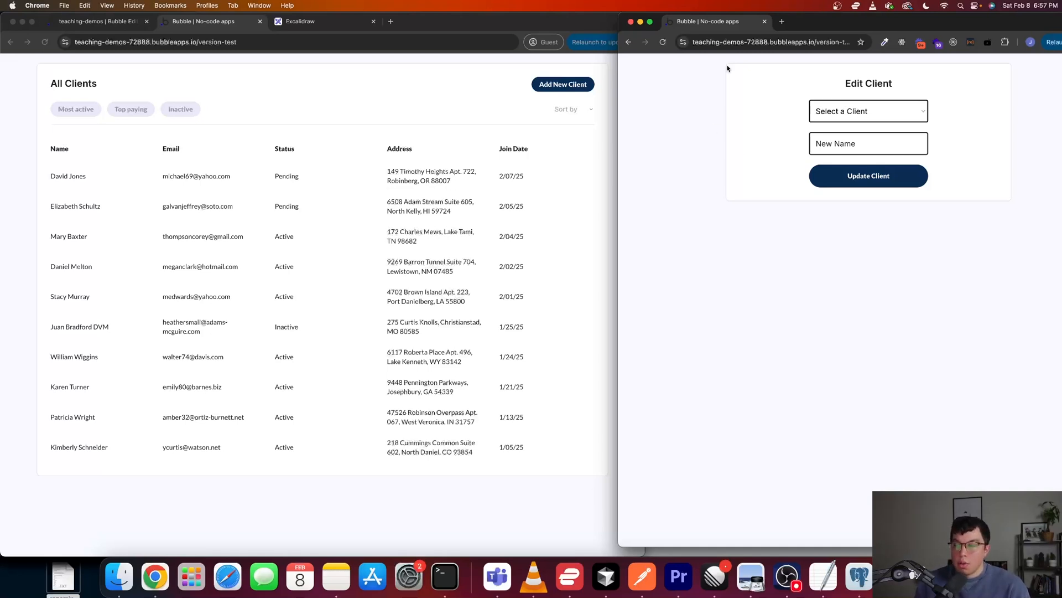
mouse_move(785, 278)
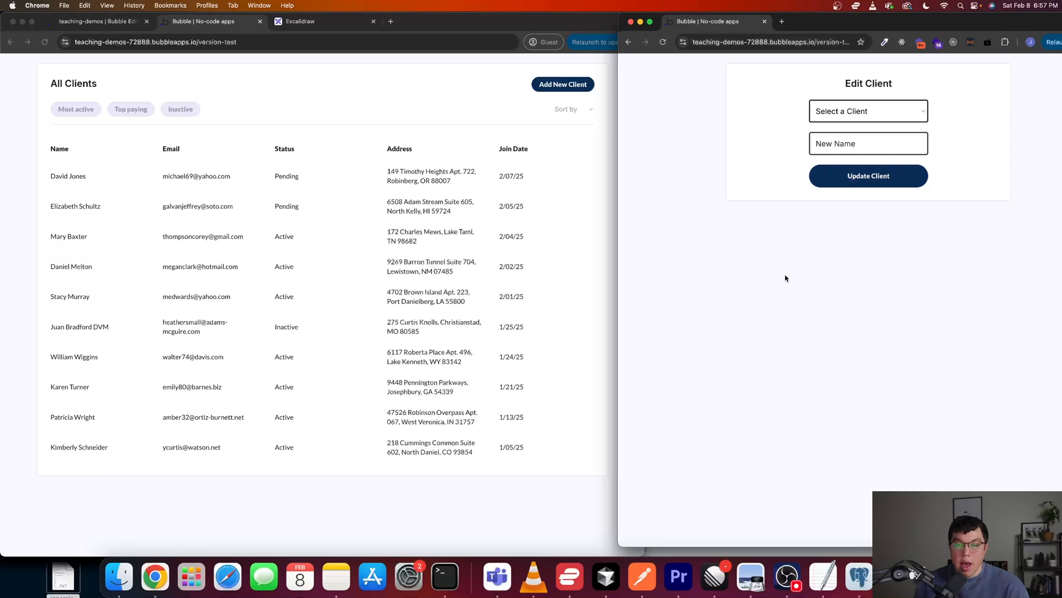
mouse_move(636, 239)
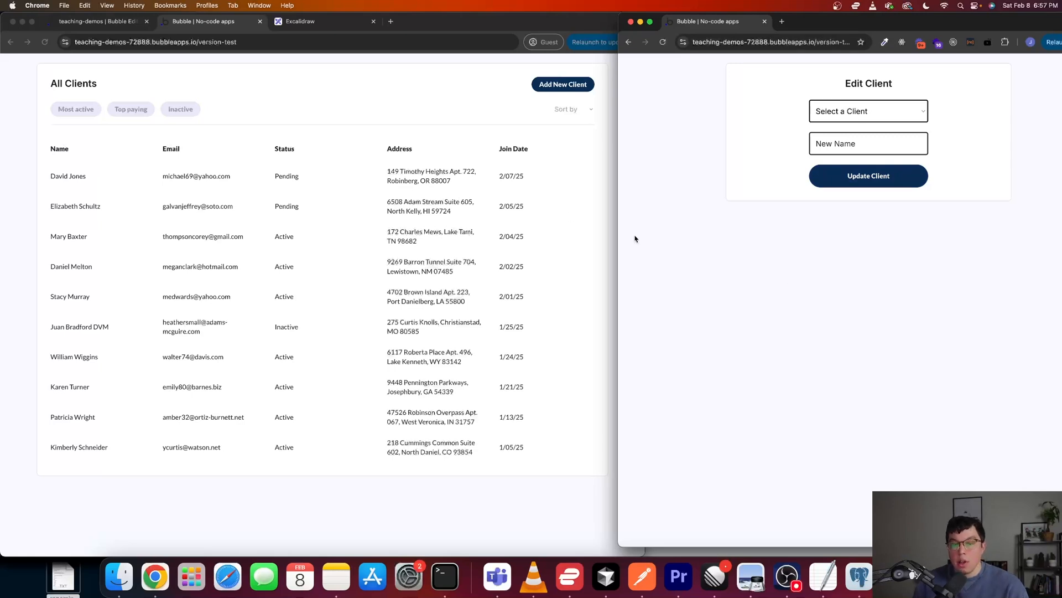
mouse_move(465, 146)
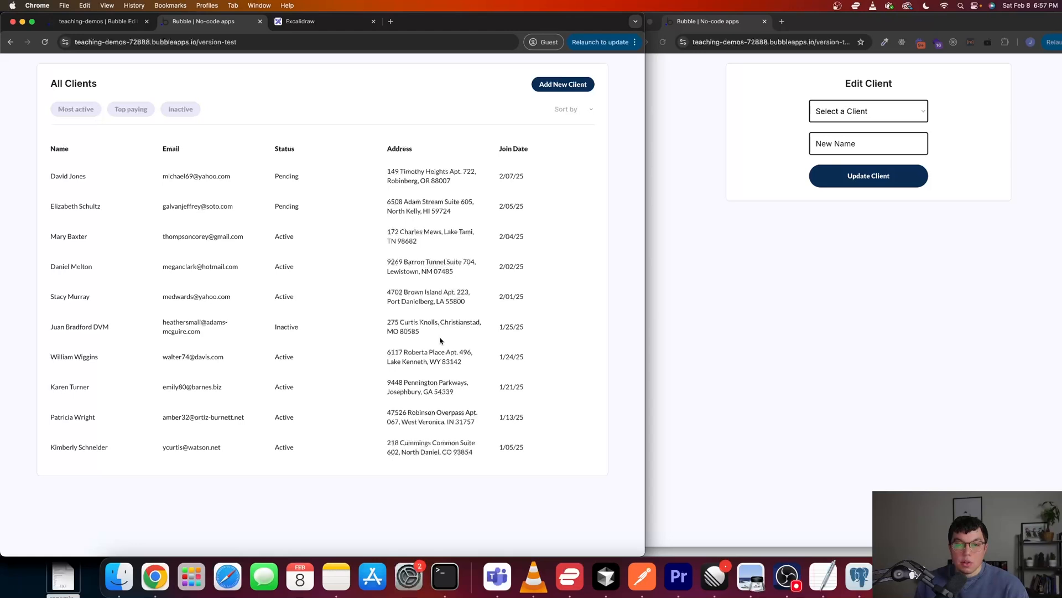
mouse_move(485, 294)
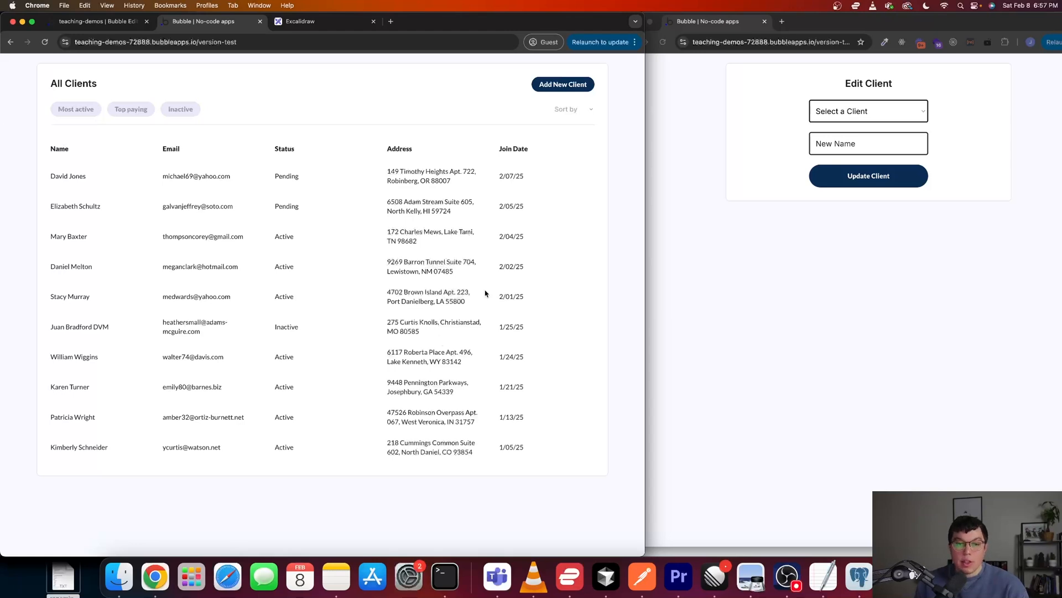
mouse_move(737, 303)
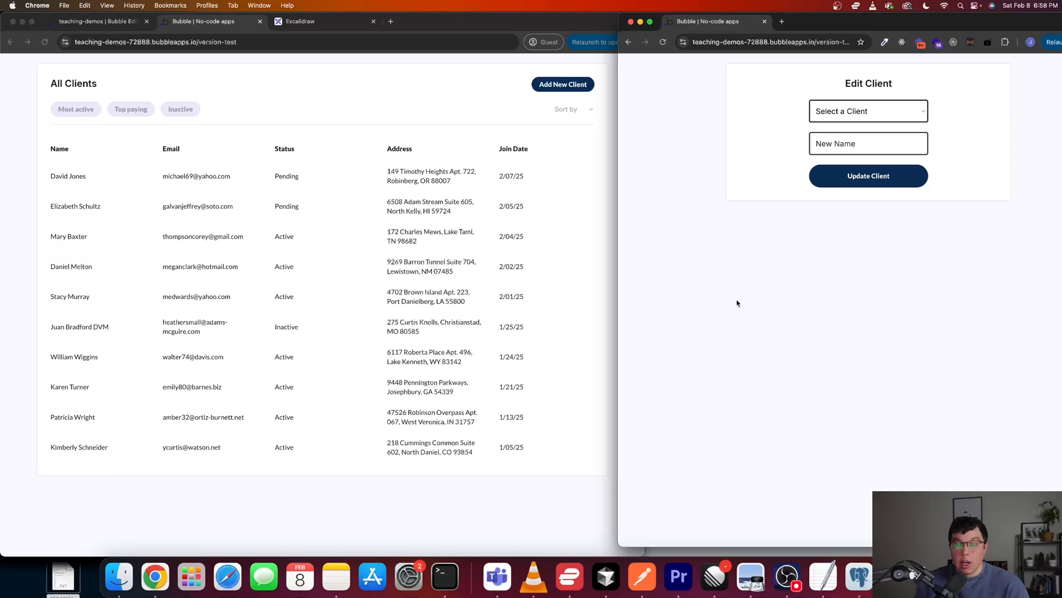
mouse_move(779, 226)
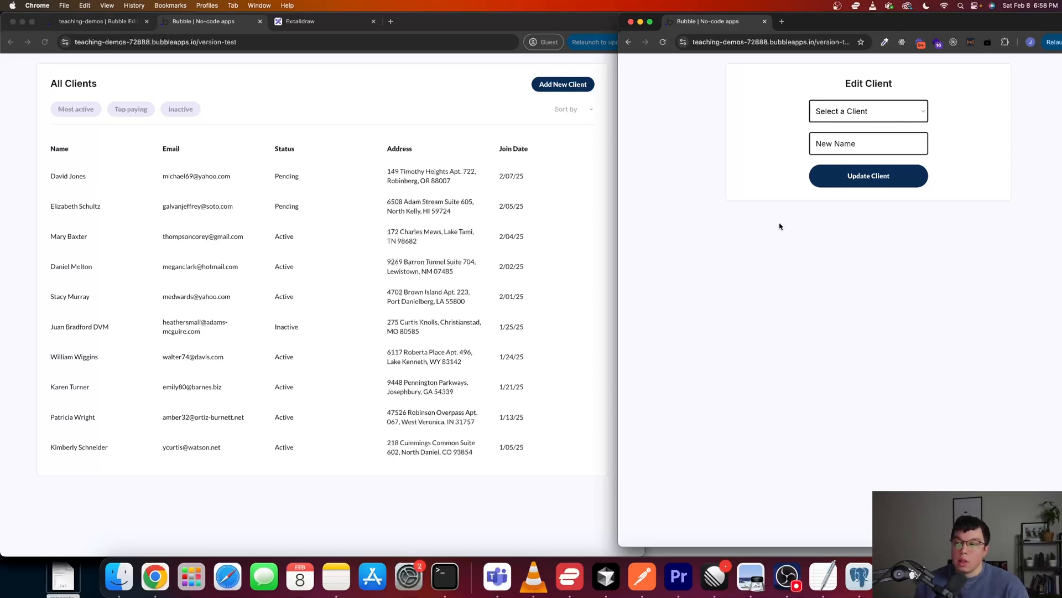
mouse_move(807, 226)
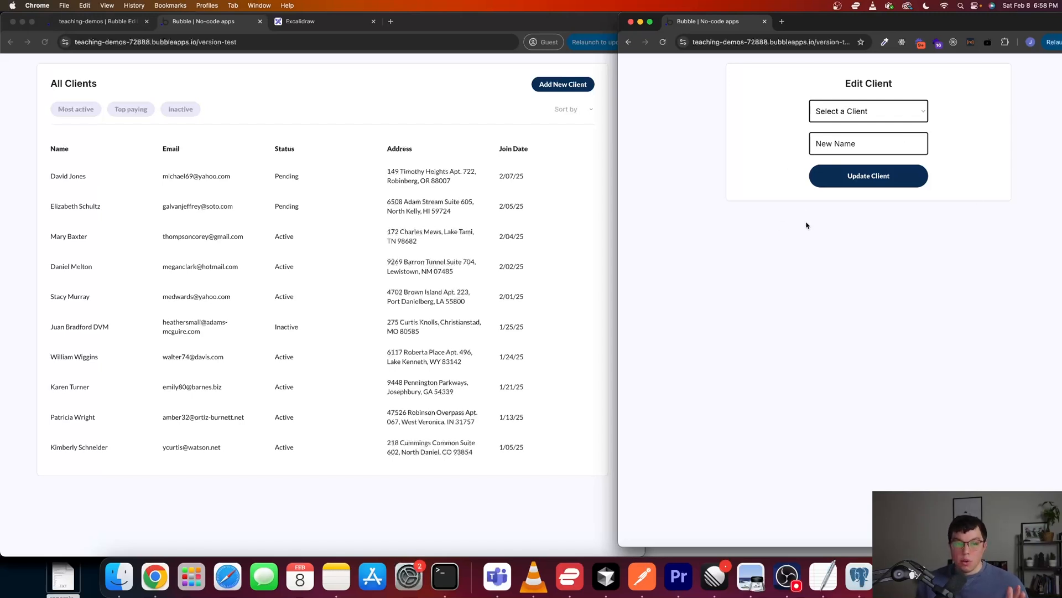
mouse_move(864, 203)
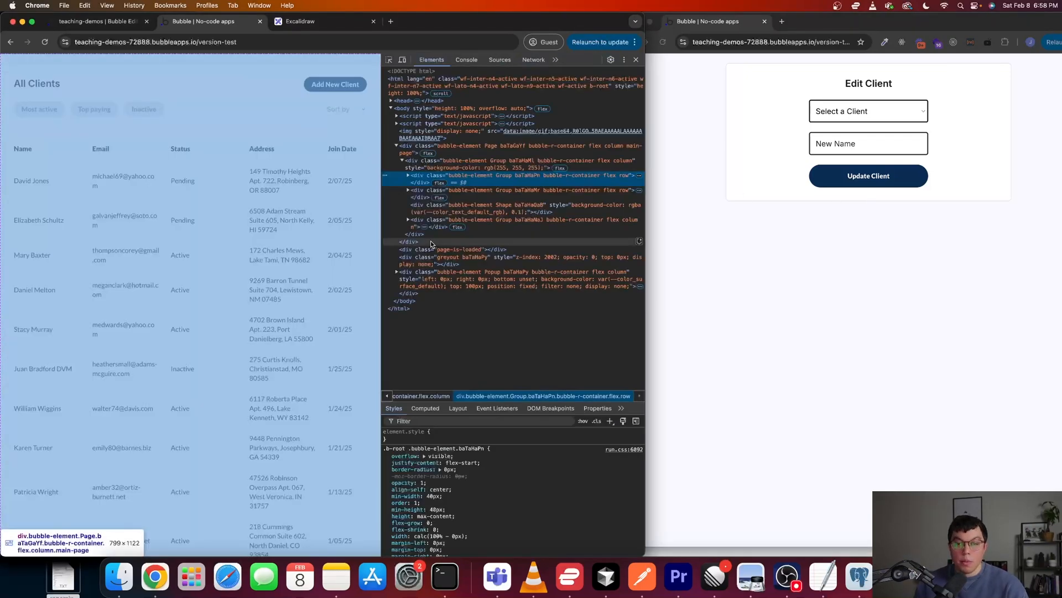
left_click(534, 60)
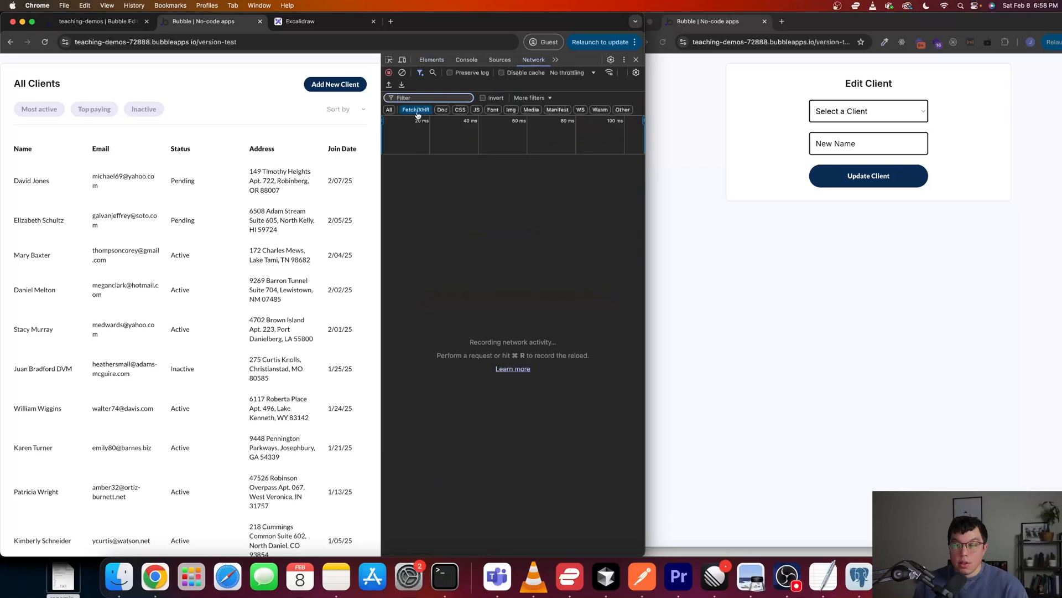
mouse_move(788, 174)
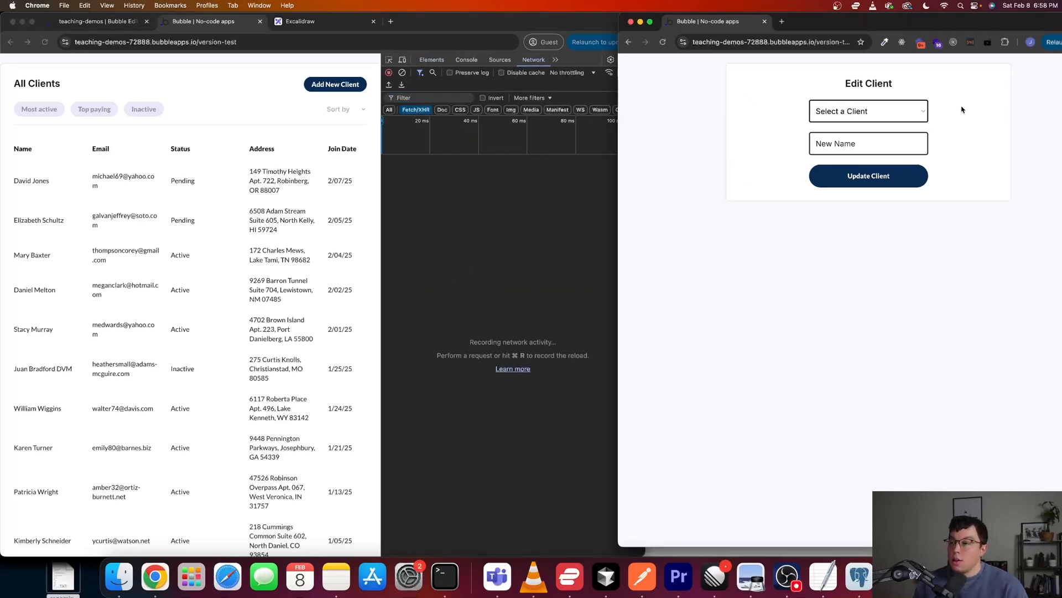
mouse_move(159, 238)
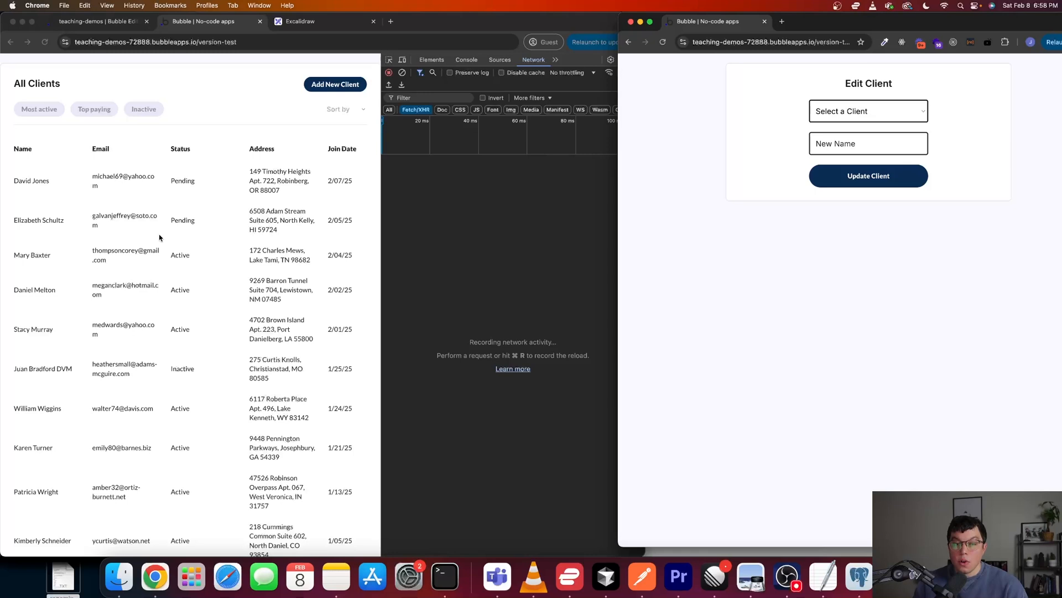
mouse_move(983, 190)
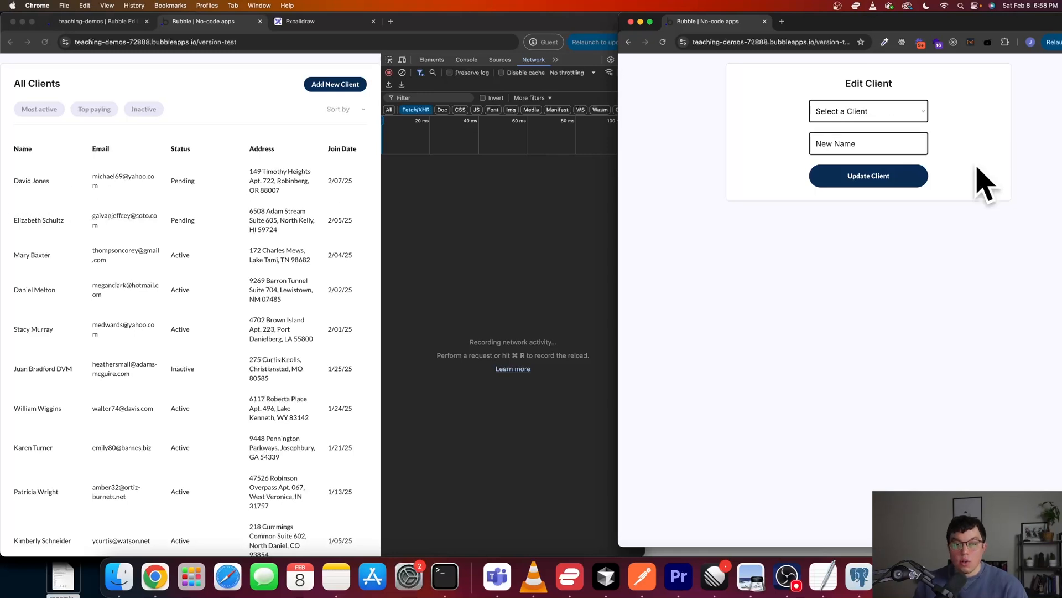
left_click(867, 111)
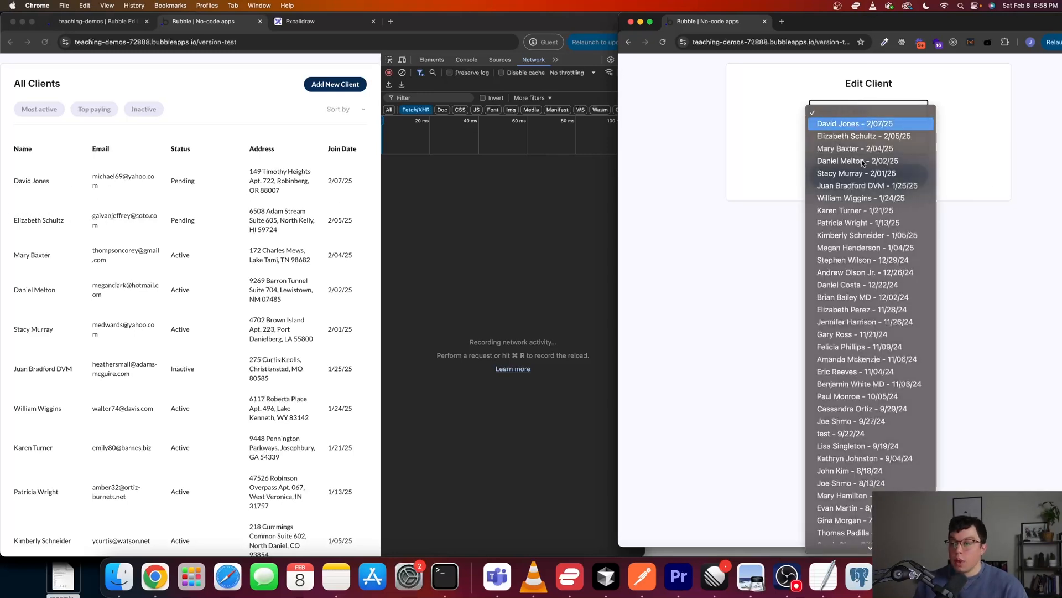
left_click(852, 123)
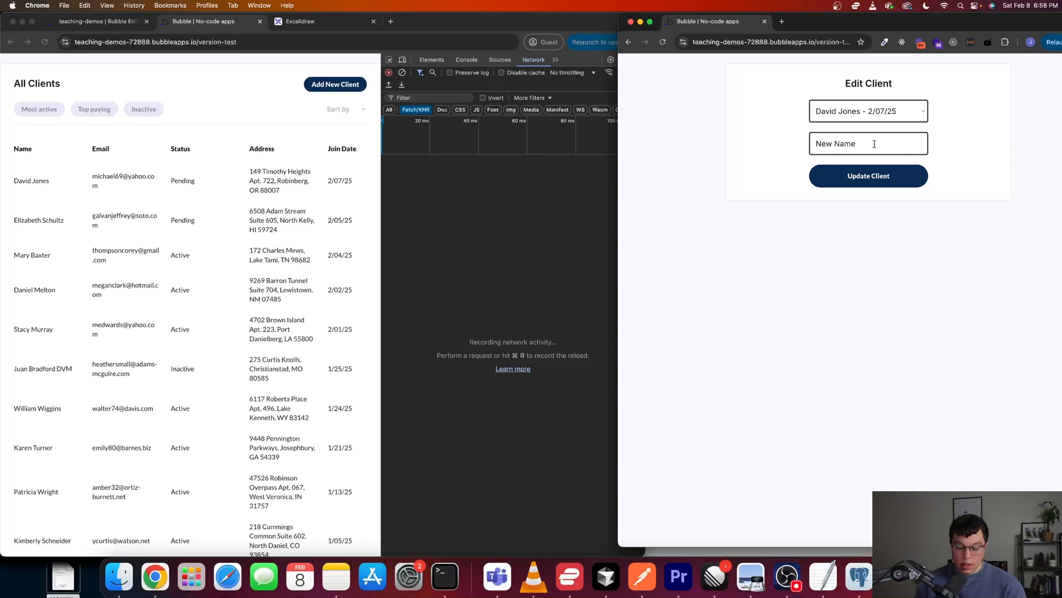
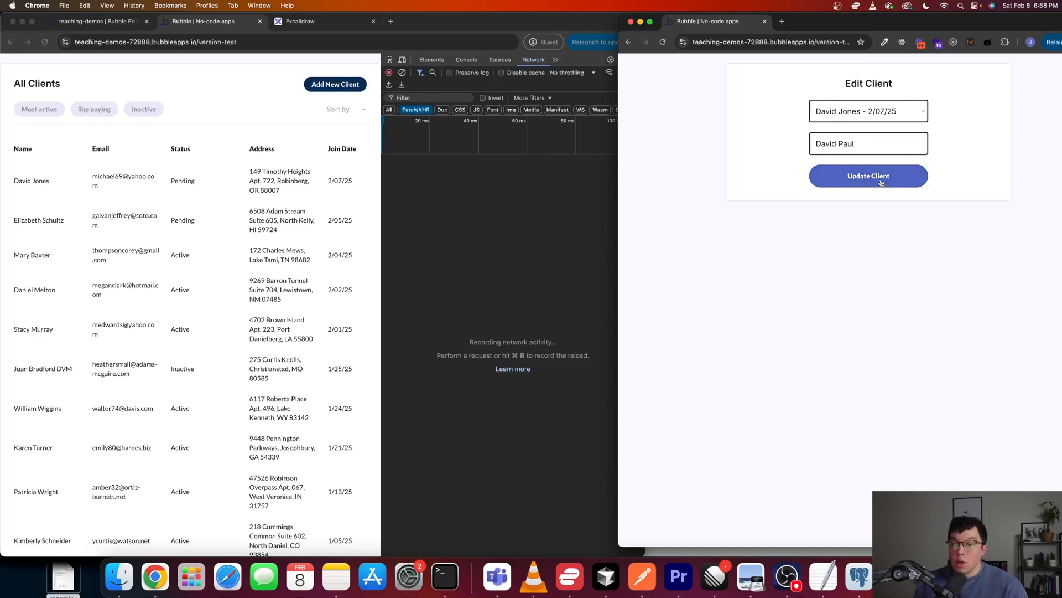
left_click(868, 176)
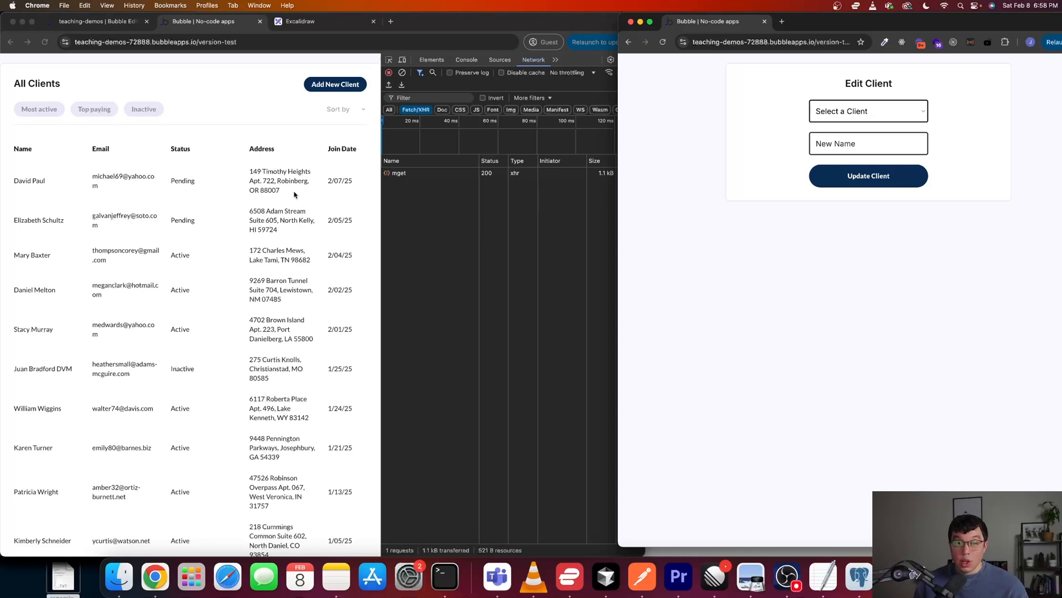
mouse_move(270, 195)
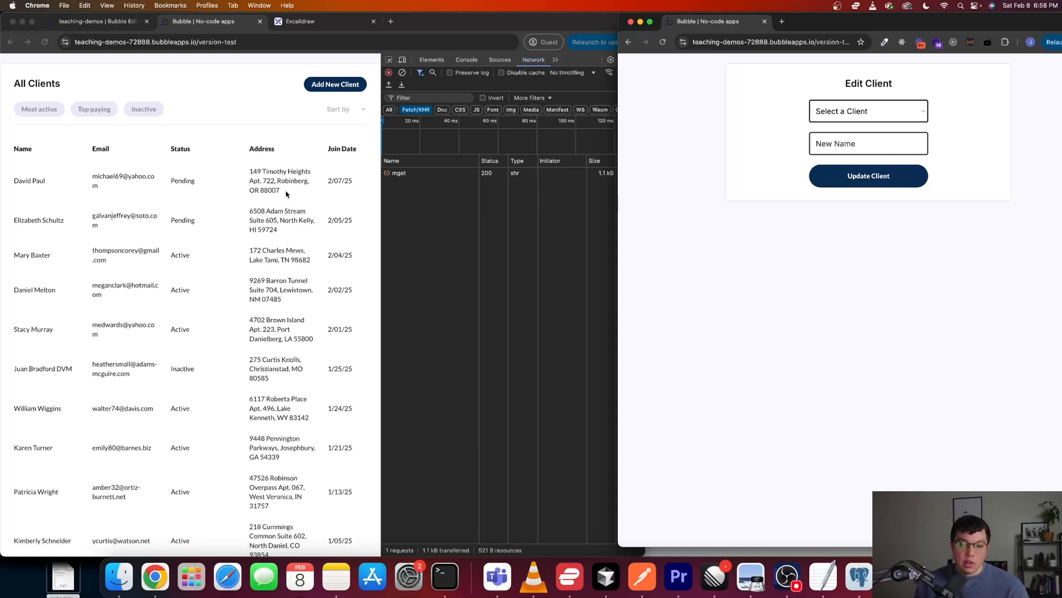
mouse_move(200, 188)
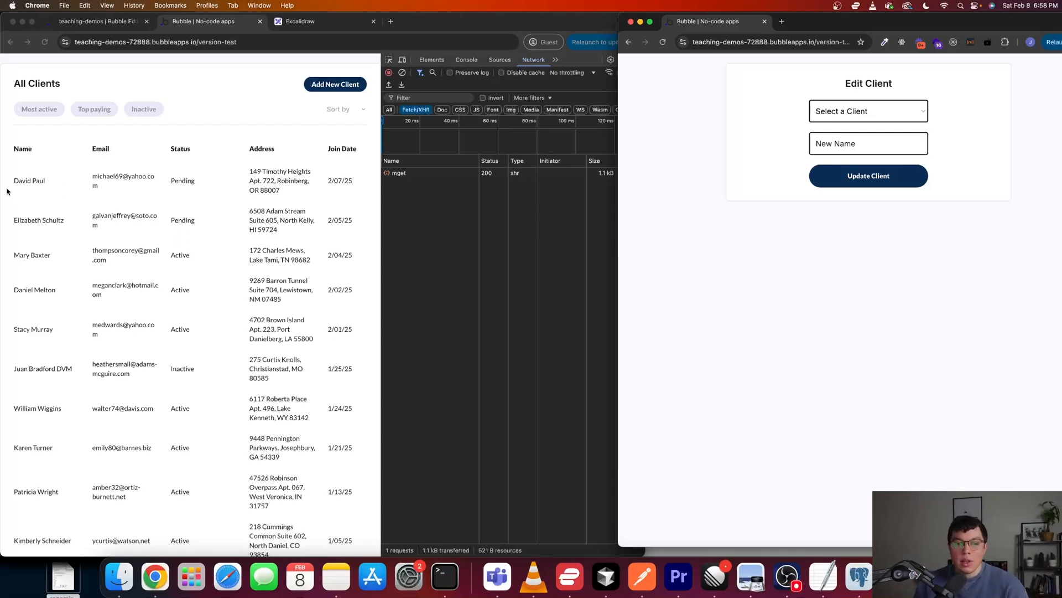
mouse_move(52, 198)
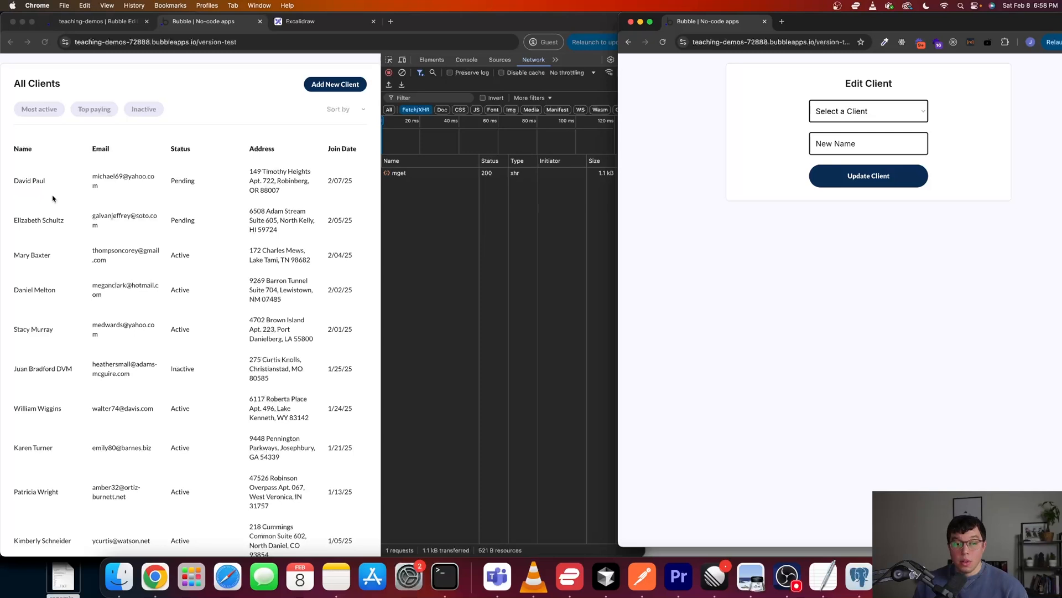
mouse_move(449, 185)
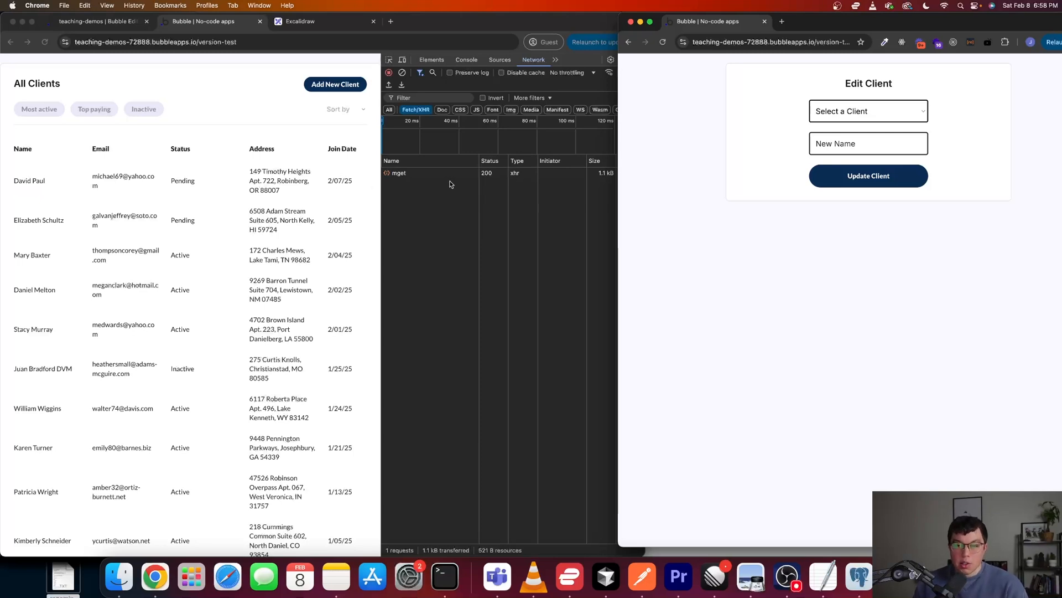
left_click(399, 172)
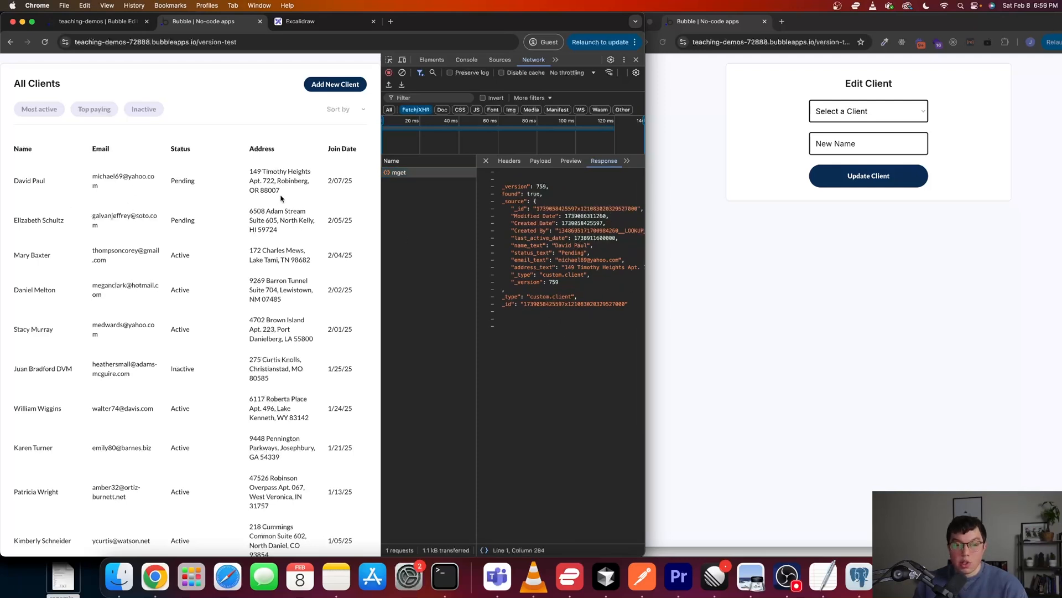
mouse_move(310, 359)
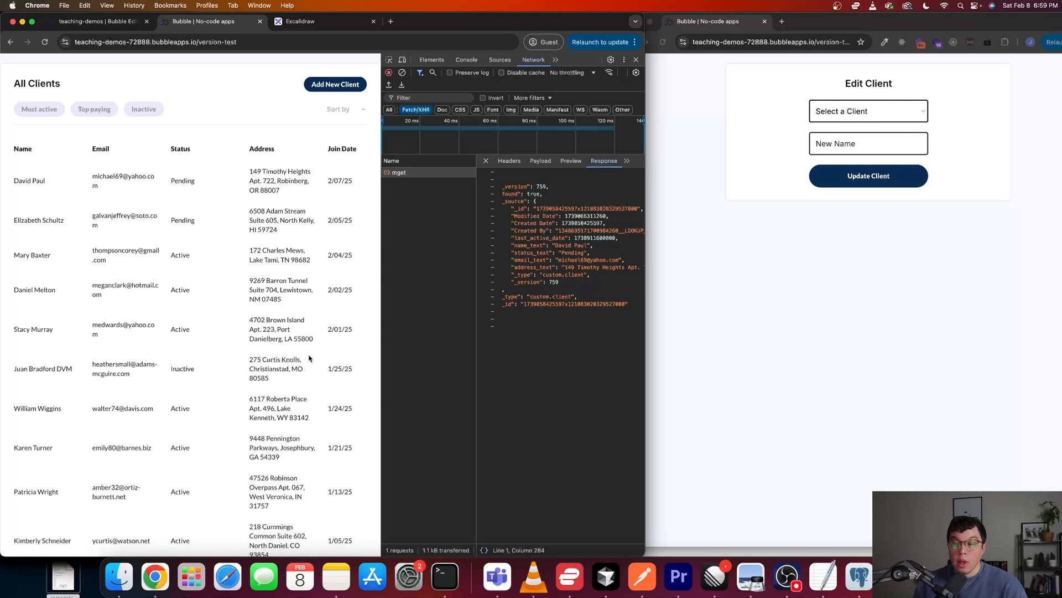
scroll("down", 3)
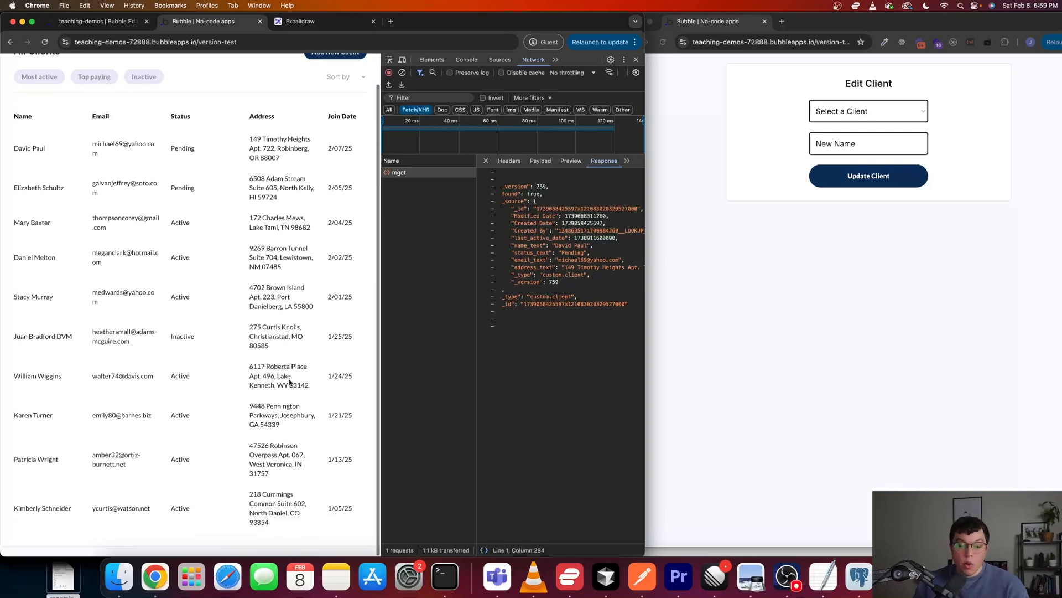
mouse_move(189, 396)
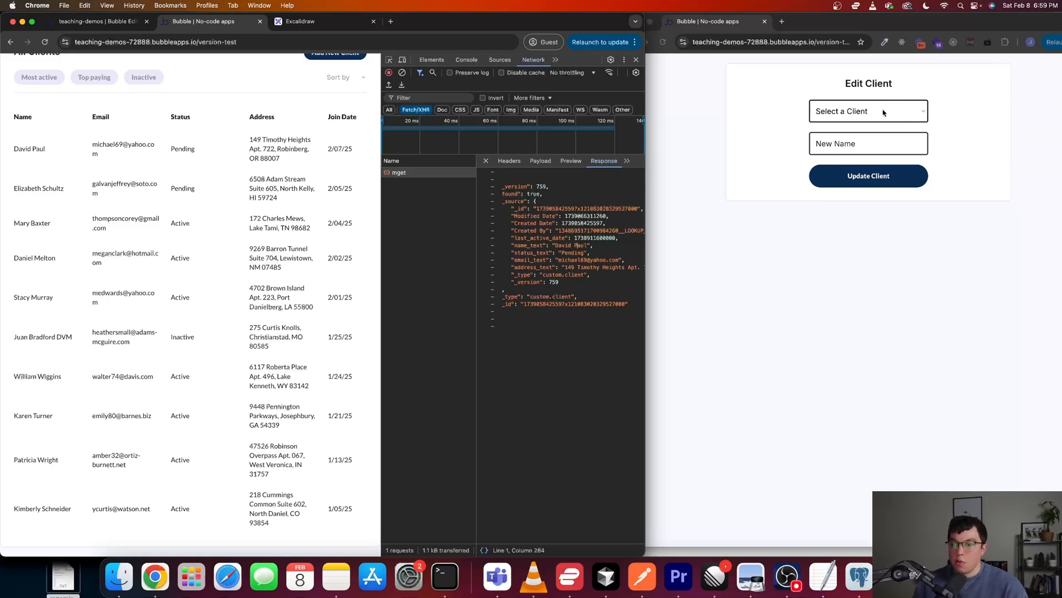
left_click(868, 110)
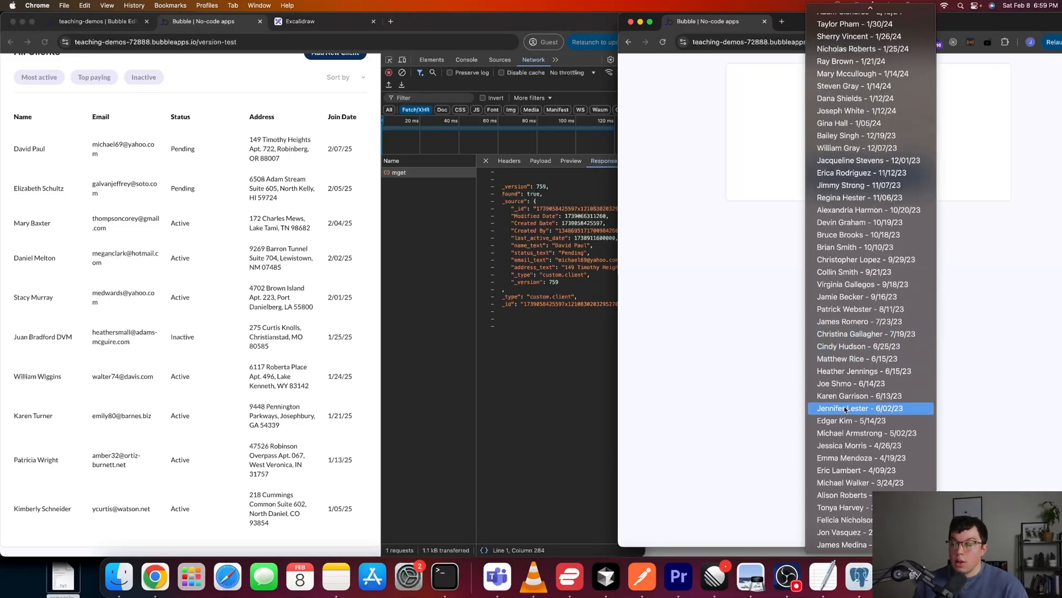
left_click(852, 420)
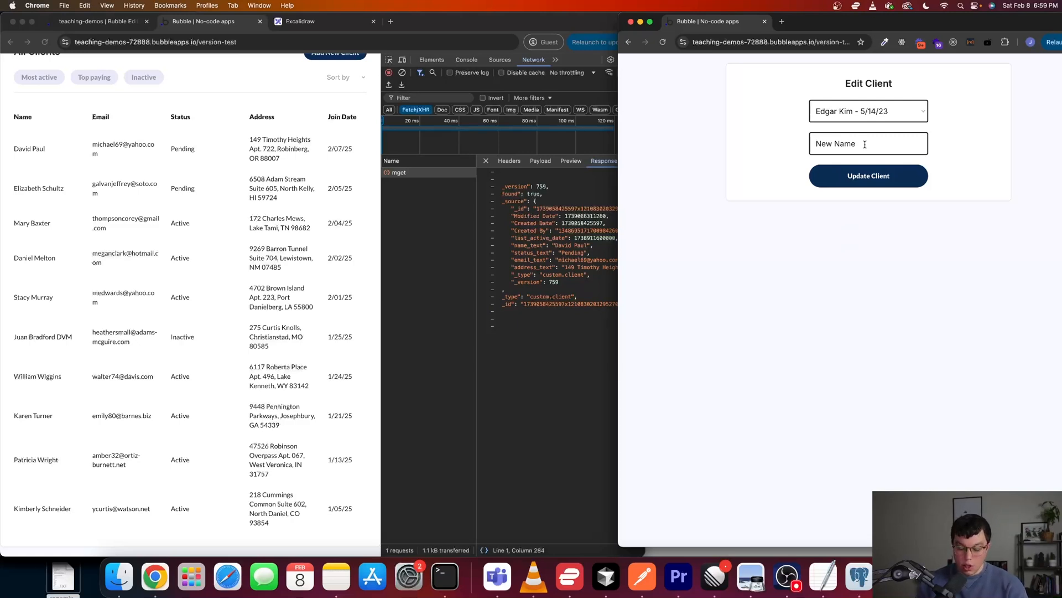
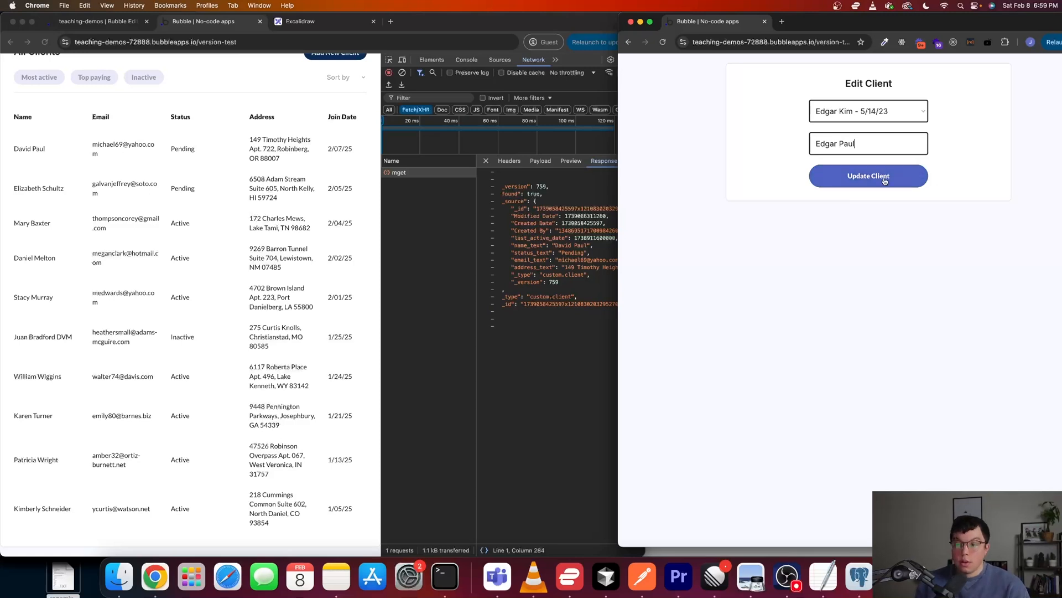
left_click(867, 176)
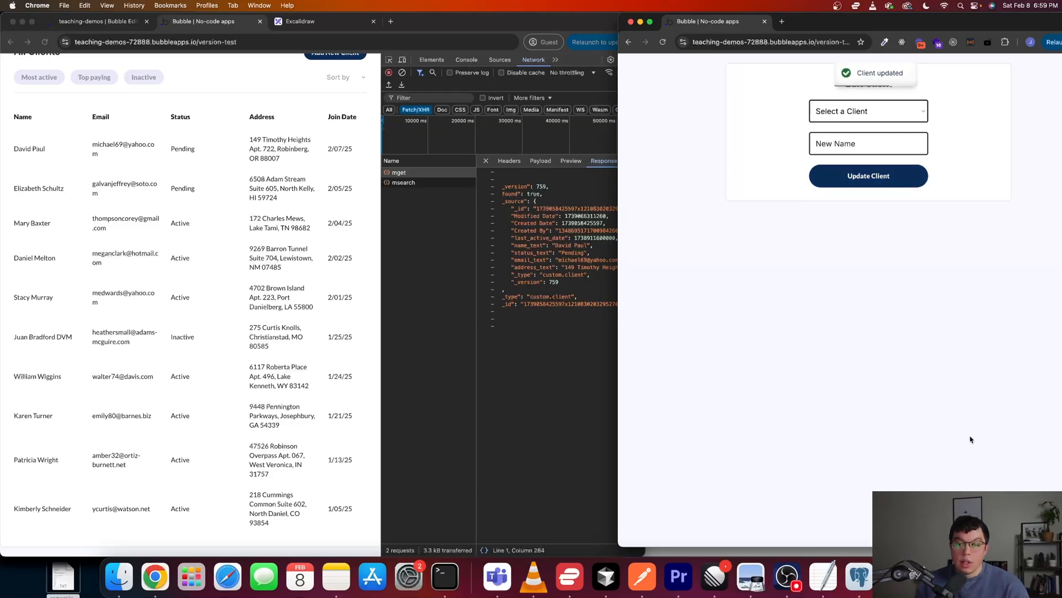
mouse_move(436, 200)
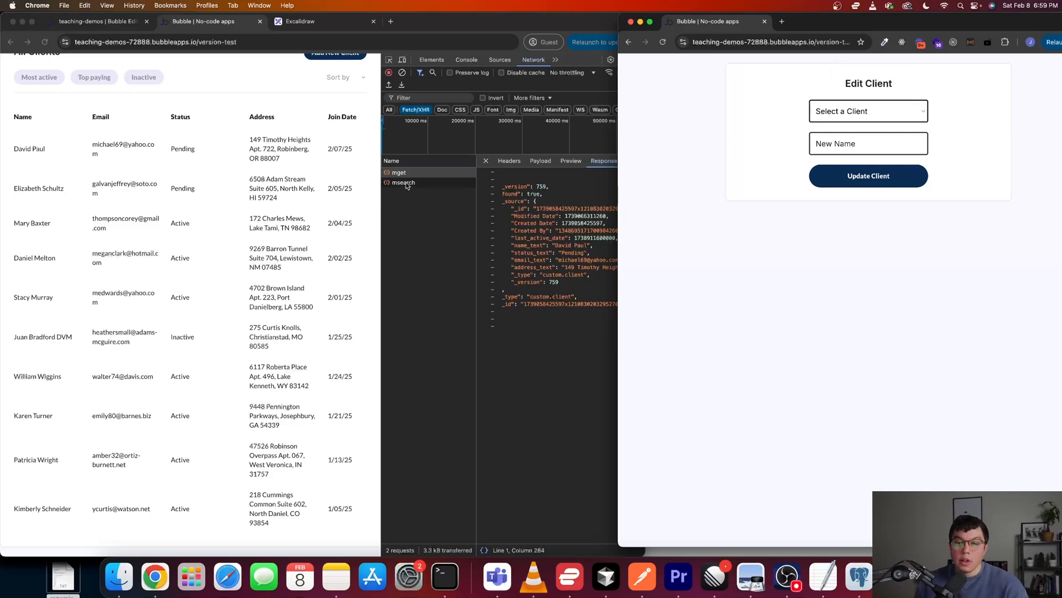
left_click(403, 183)
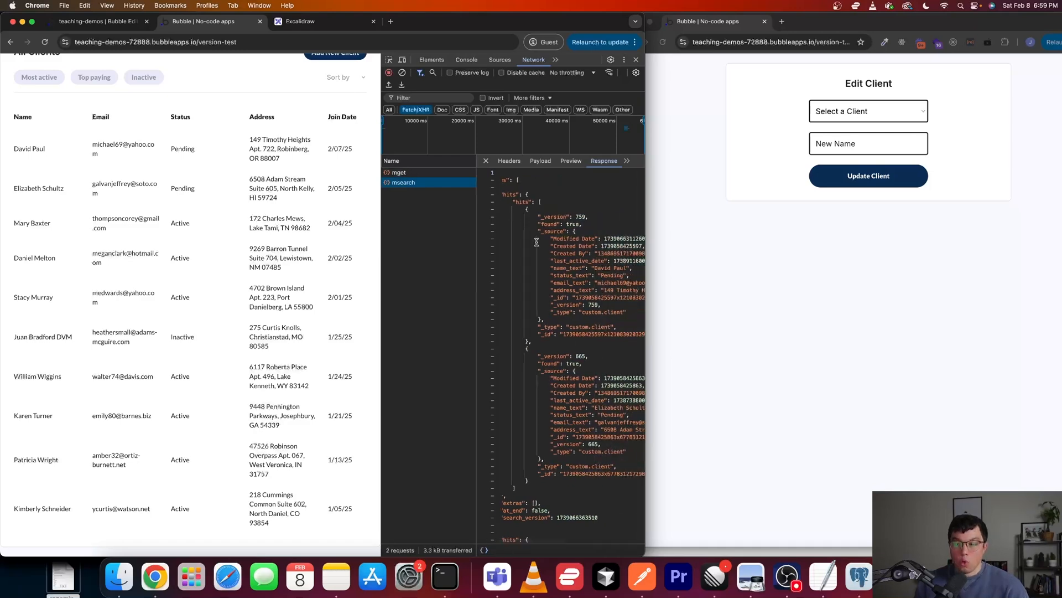
mouse_move(191, 577)
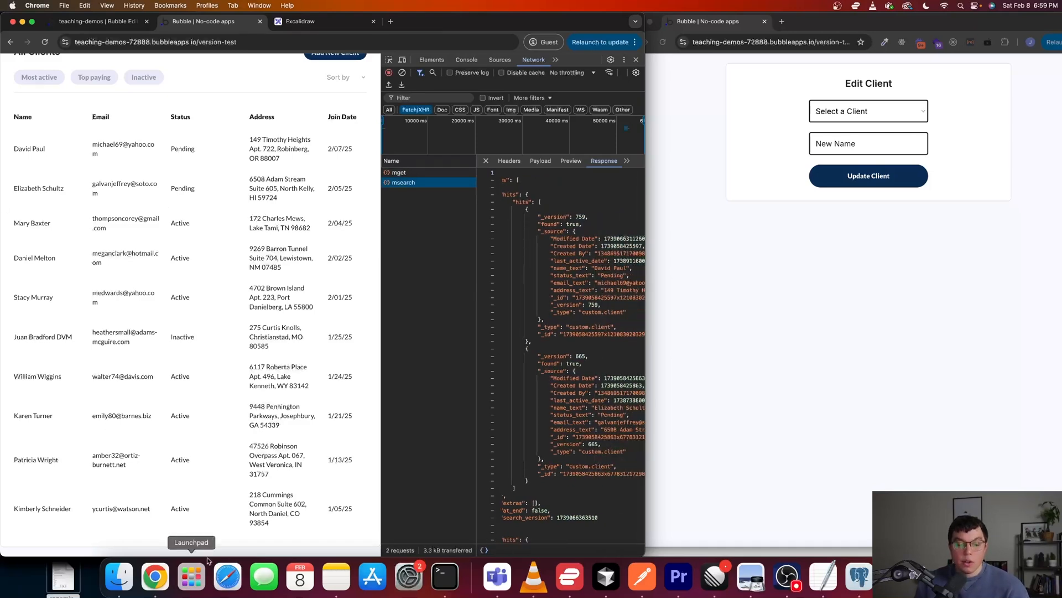
scroll("down", 3)
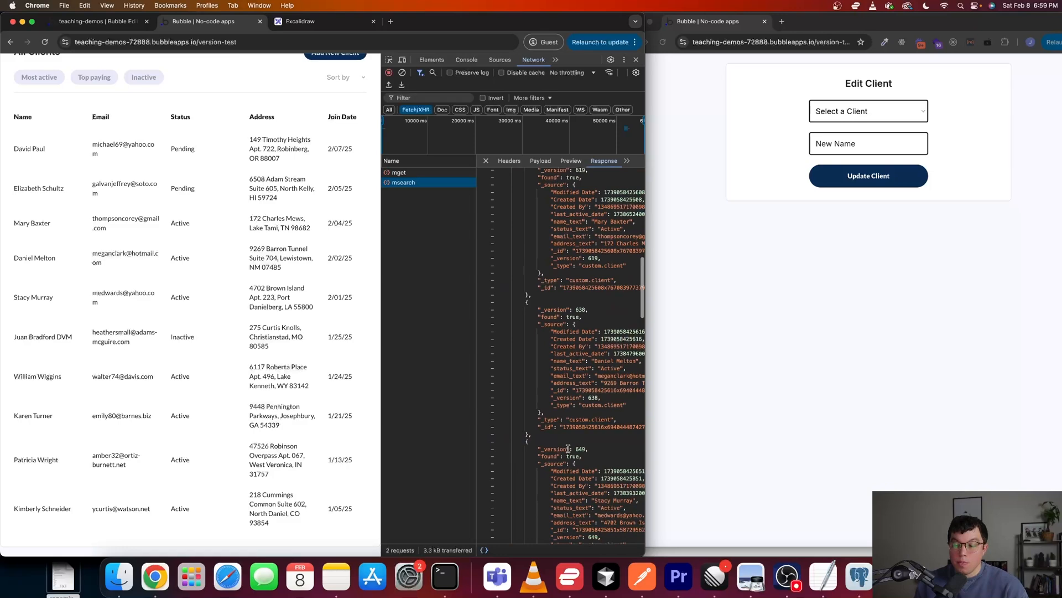
scroll("down", 3)
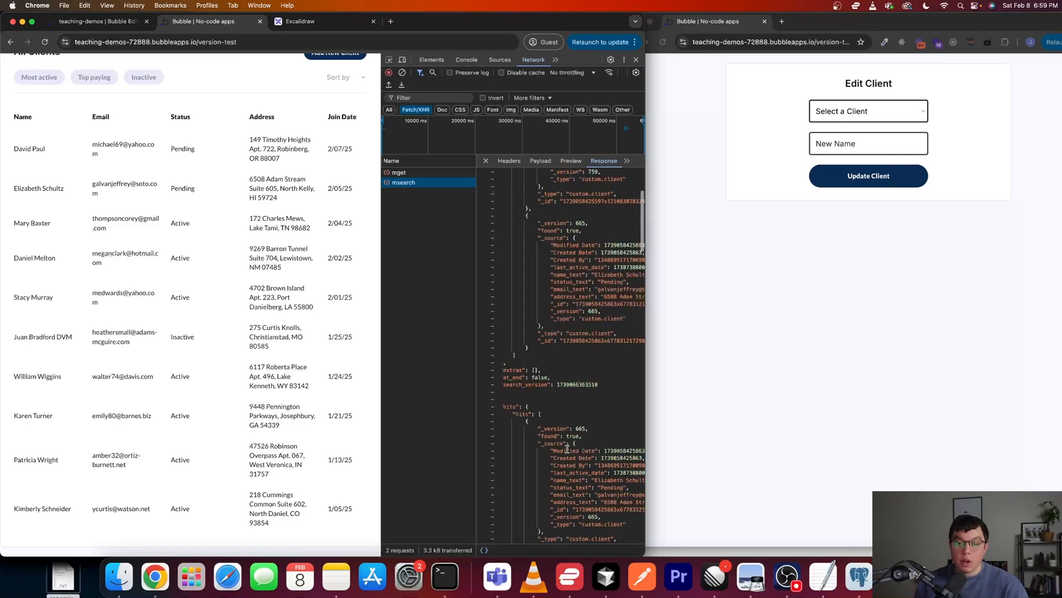
scroll("up", 3)
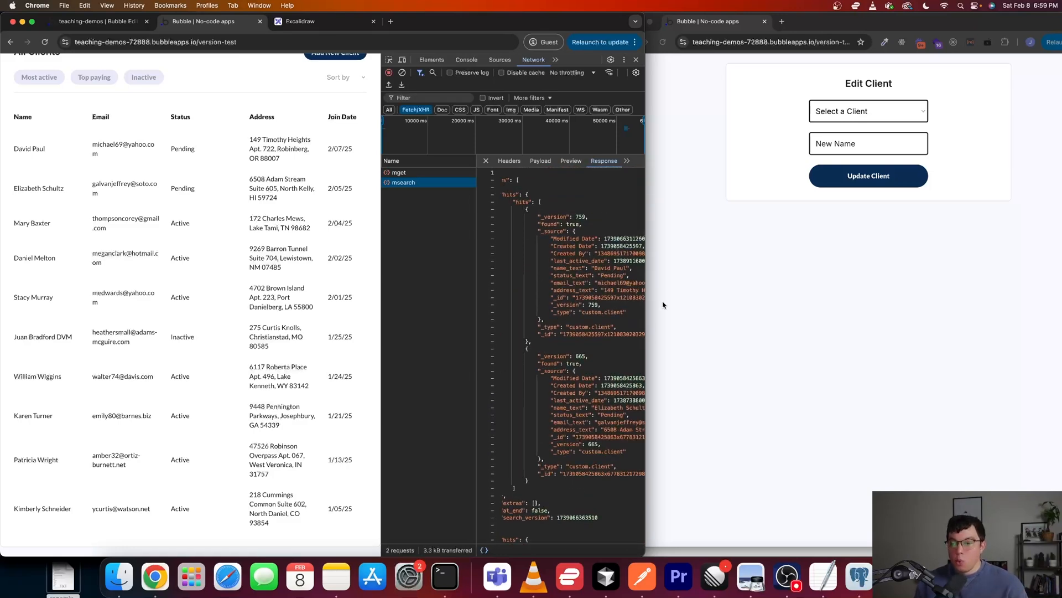
mouse_move(165, 240)
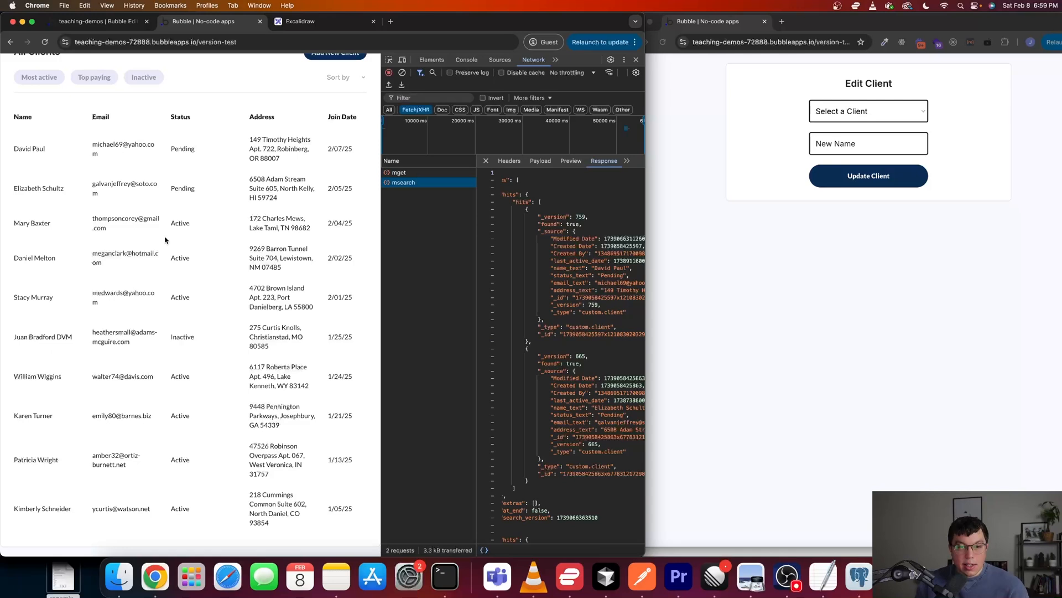
mouse_move(133, 445)
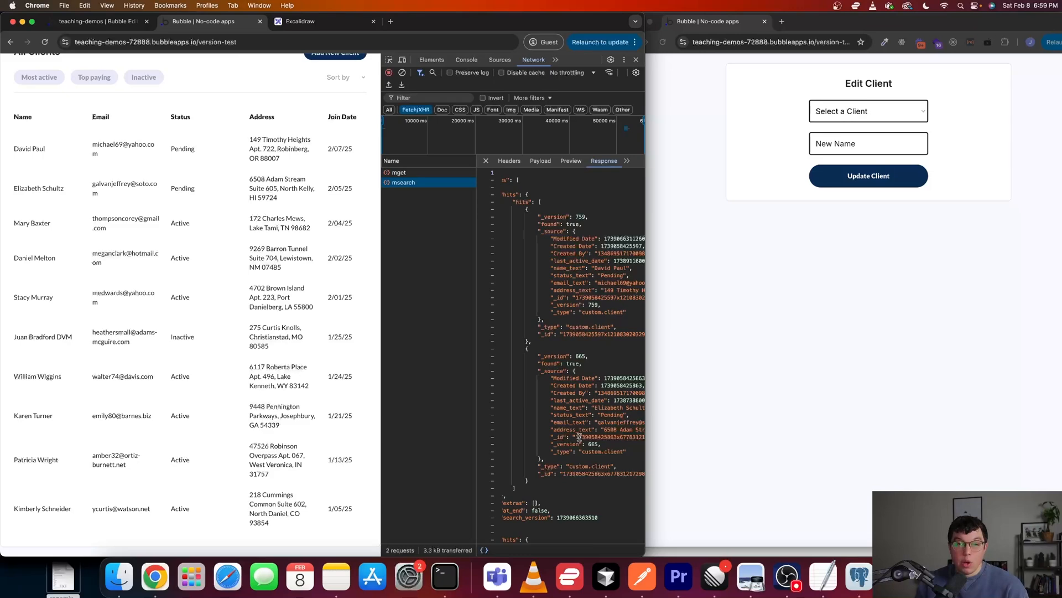
scroll("down", 3)
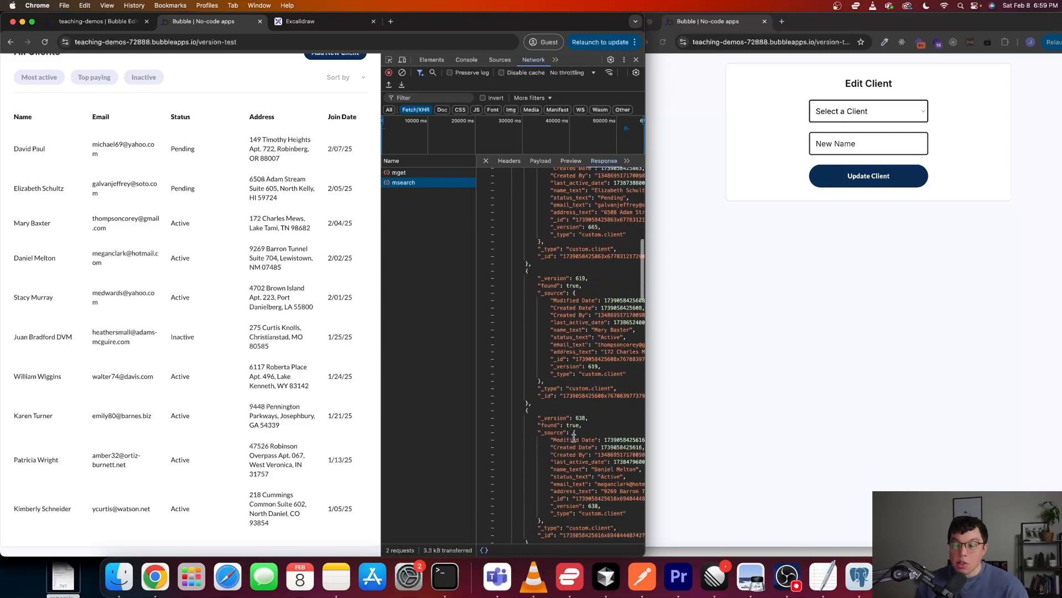
scroll("up", 3)
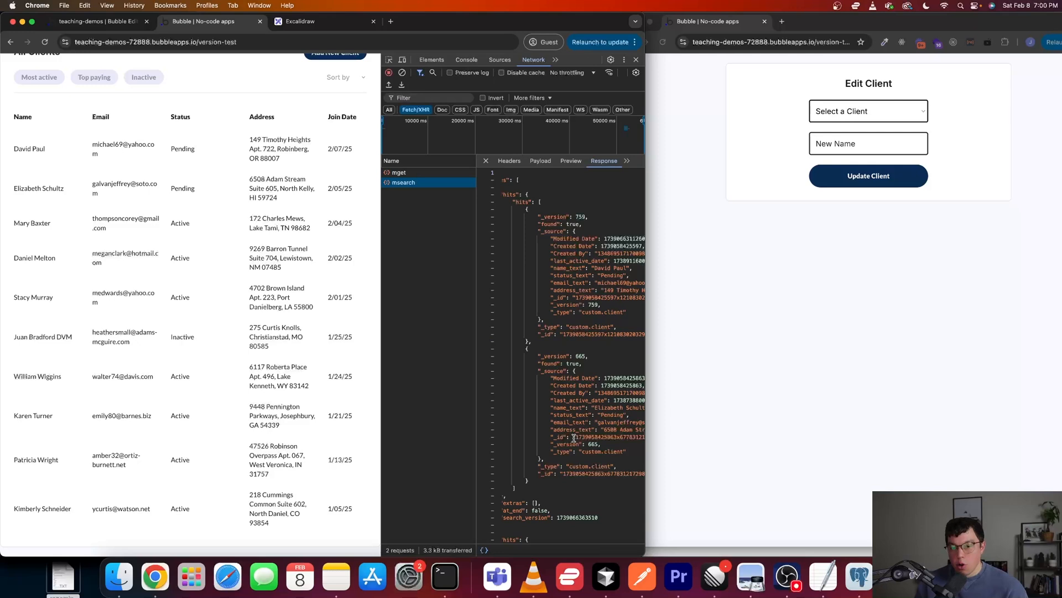
mouse_move(211, 269)
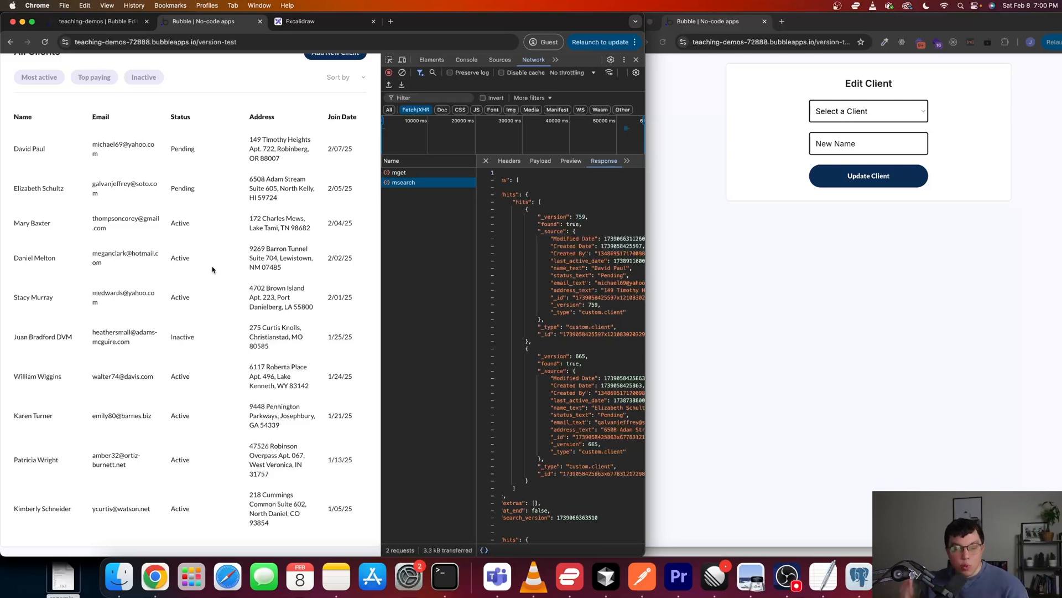
mouse_move(211, 351)
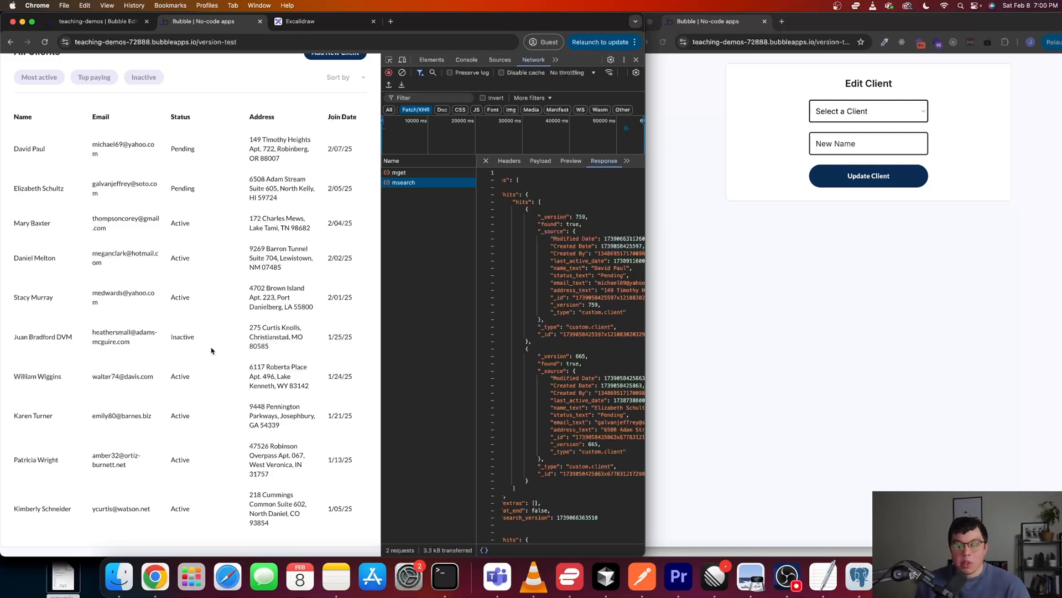
Step: Label the first rectangle in the Excalidraw diagram 'Bubble App'
left_click(300, 21)
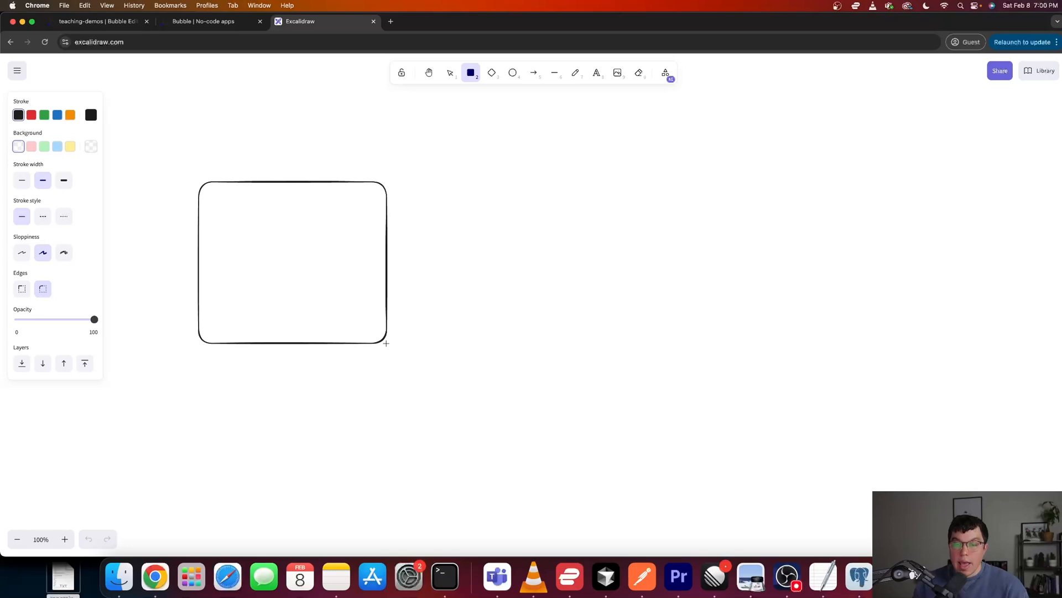
double_click(270, 250)
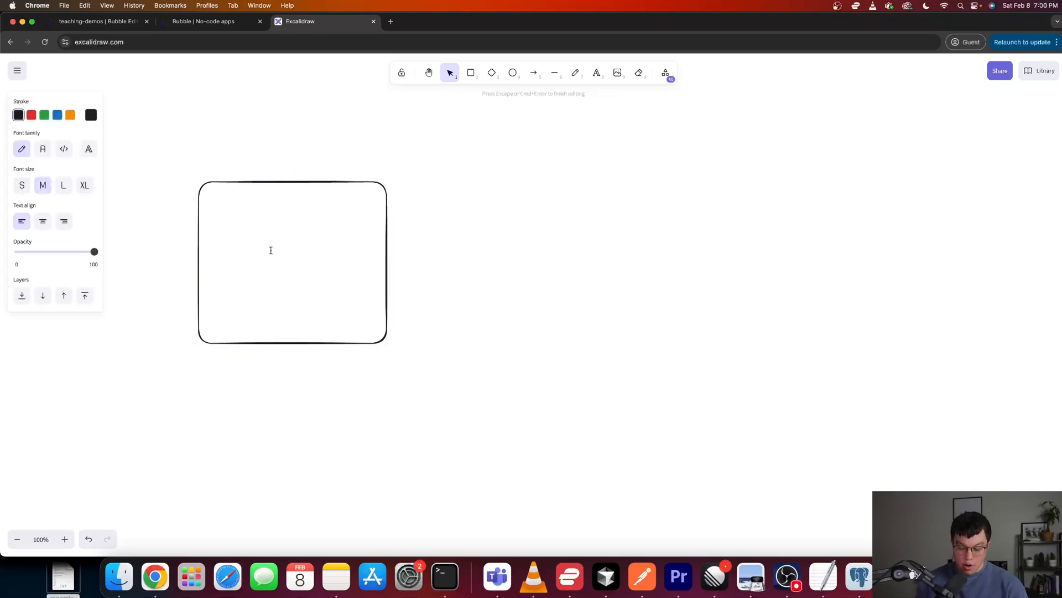
type("Bubble App")
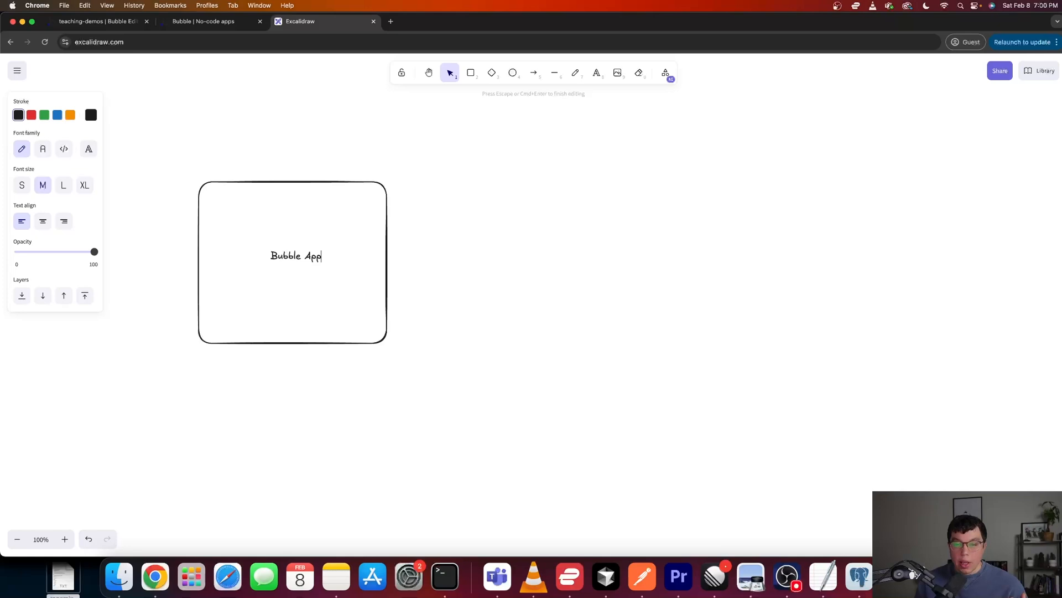
mouse_move(557, 149)
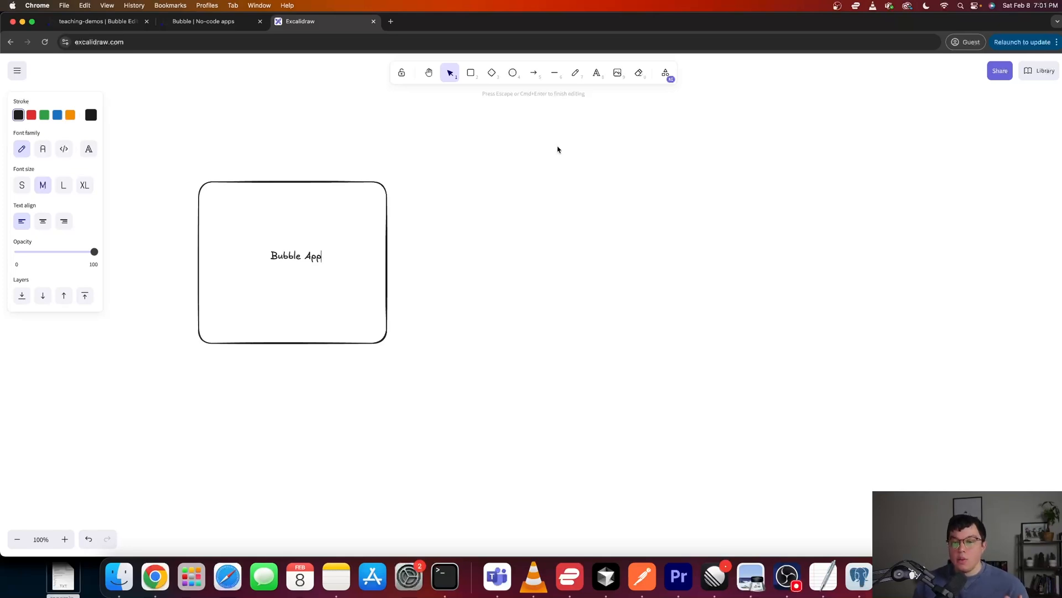
mouse_move(472, 73)
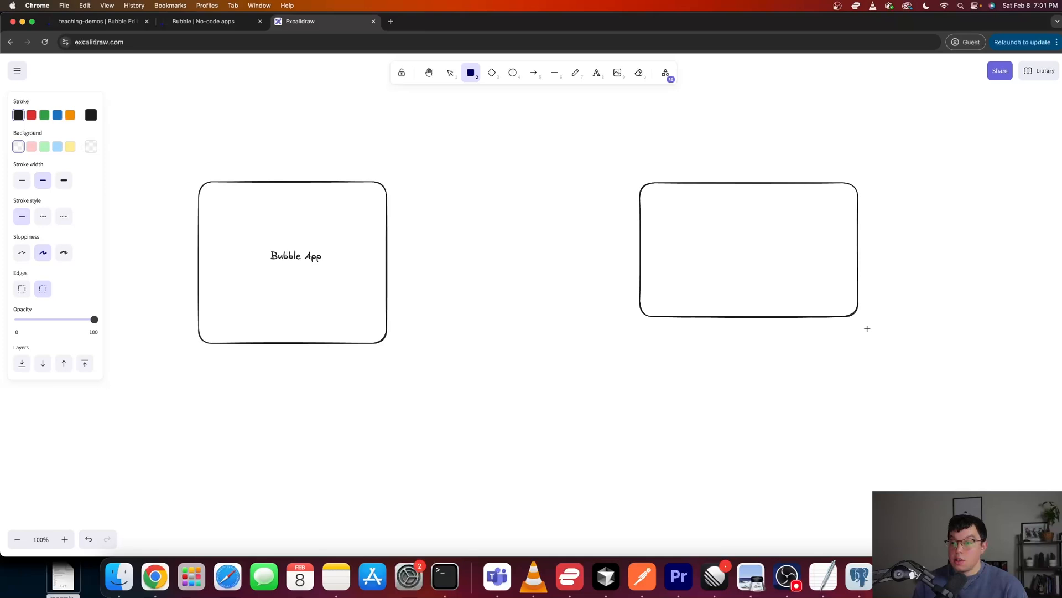
Step: Label a second box 'External CRM' and connect Bubble App to it with an arrow
left_click(450, 73)
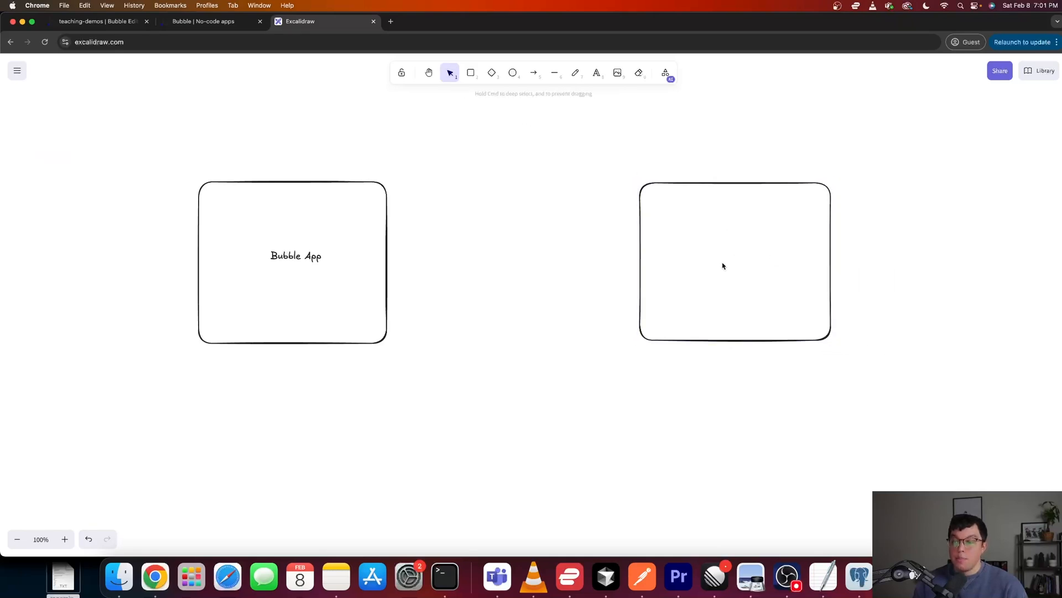
type("Exterbal")
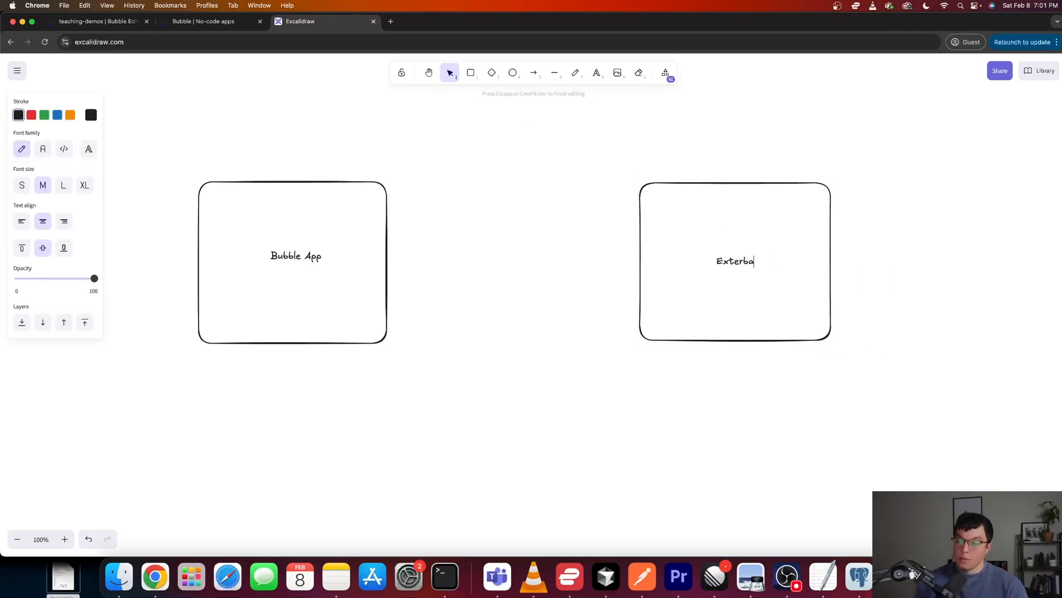
type("External CRM")
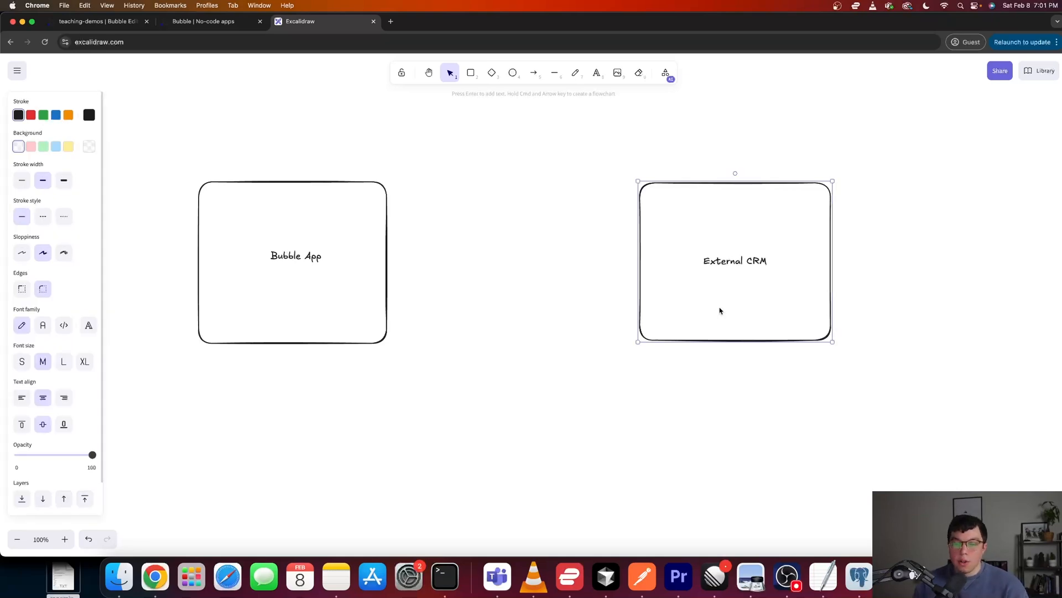
mouse_move(665, 199)
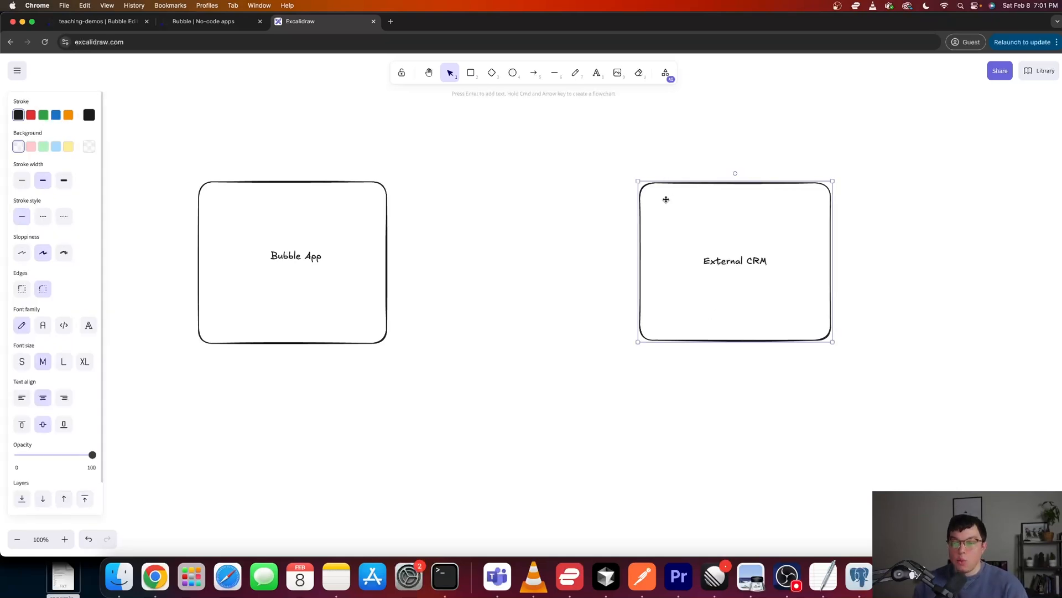
mouse_move(352, 243)
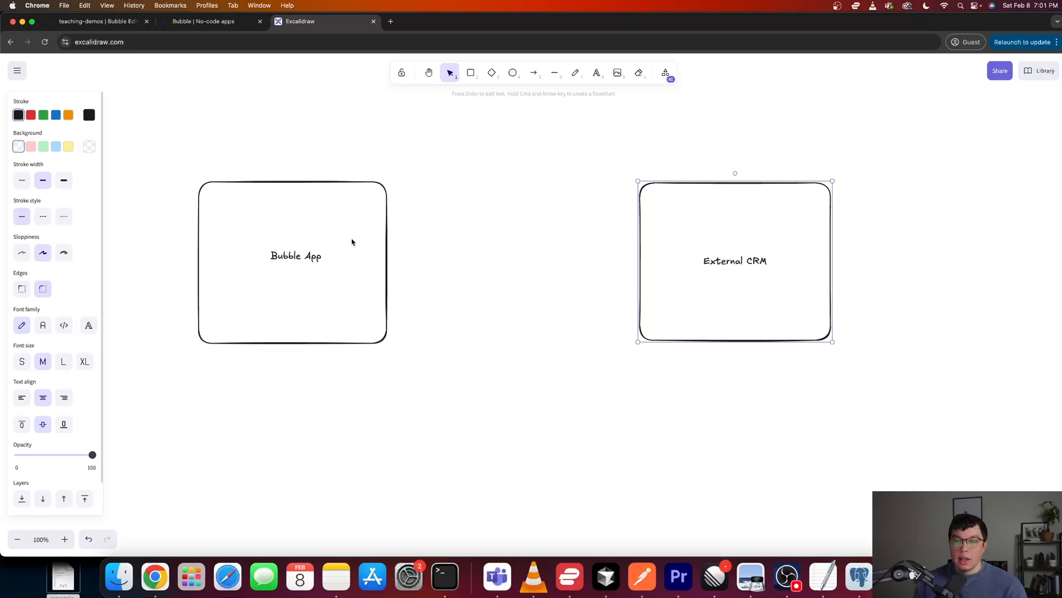
mouse_move(593, 189)
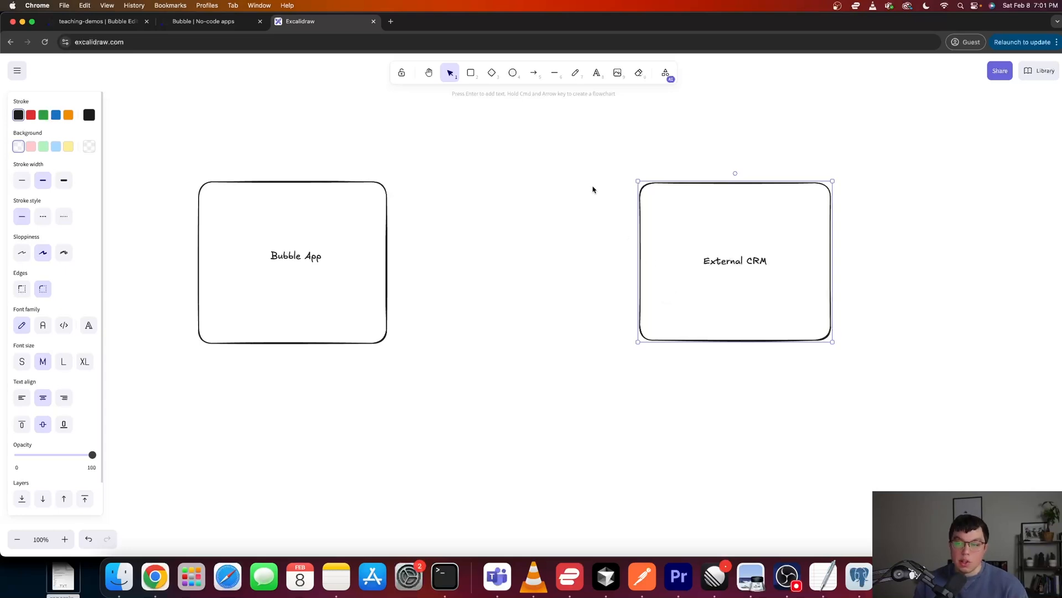
left_click(533, 73)
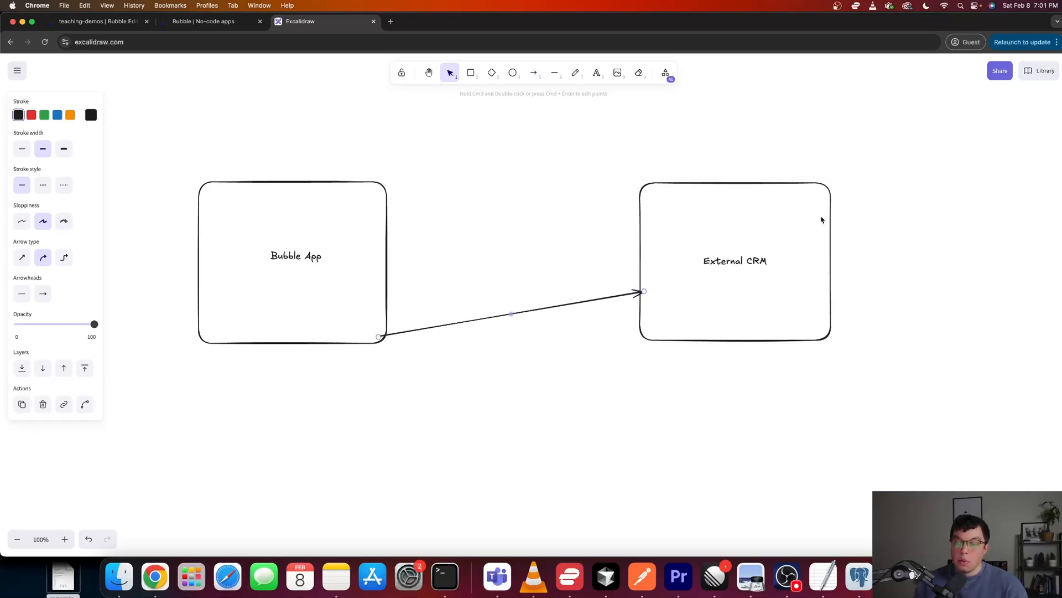
mouse_move(684, 238)
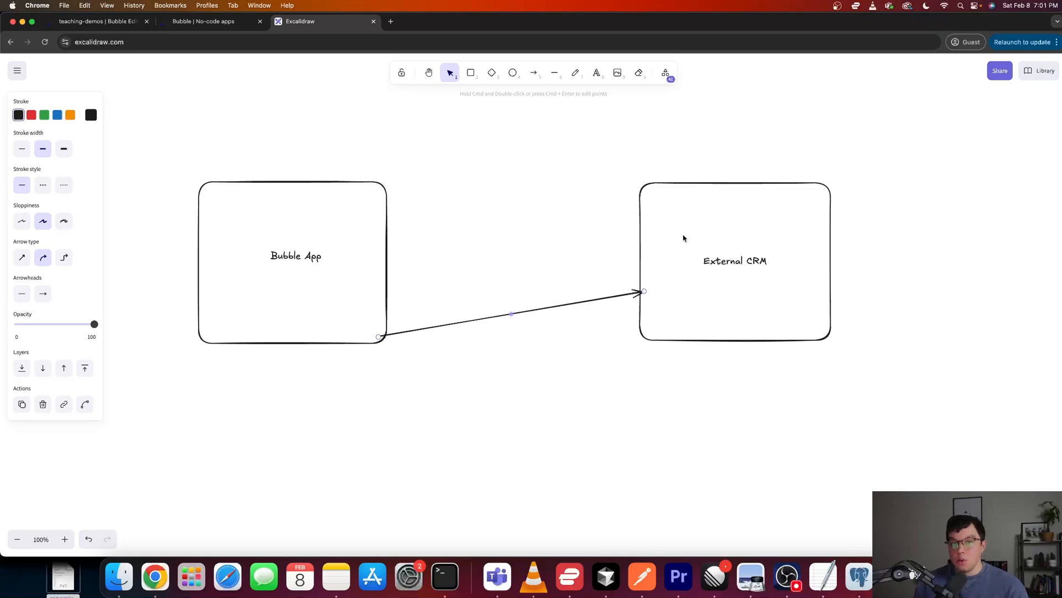
mouse_move(691, 217)
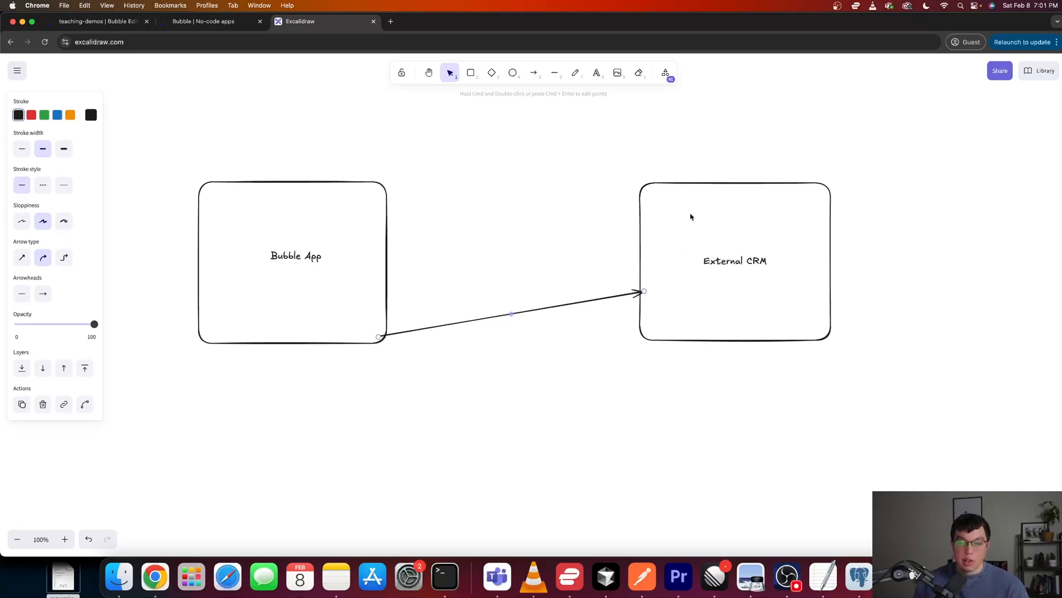
Step: Add a small box labelled 'Client Updated' below External CRM
left_click(533, 73)
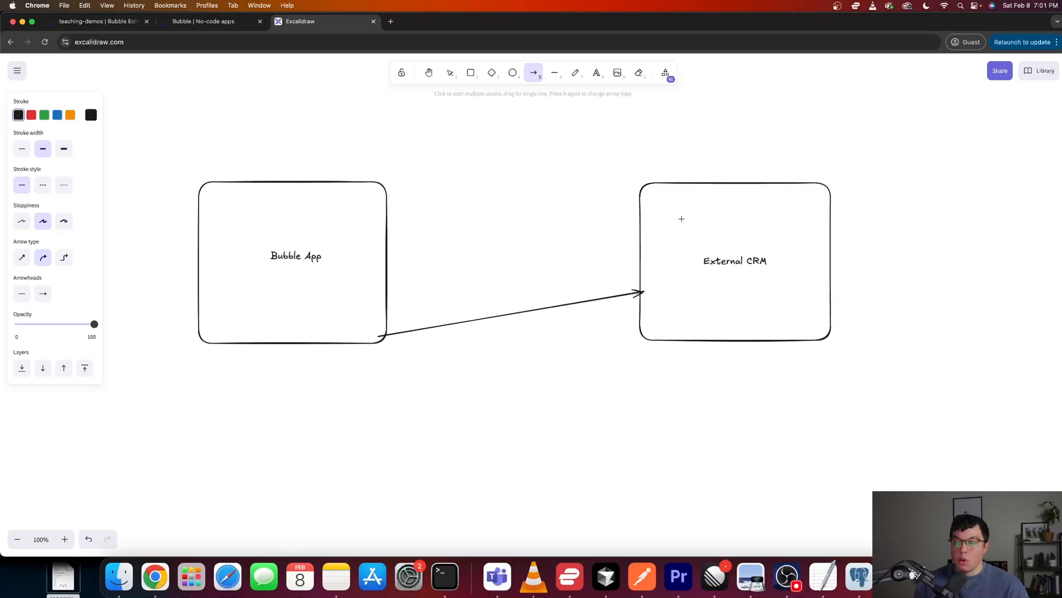
left_click(470, 73)
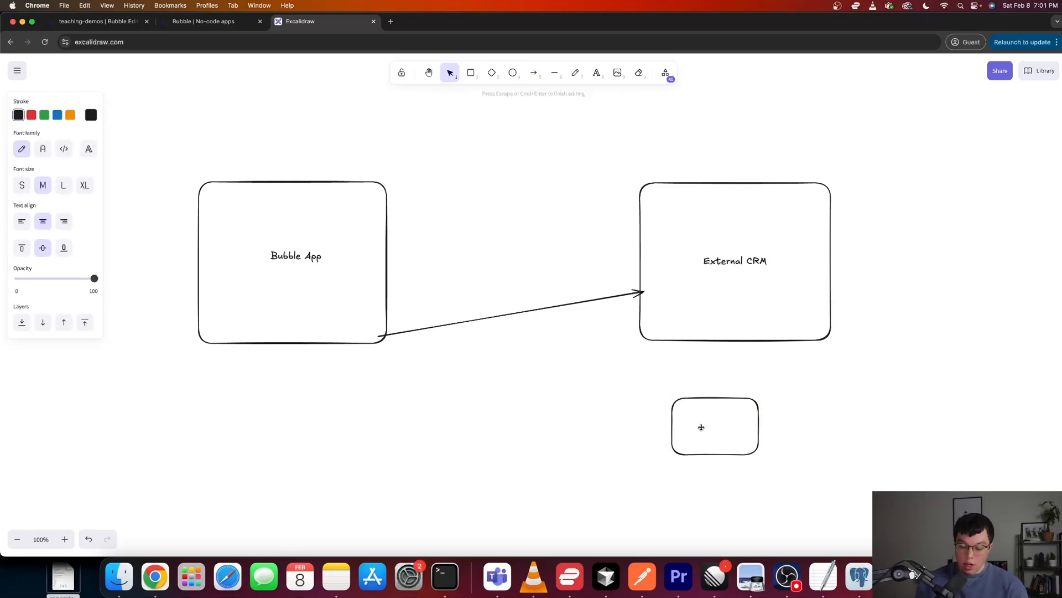
type("Client Updated")
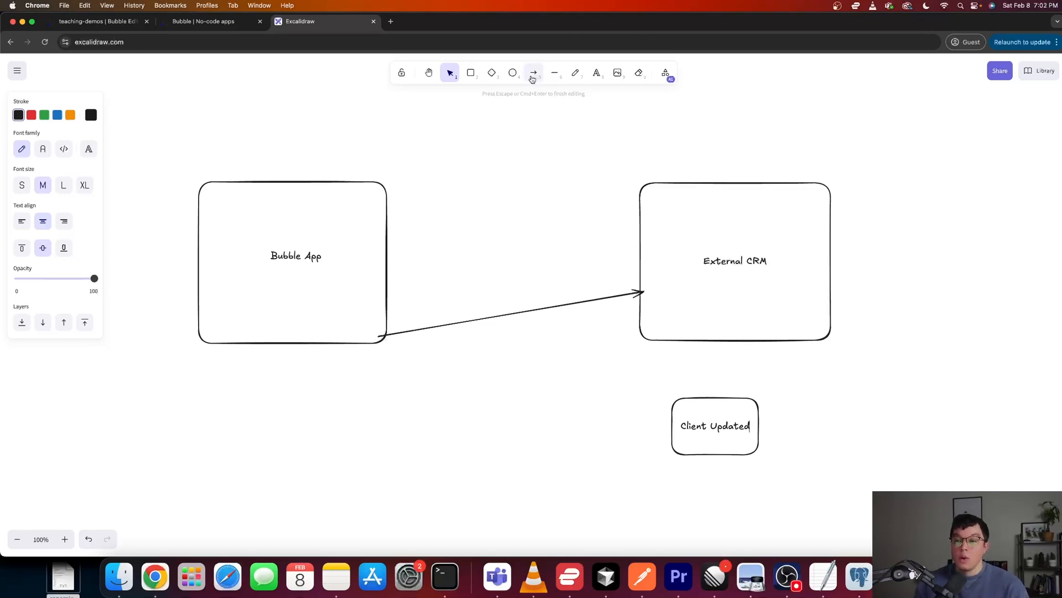
Step: Draw a return arrow from External CRM to Bubble App labelled 'Webhooks'
left_click(533, 73)
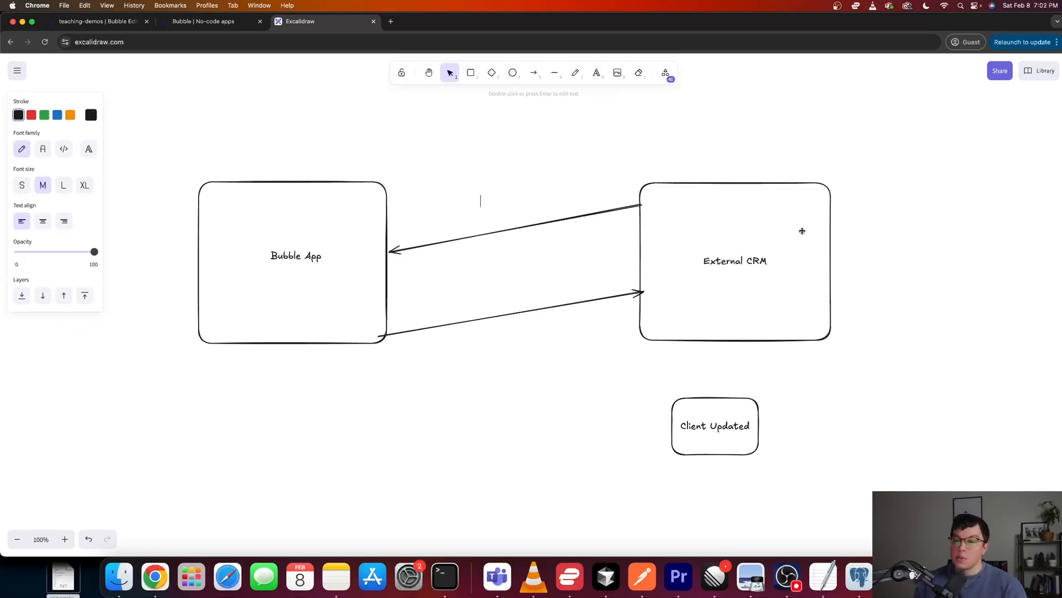
type("W")
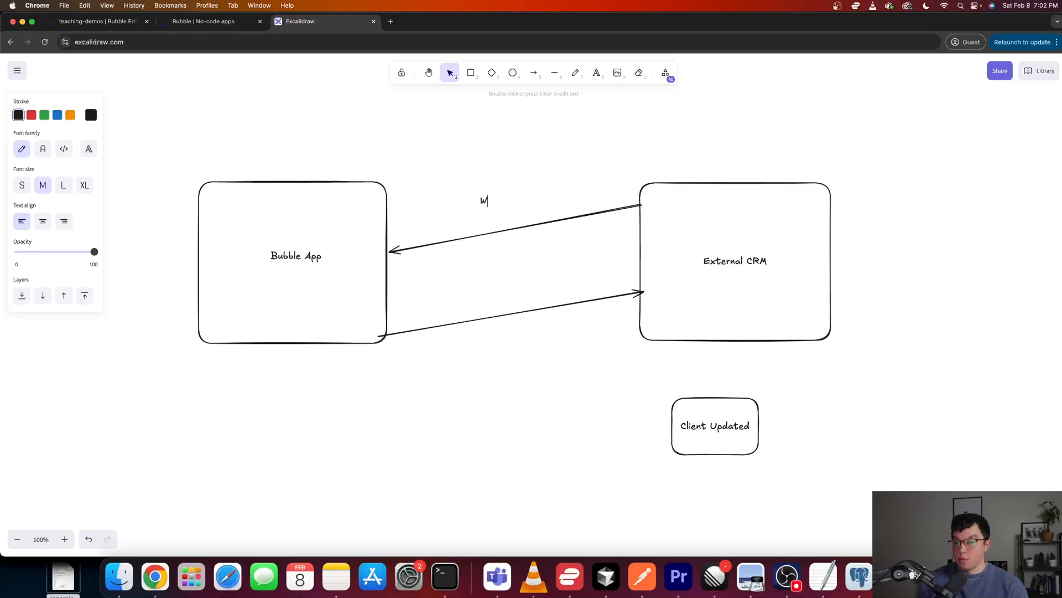
type("ebhooks")
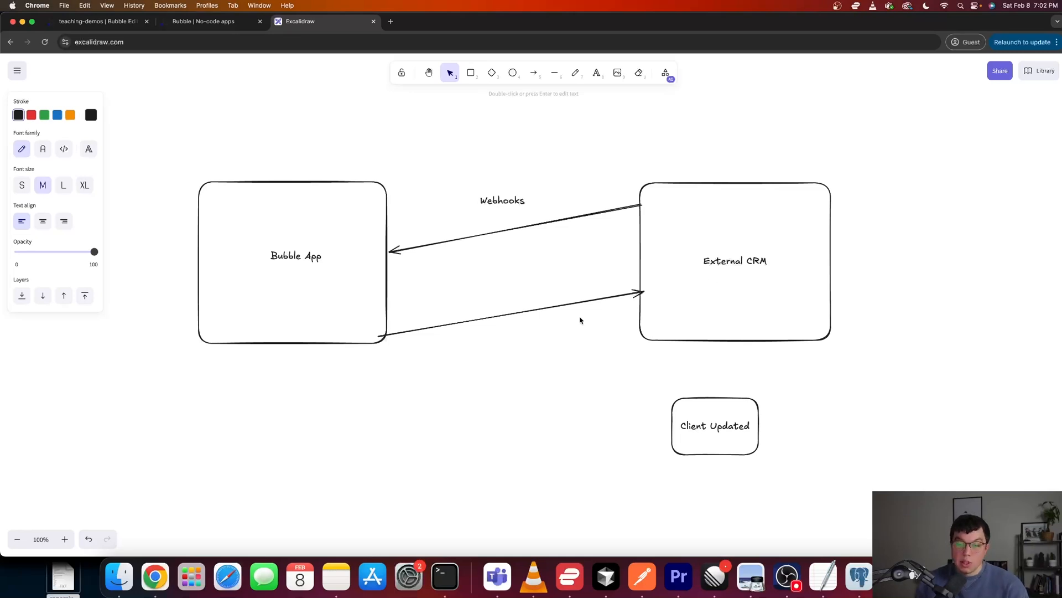
left_click(502, 200)
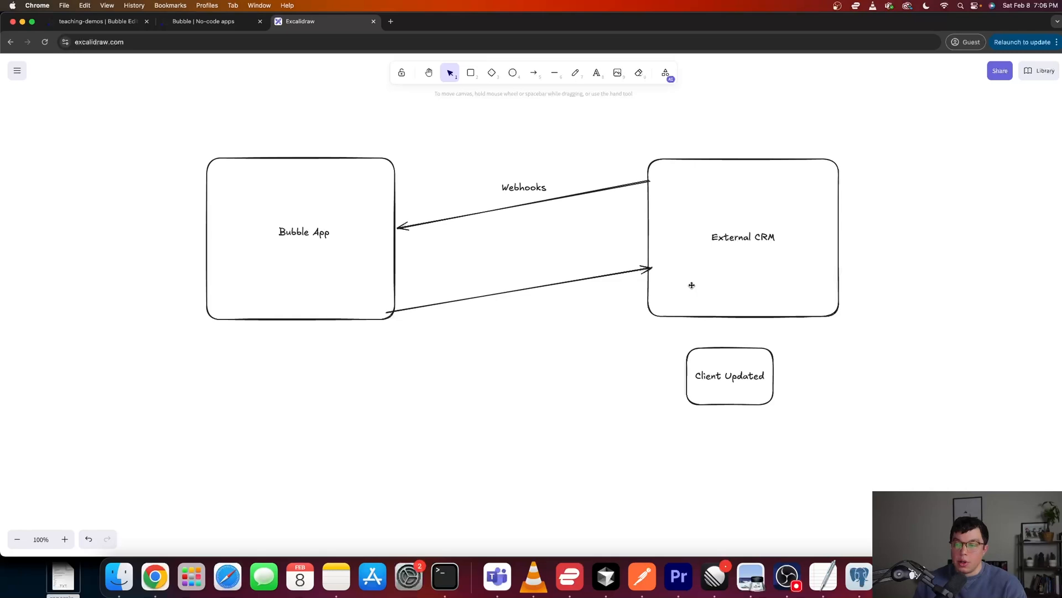
mouse_move(174, 283)
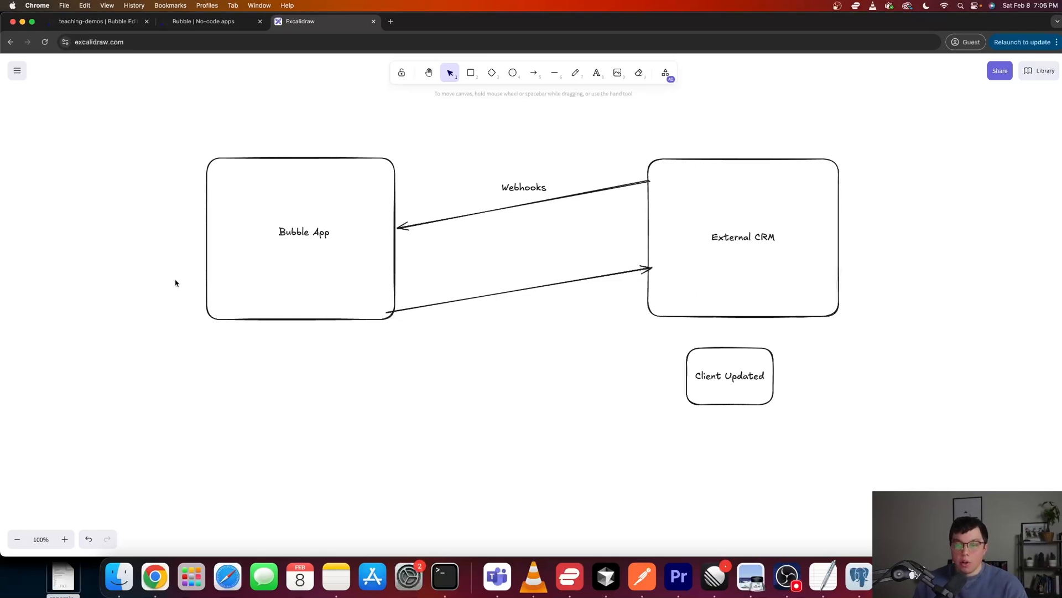
mouse_move(349, 292)
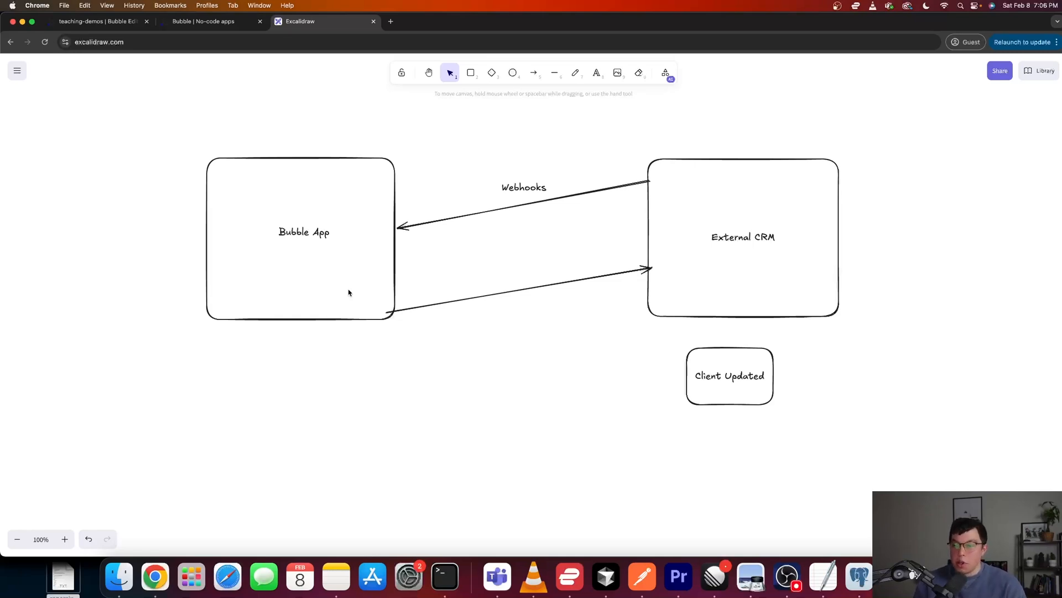
mouse_move(753, 279)
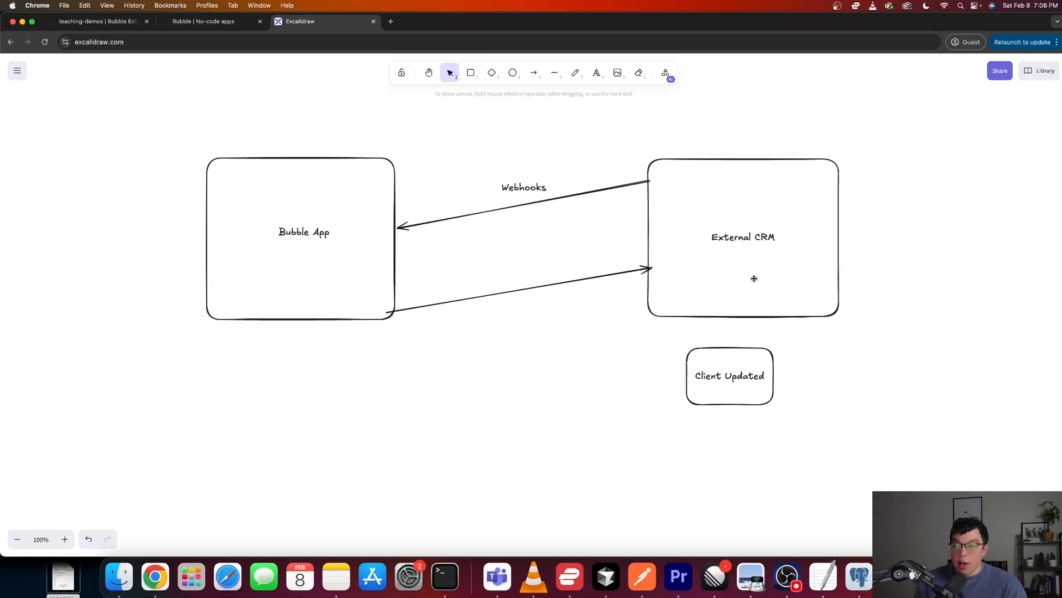
mouse_move(711, 421)
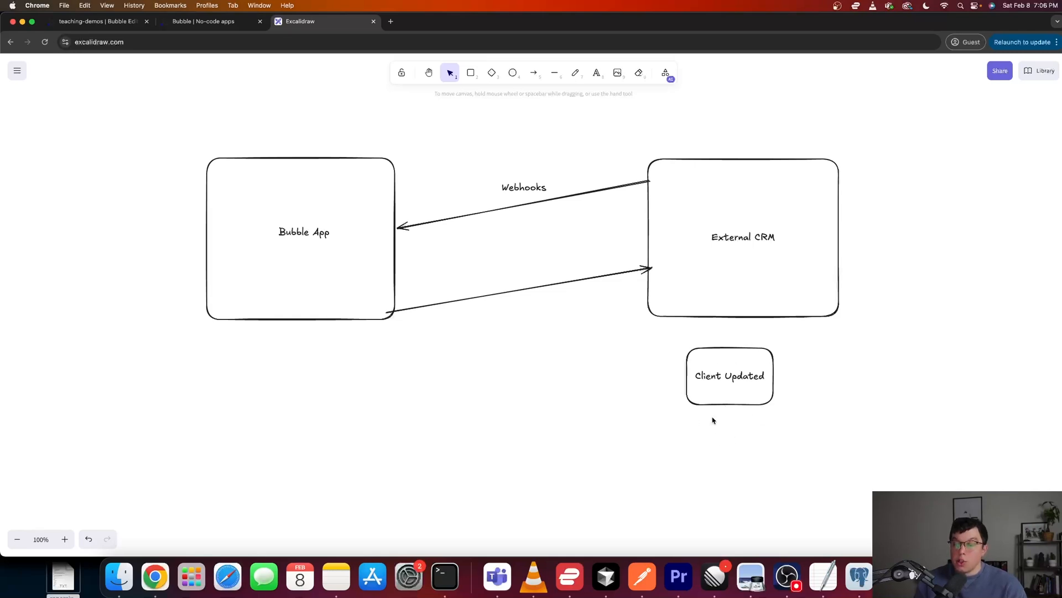
mouse_move(731, 276)
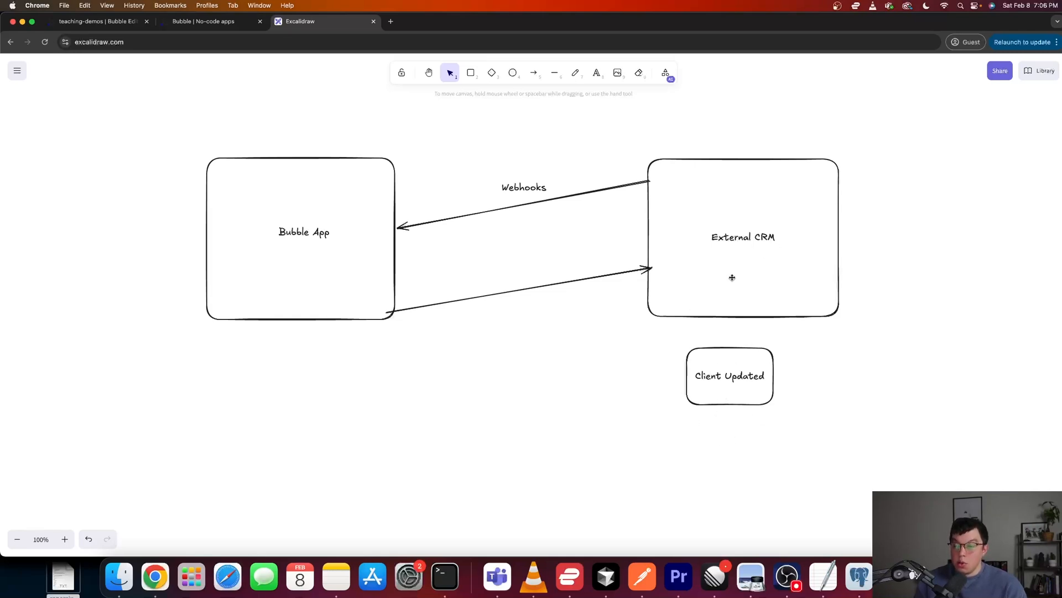
mouse_move(656, 190)
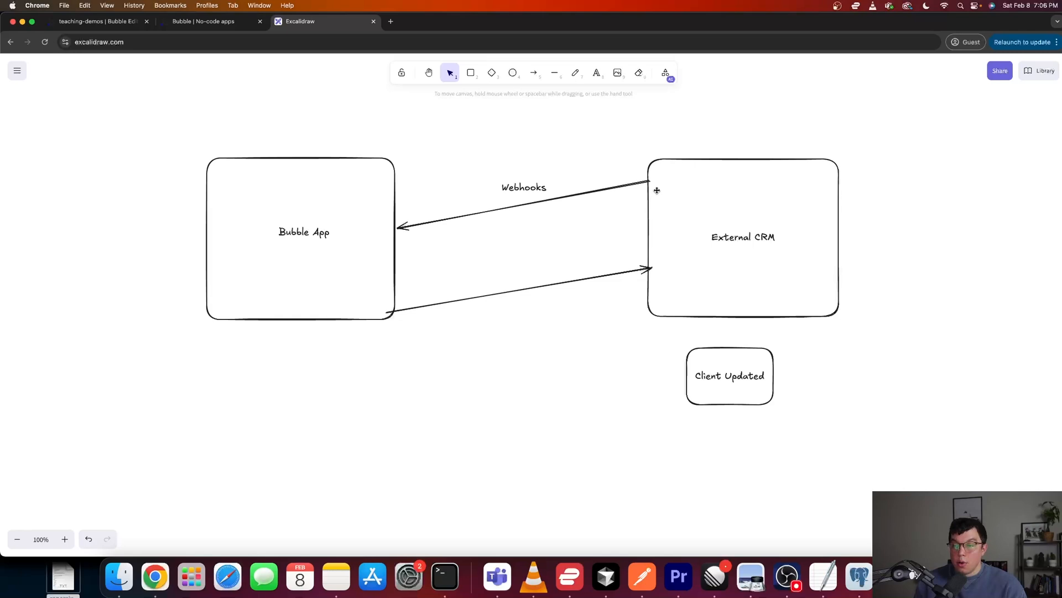
mouse_move(672, 140)
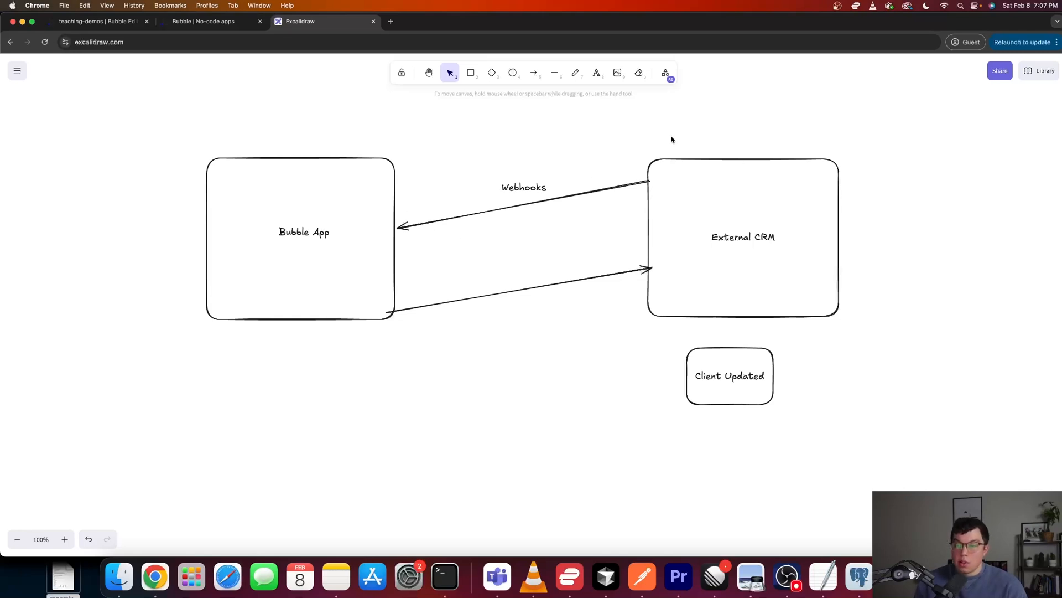
mouse_move(738, 415)
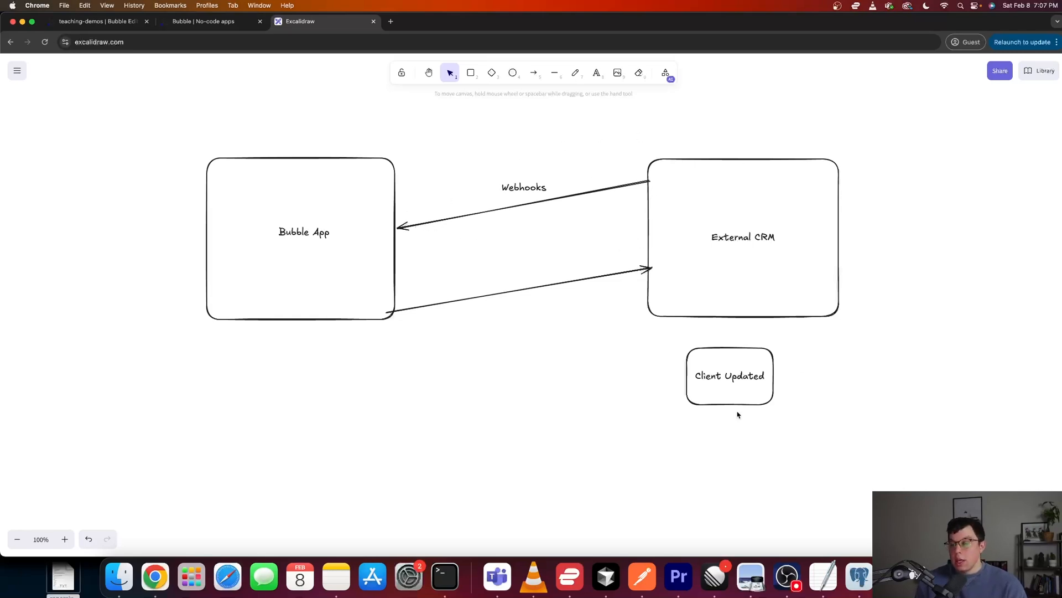
mouse_move(750, 347)
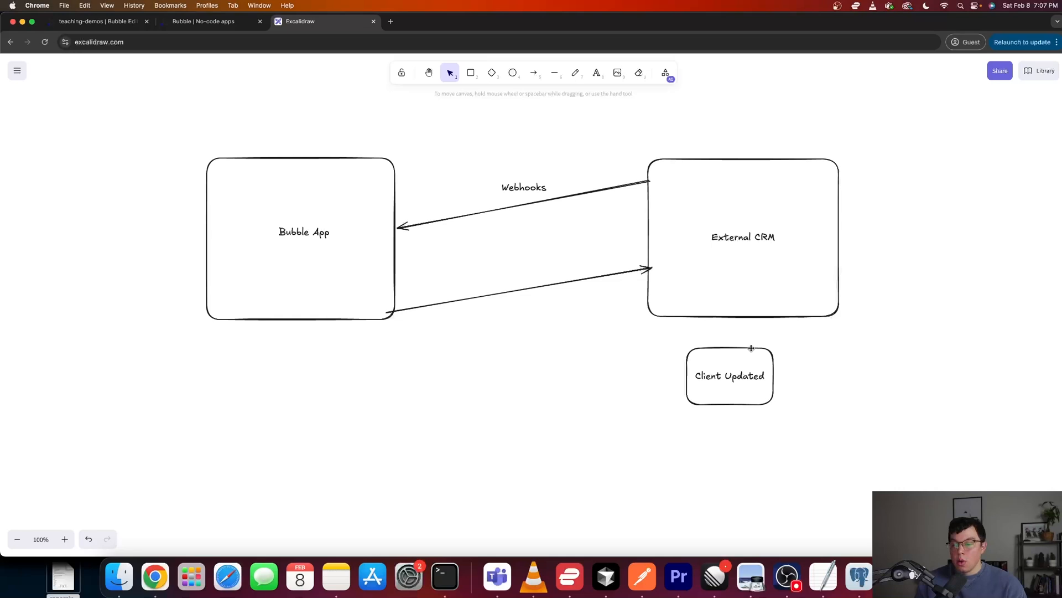
mouse_move(377, 213)
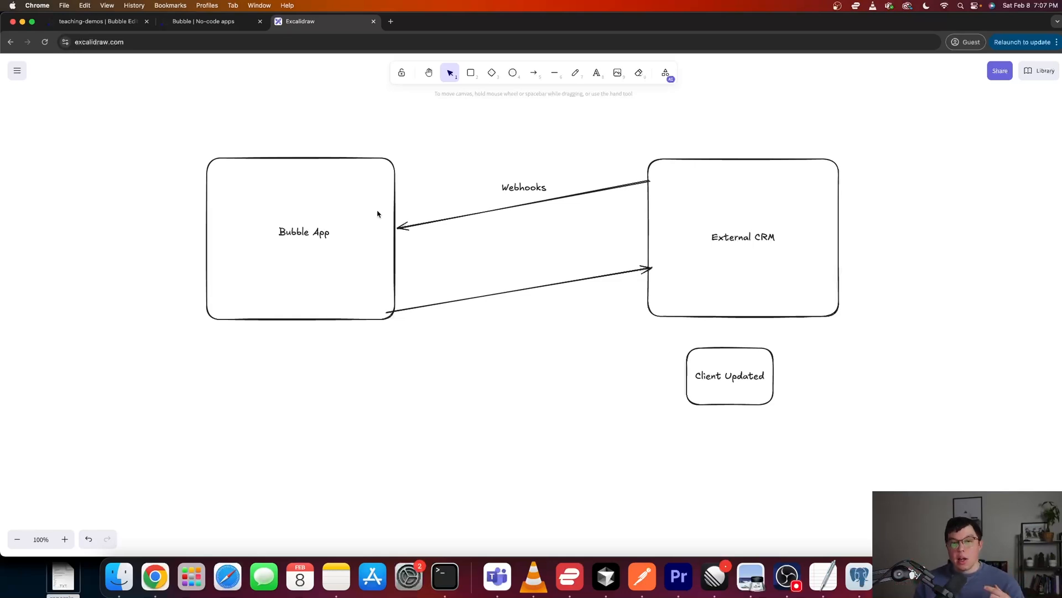
mouse_move(617, 210)
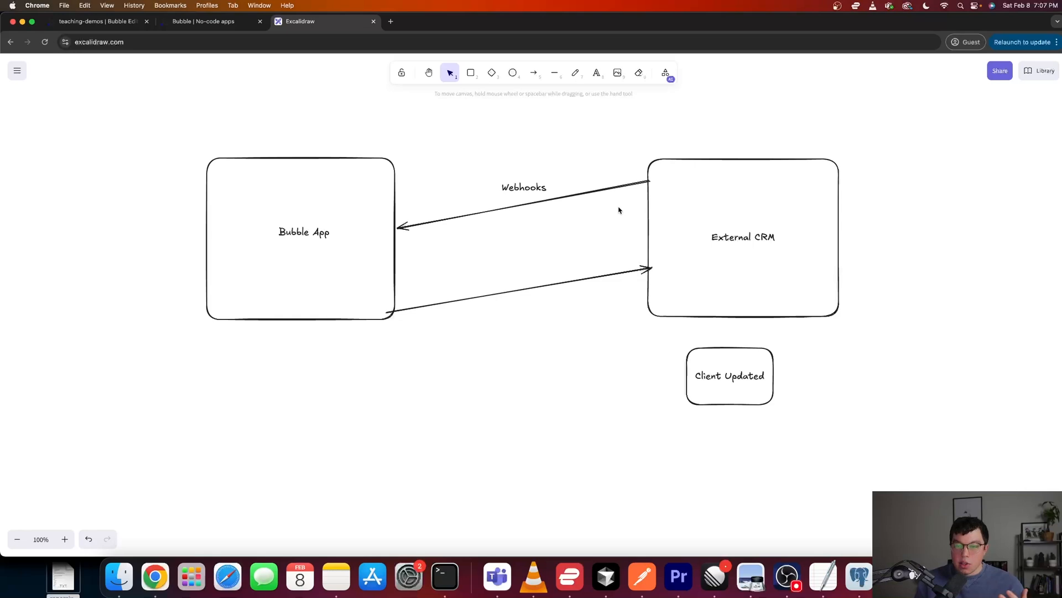
mouse_move(417, 223)
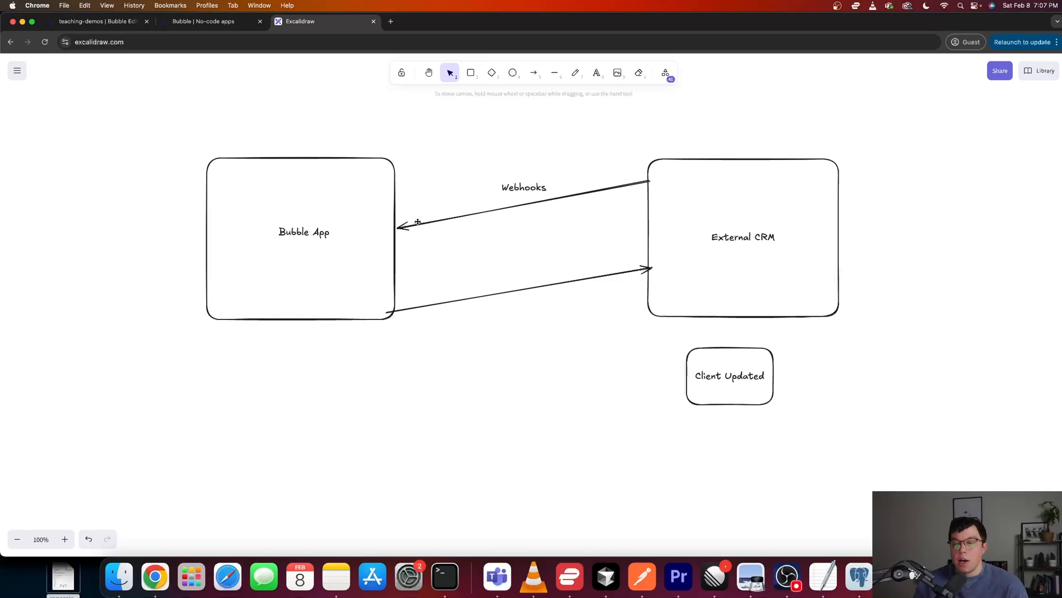
Step: In App data, view the last Client entry, select its Unique id, and cancel out
left_click(549, 21)
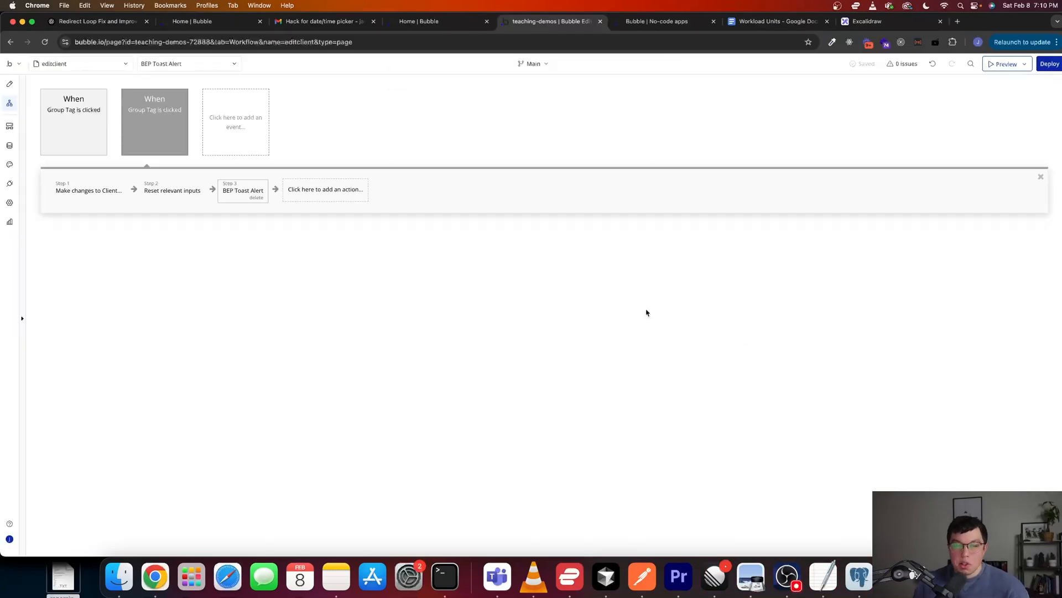
mouse_move(10, 146)
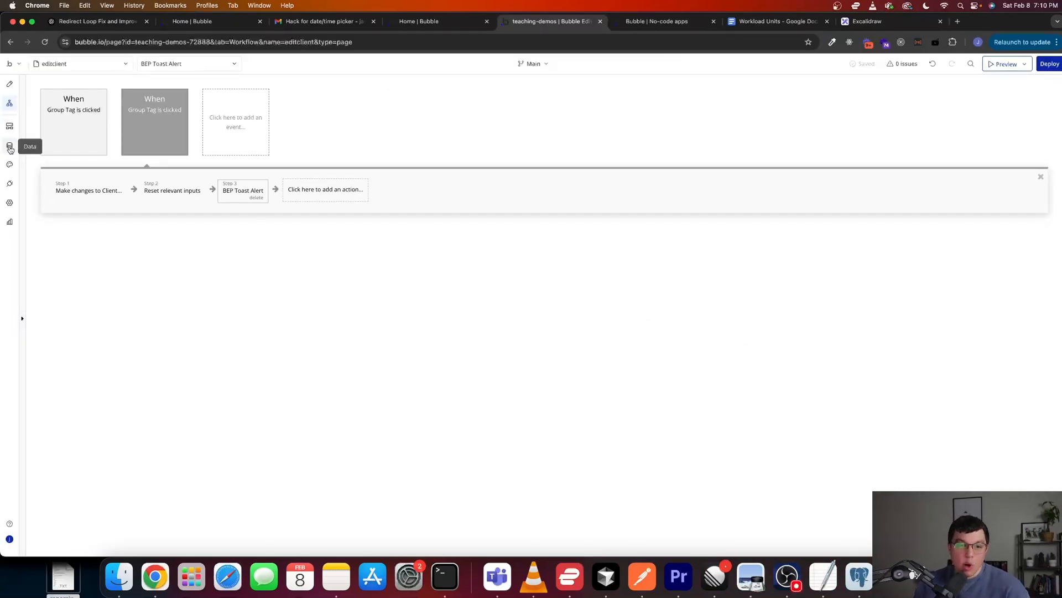
left_click(10, 146)
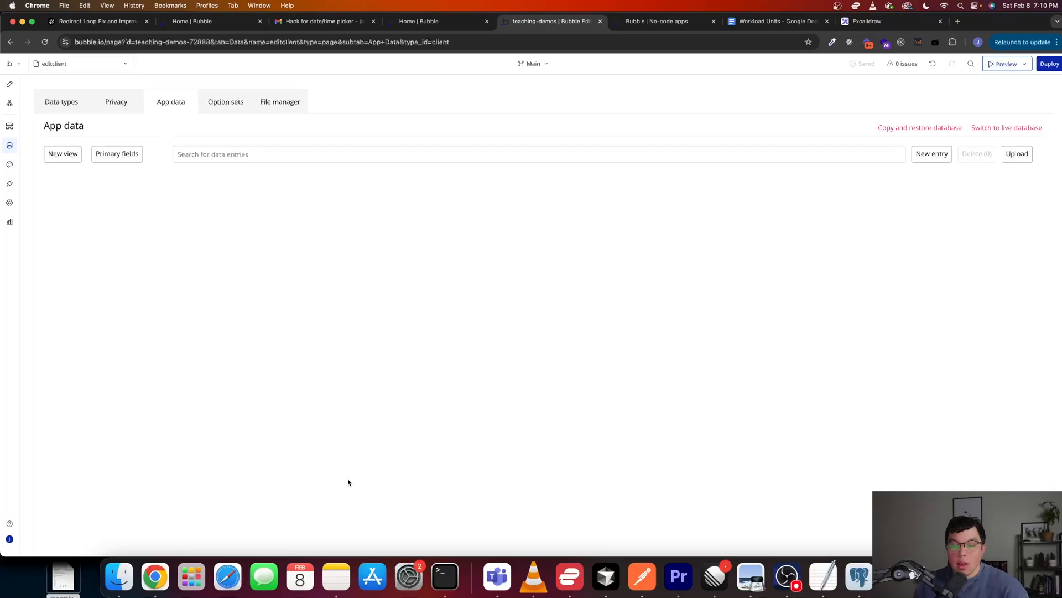
left_click(63, 216)
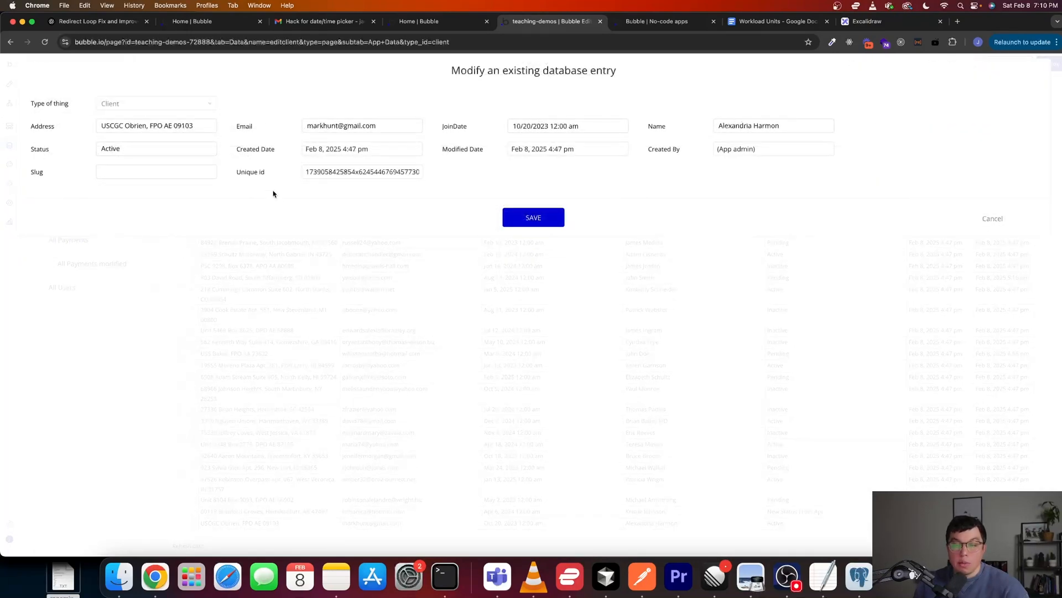
triple_click(362, 172)
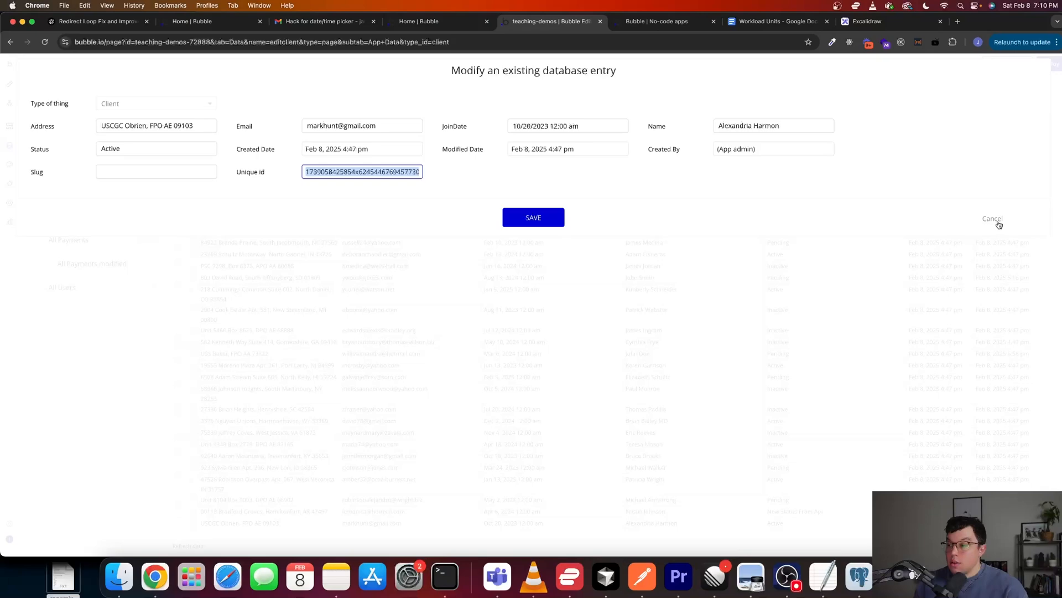
left_click(992, 218)
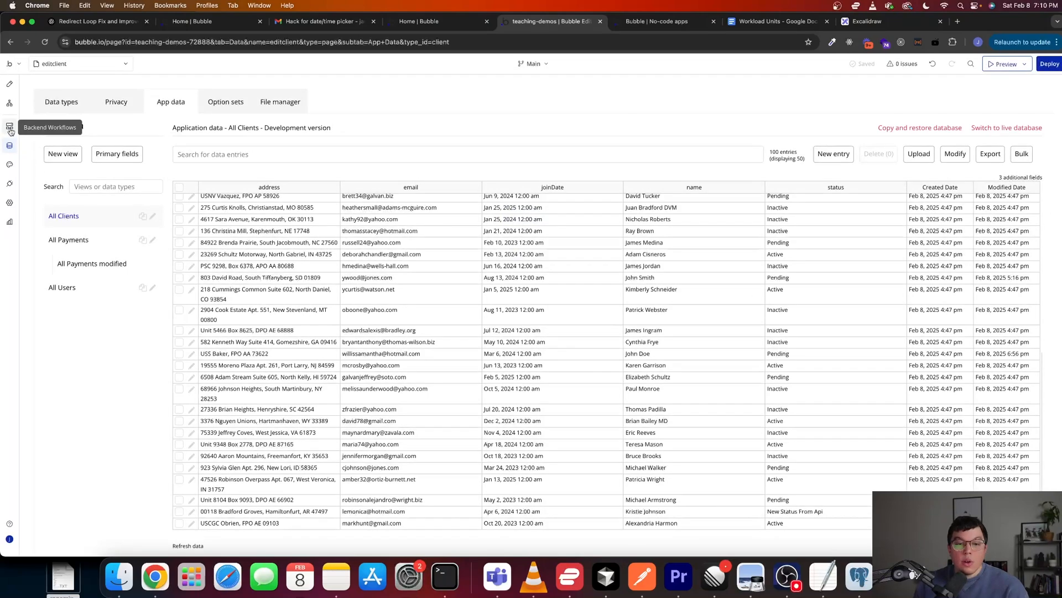
Step: View the change-client-status API workflow's settings under Backend Workflows
left_click(10, 127)
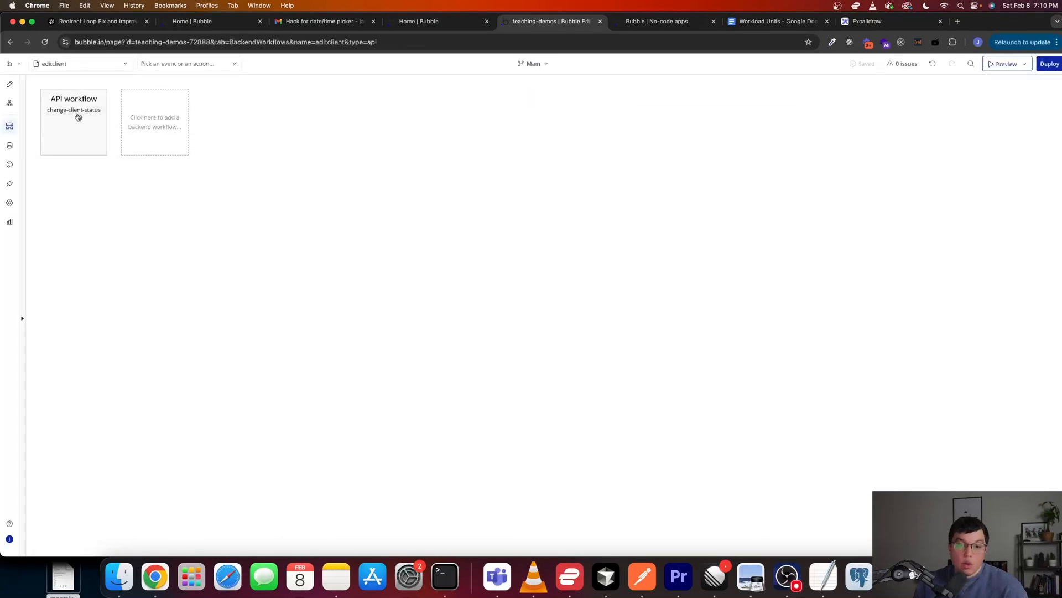
left_click(73, 122)
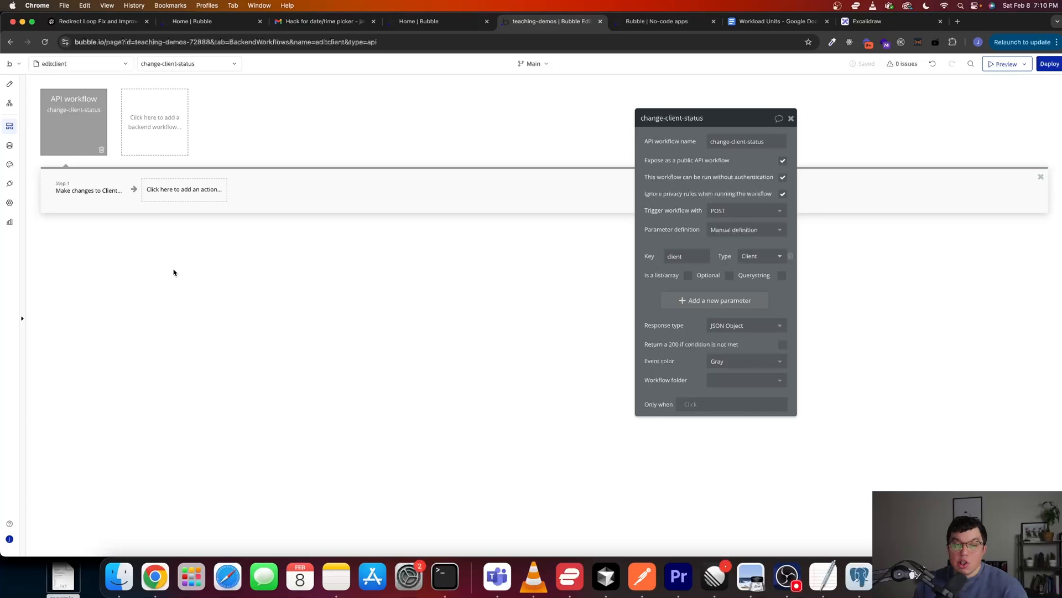
mouse_move(89, 186)
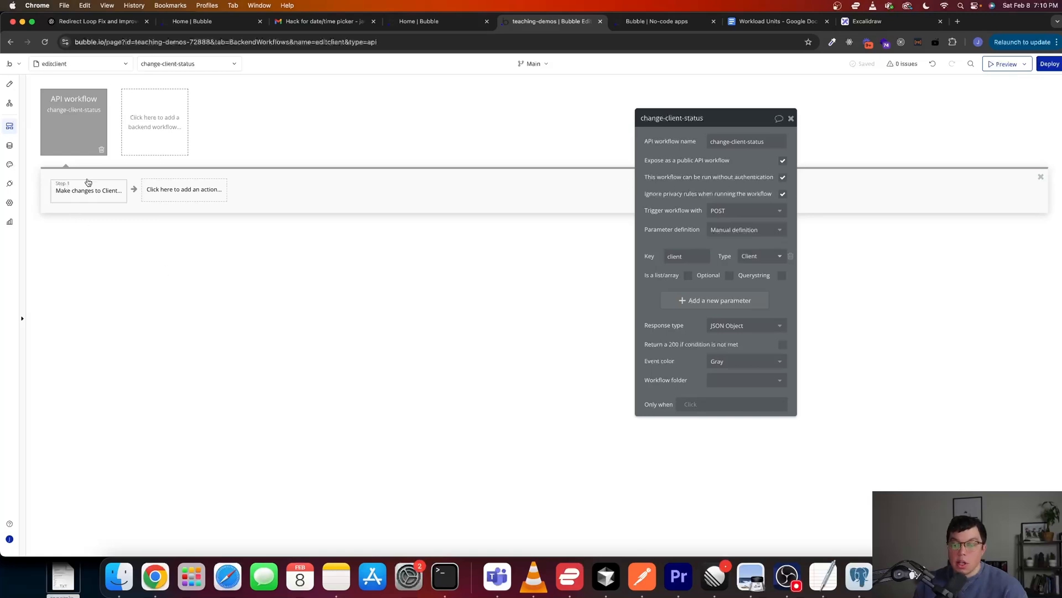
mouse_move(68, 118)
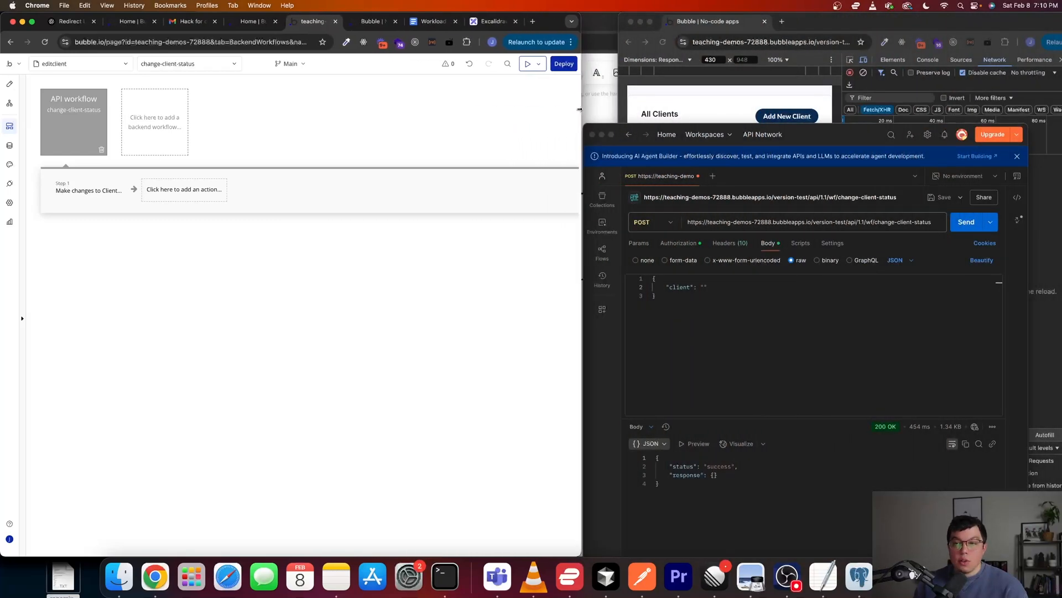
Step: Send the change-client-status POST from Postman with the copied client unique id in the body
left_click(376, 21)
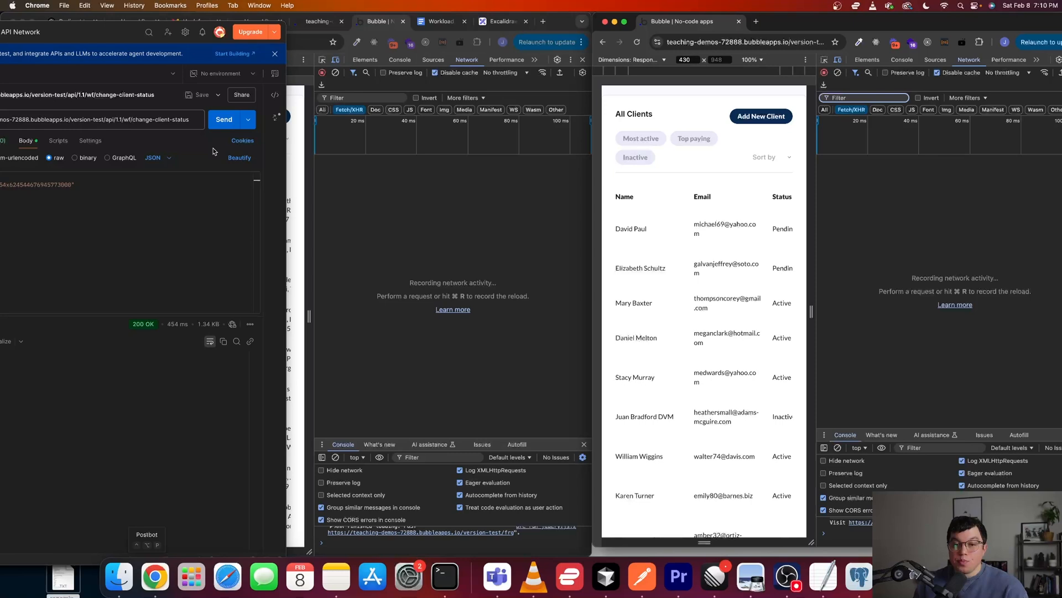
mouse_move(41, 189)
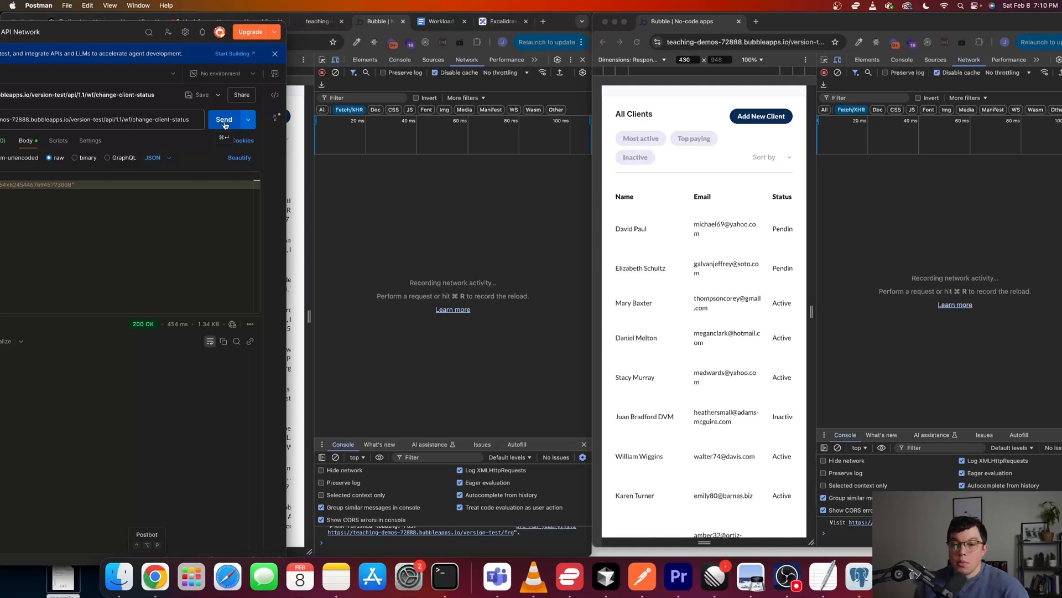
left_click(224, 119)
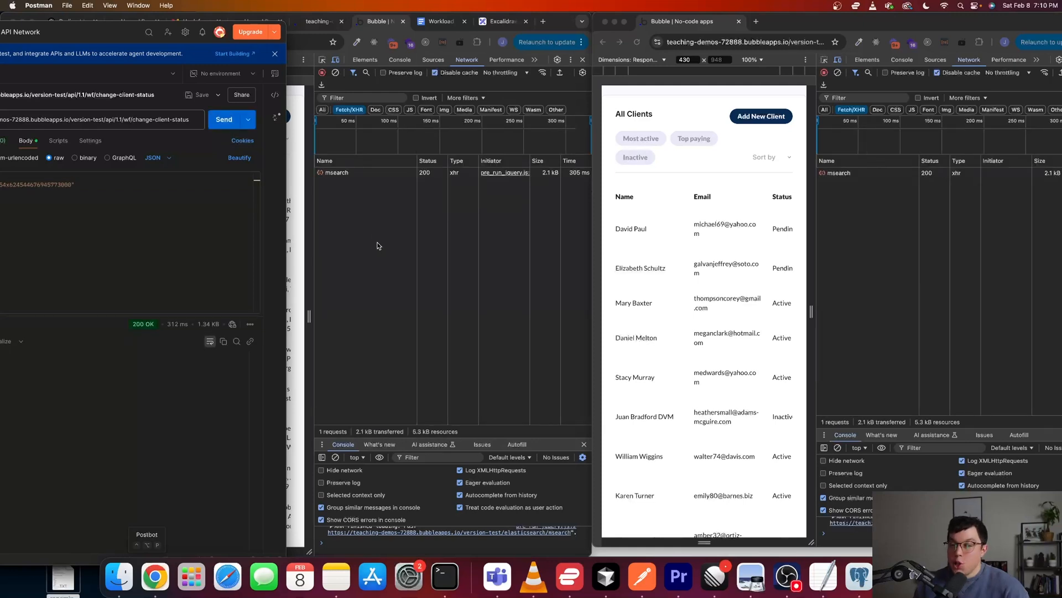
mouse_move(757, 246)
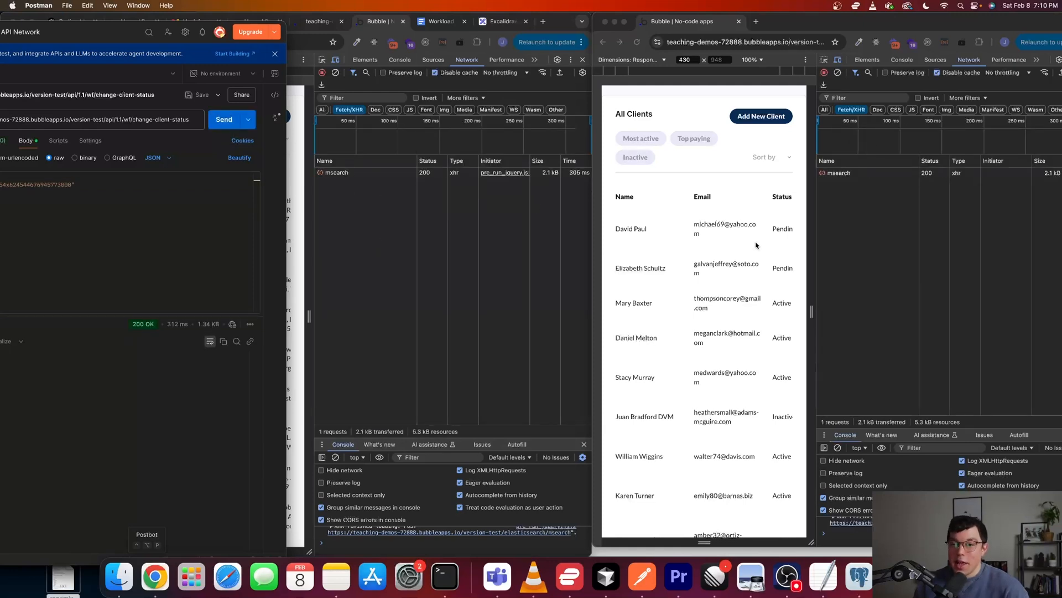